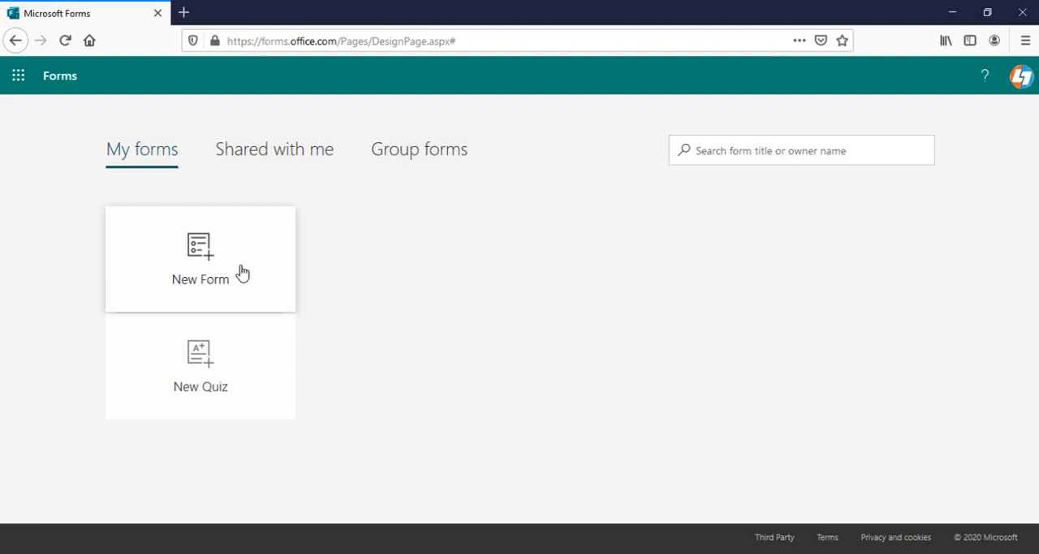
# Step: Start a blank form and give it the title 'Feedback Form'
pyautogui.click(200, 258)
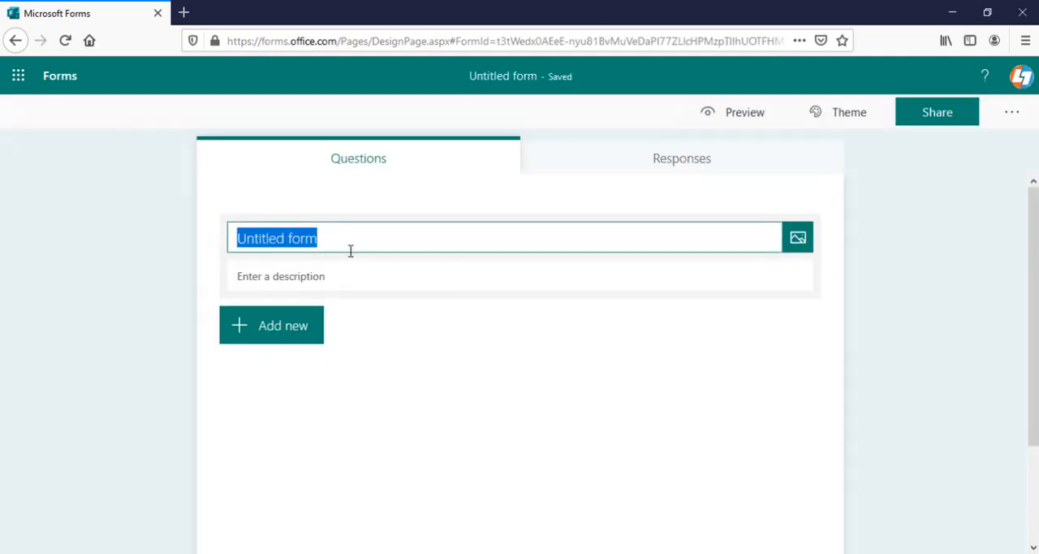
pyautogui.write('Feed')
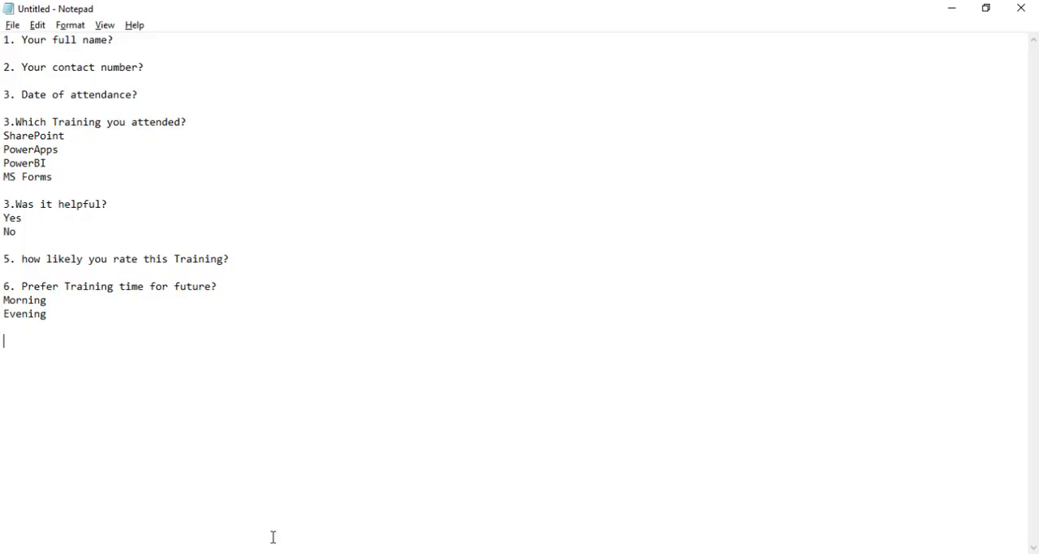
pyautogui.press('ctrl+a')
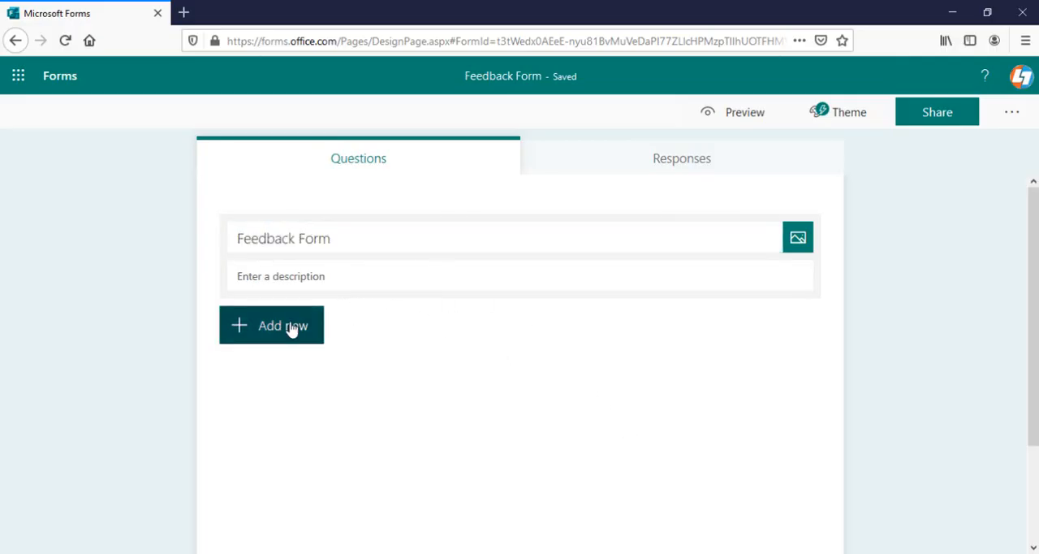
# Step: Browse the Choice, Text, Rating, Date and More question types, then add a Text question
pyautogui.click(271, 324)
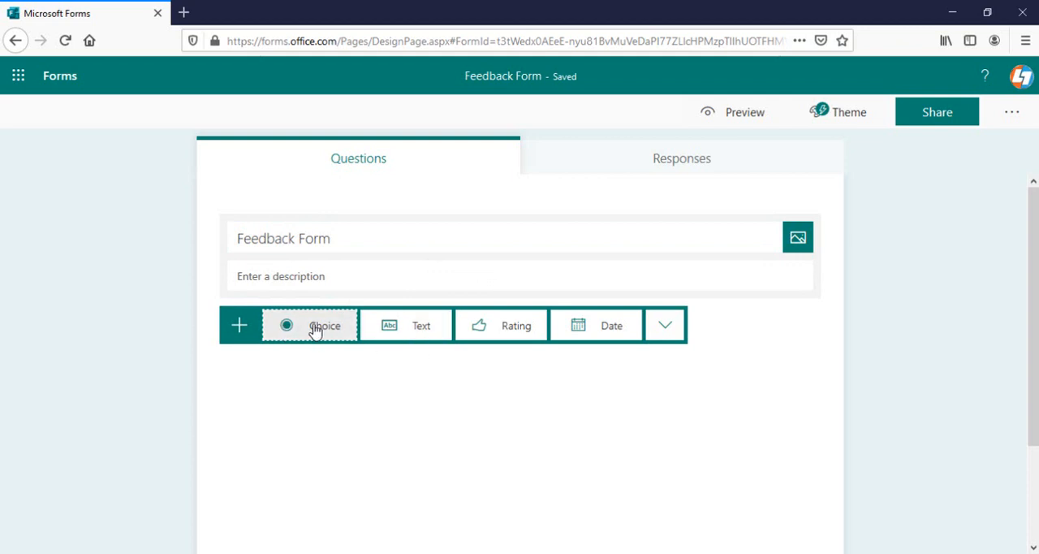
pyautogui.moveTo(353, 341)
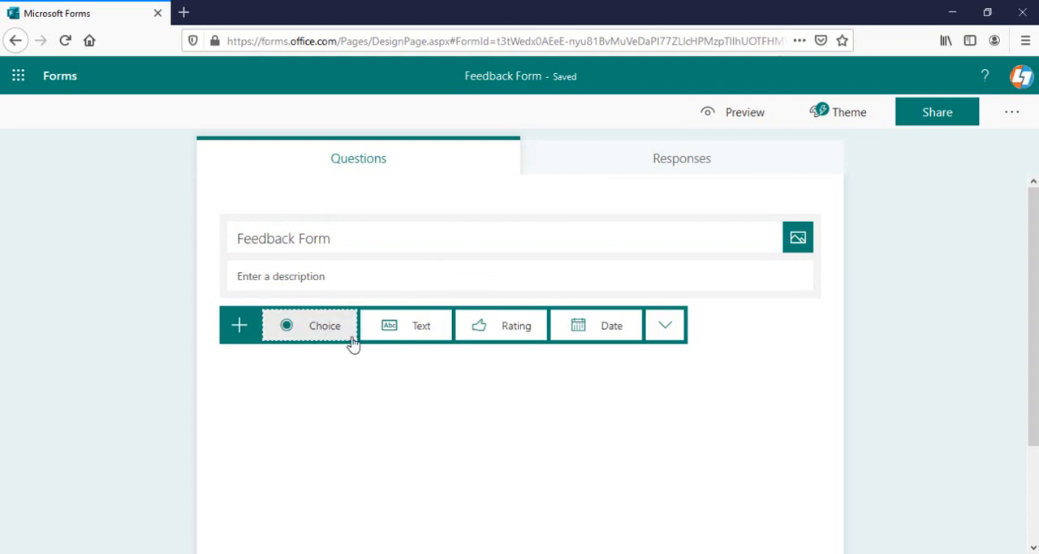
pyautogui.moveTo(613, 340)
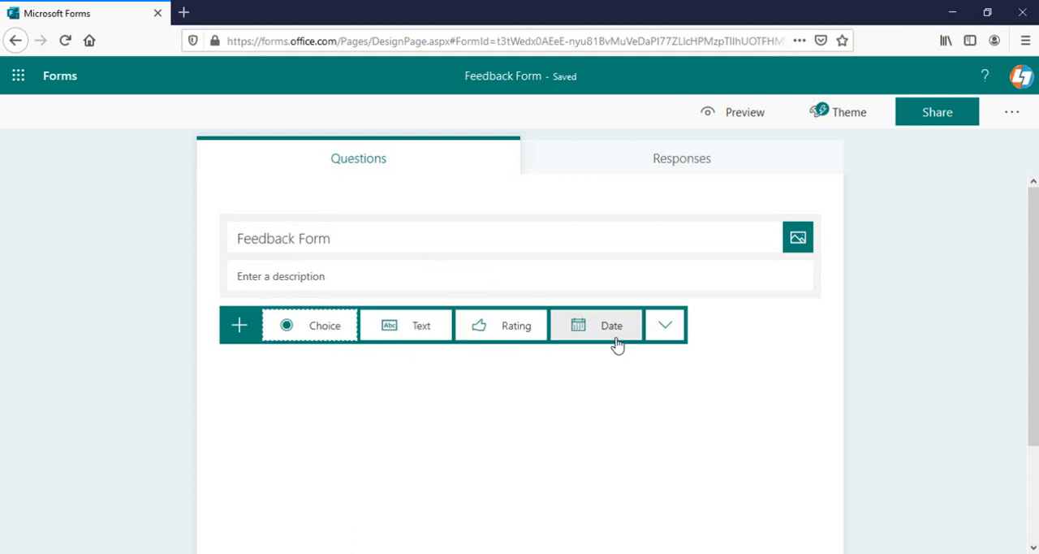
pyautogui.click(665, 325)
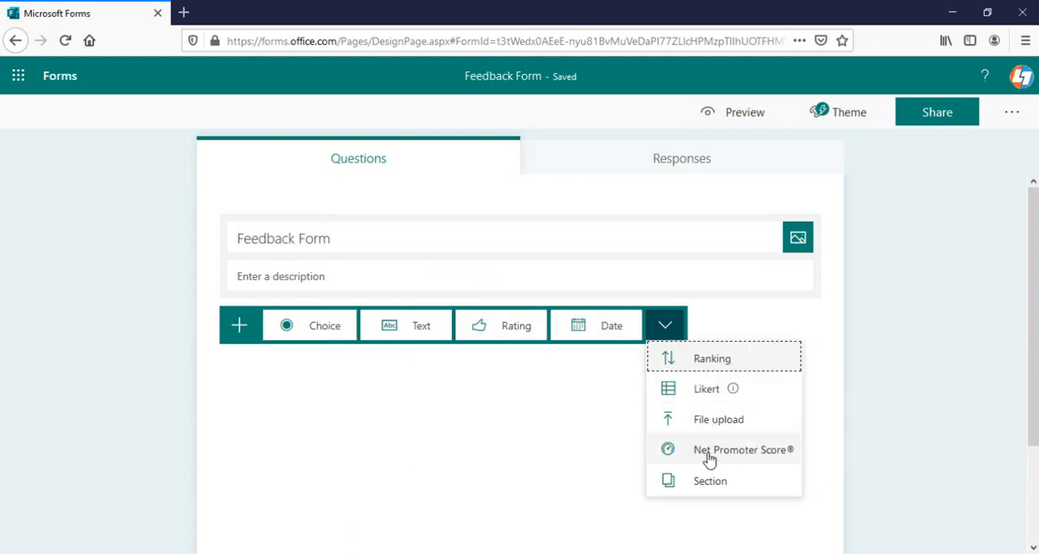
pyautogui.moveTo(420, 349)
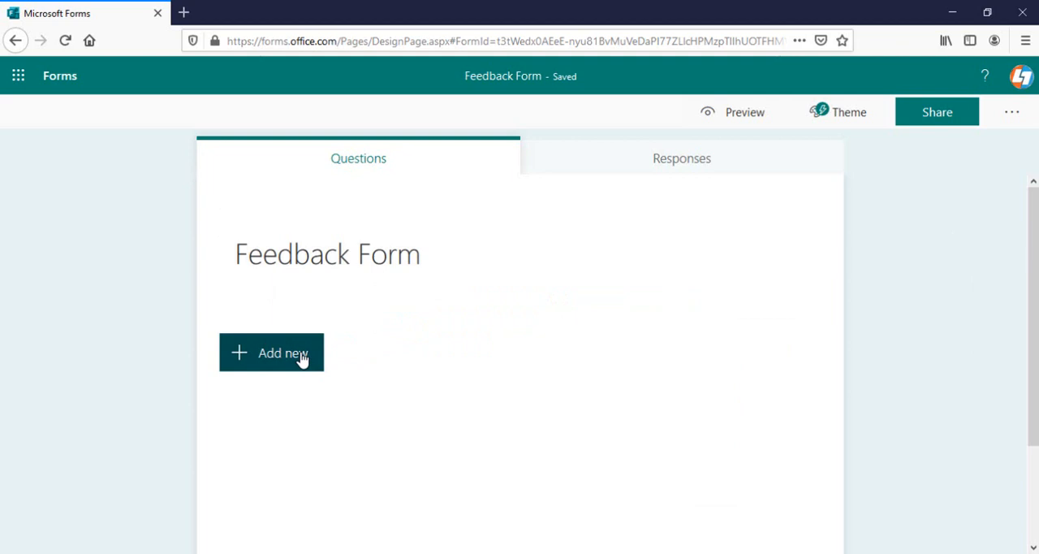
pyautogui.click(271, 352)
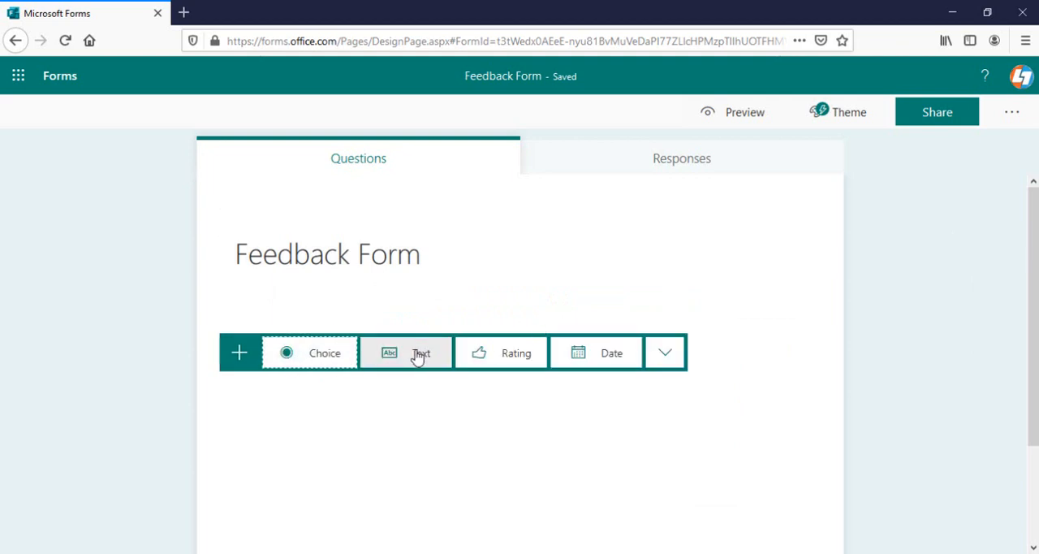
pyautogui.click(419, 353)
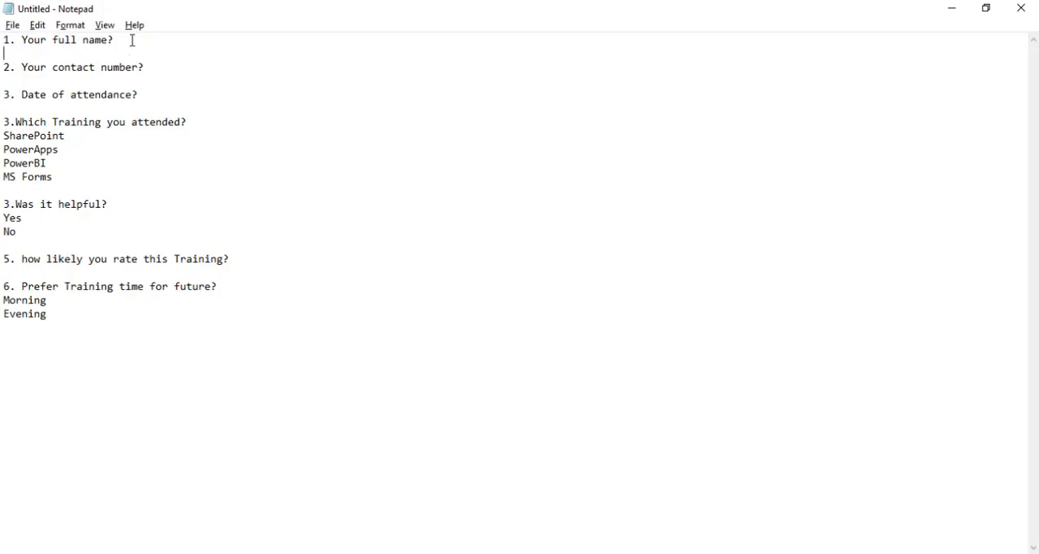
# Step: Title question 1 'Your full name?' and make it required
pyautogui.doubleClick(66, 39)
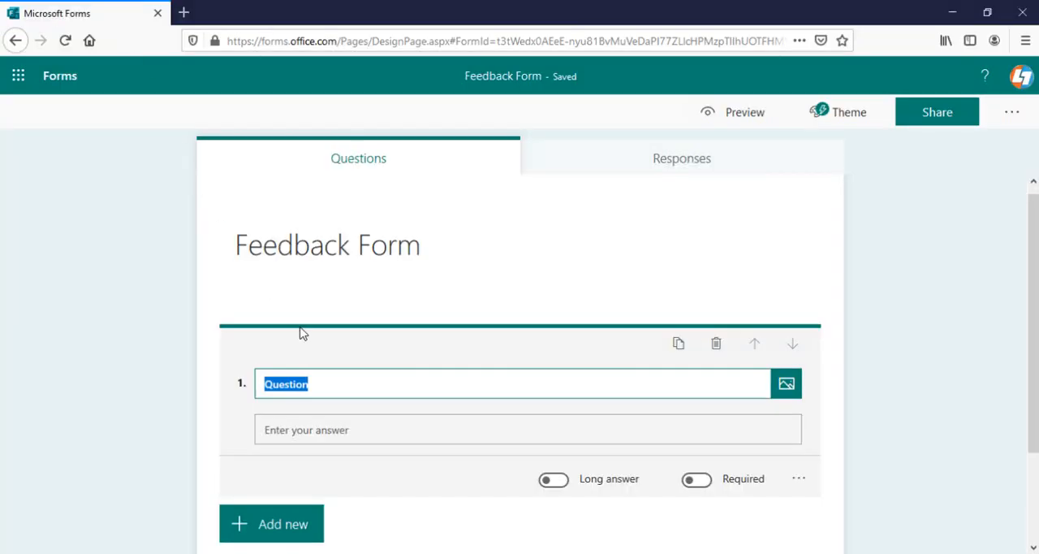
pyautogui.write('Your full name?')
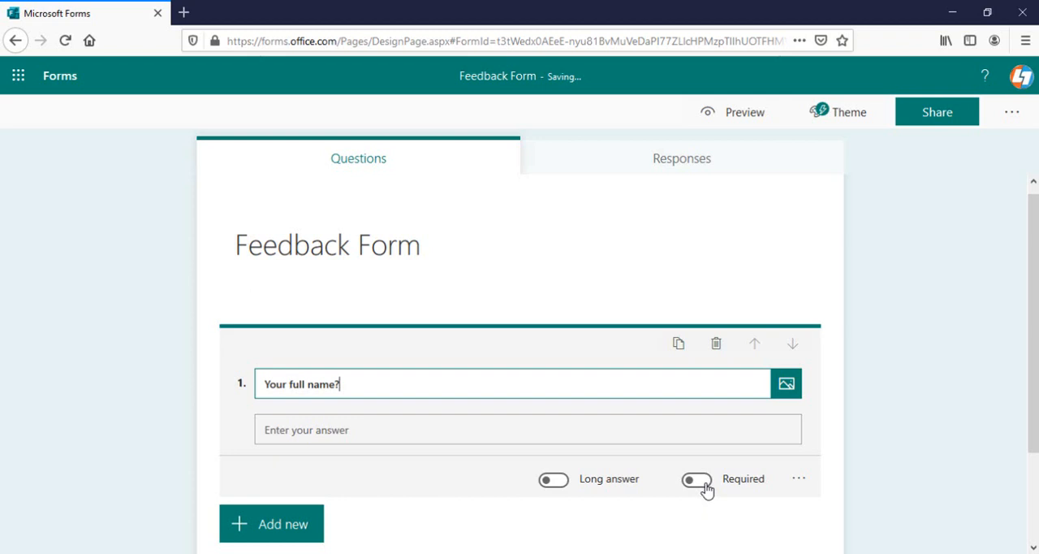
pyautogui.moveTo(706, 484)
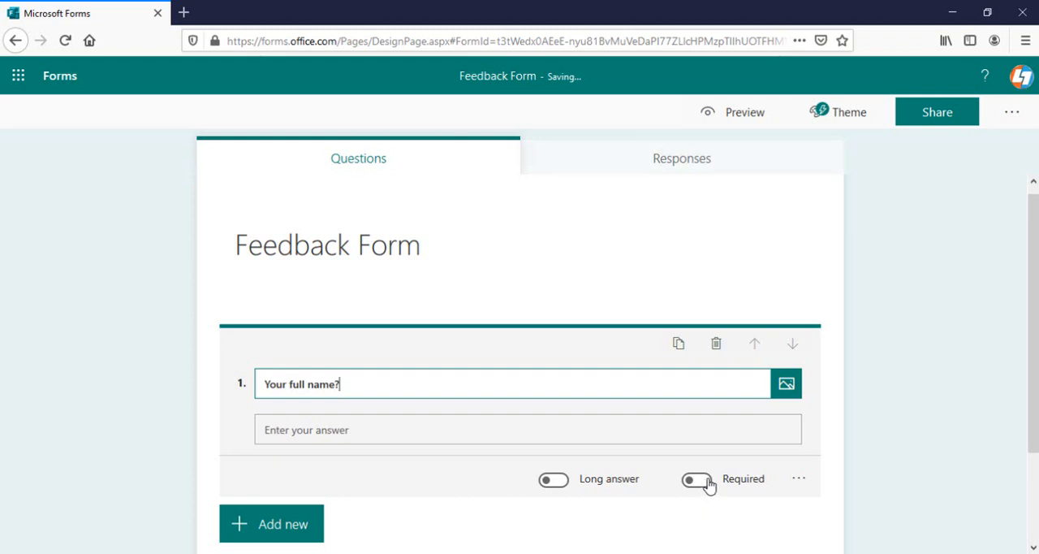
pyautogui.click(697, 478)
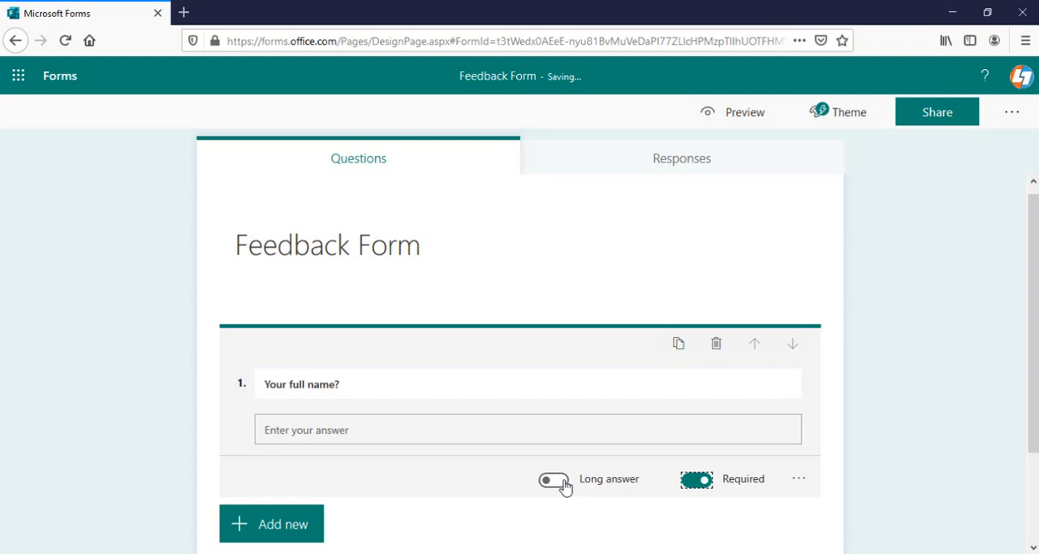
# Step: Toggle Long answer on and off, then add and remove an answer restriction
pyautogui.click(552, 478)
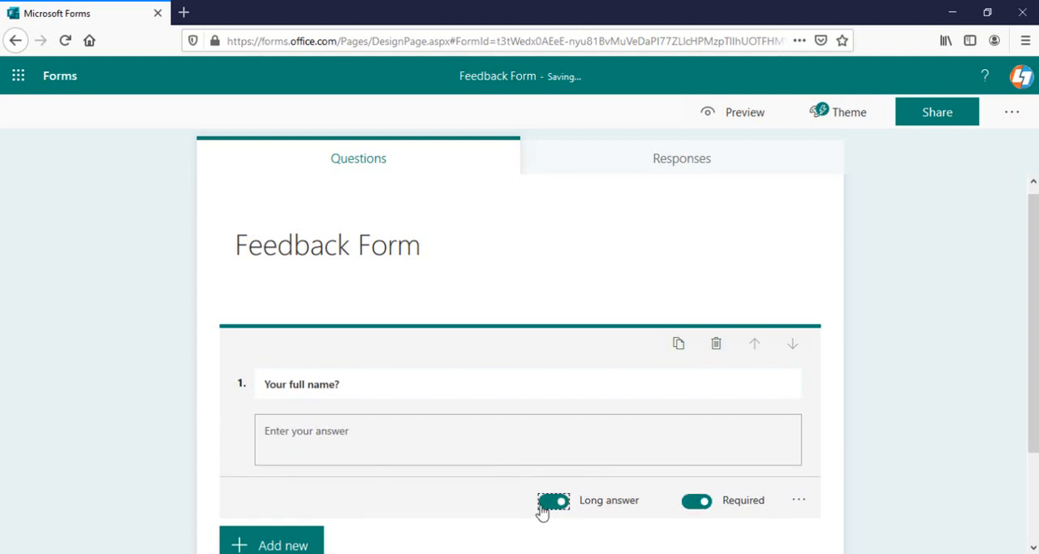
pyautogui.click(553, 499)
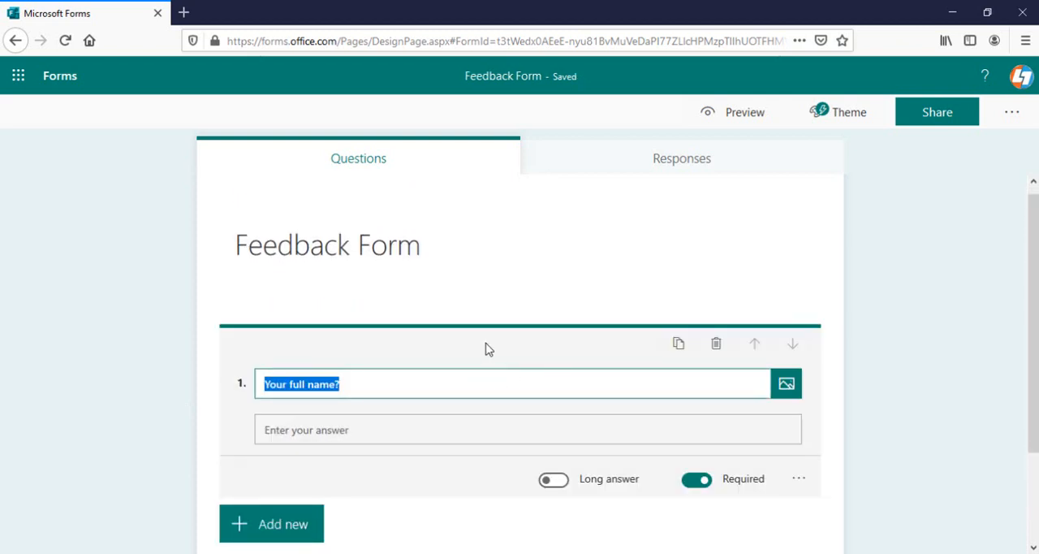
pyautogui.moveTo(810, 483)
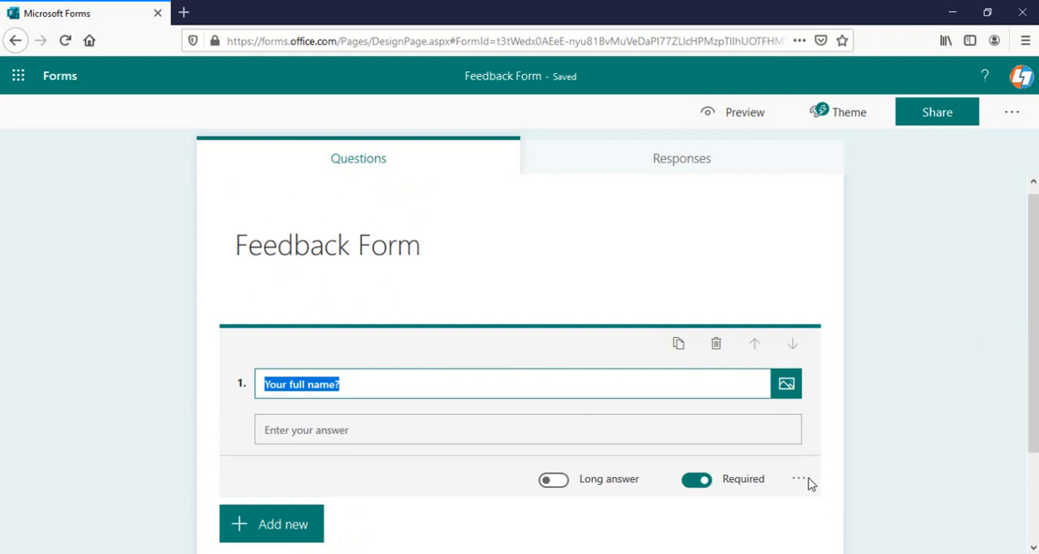
pyautogui.click(799, 478)
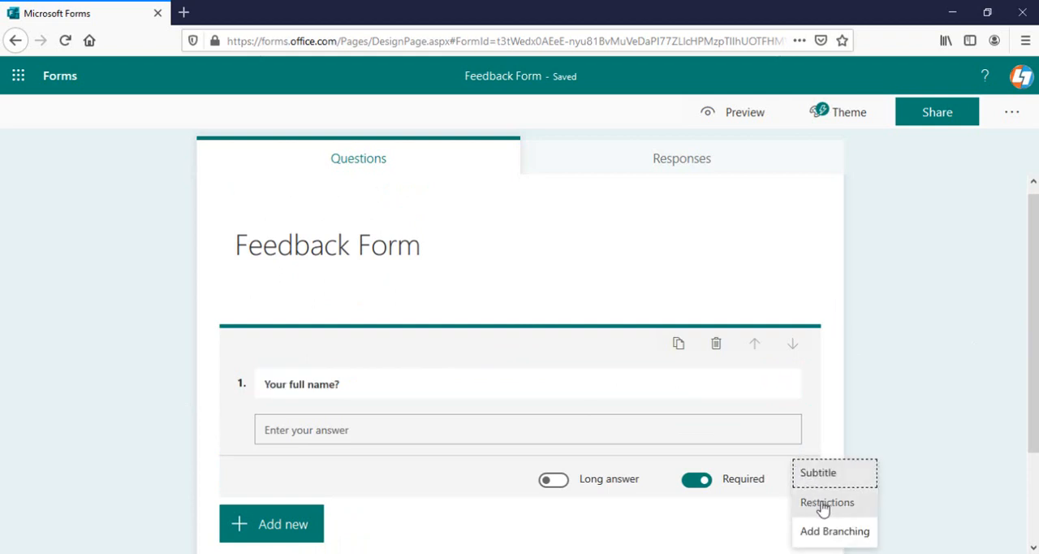
pyautogui.moveTo(831, 507)
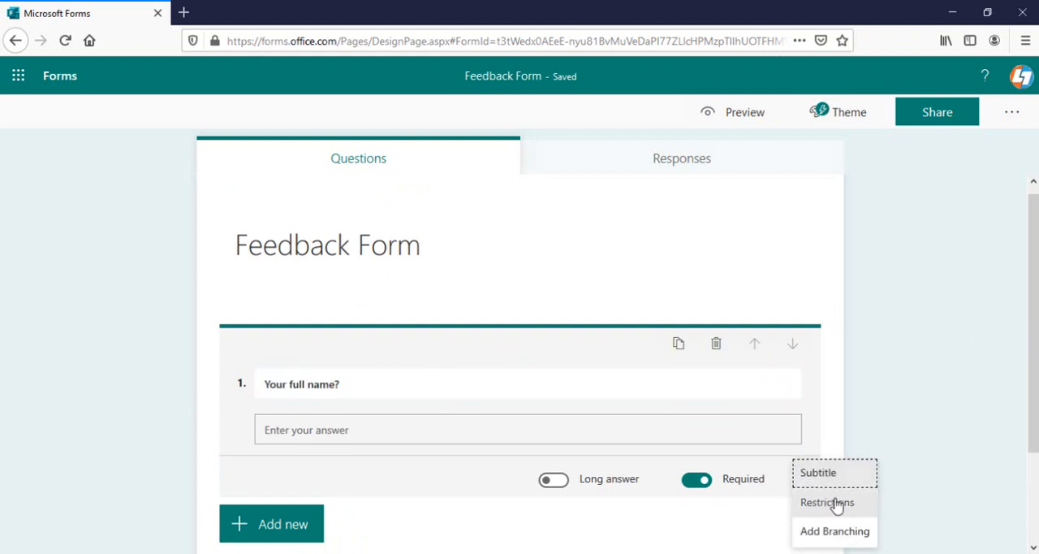
pyautogui.click(827, 502)
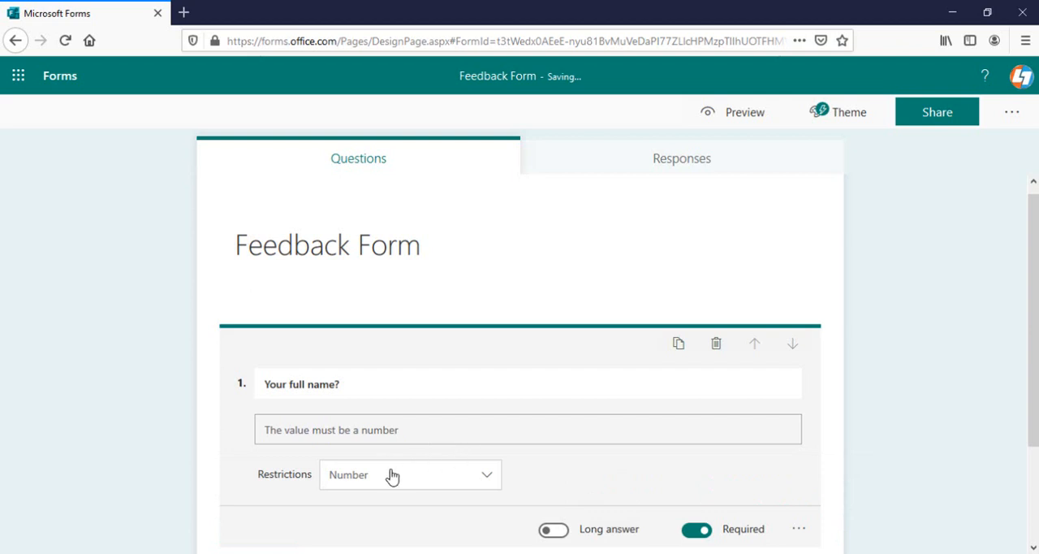
pyautogui.moveTo(450, 474)
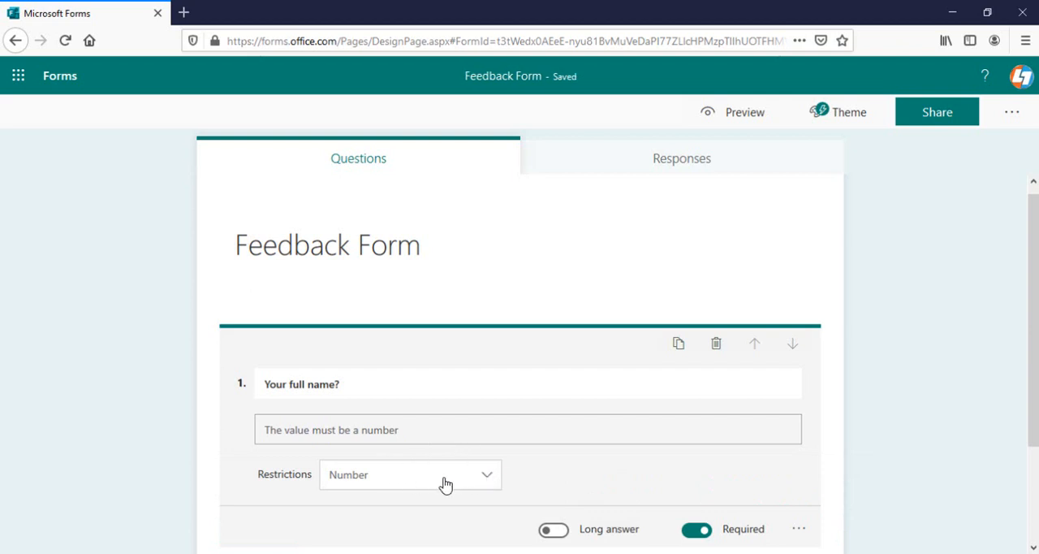
pyautogui.click(409, 474)
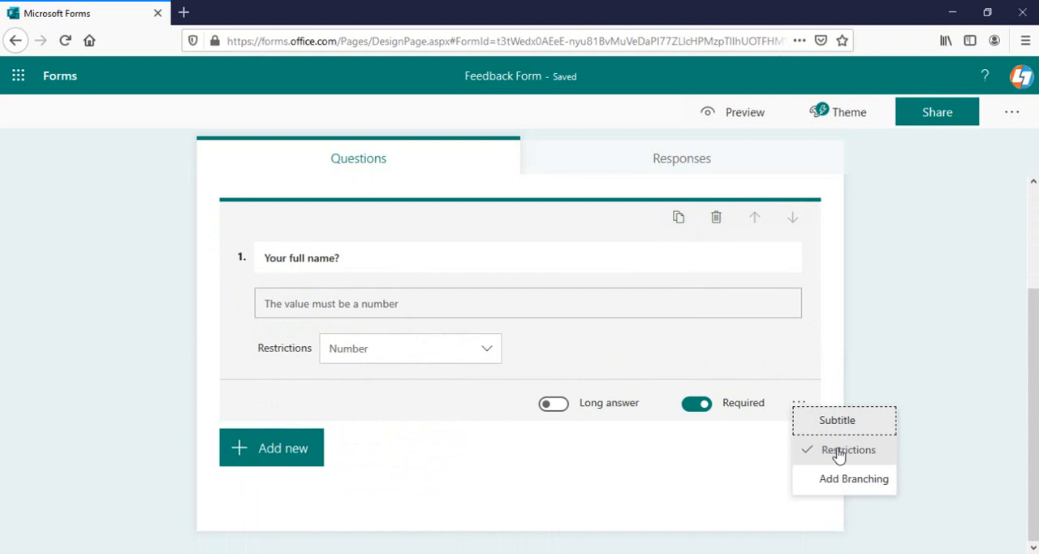
pyautogui.click(849, 448)
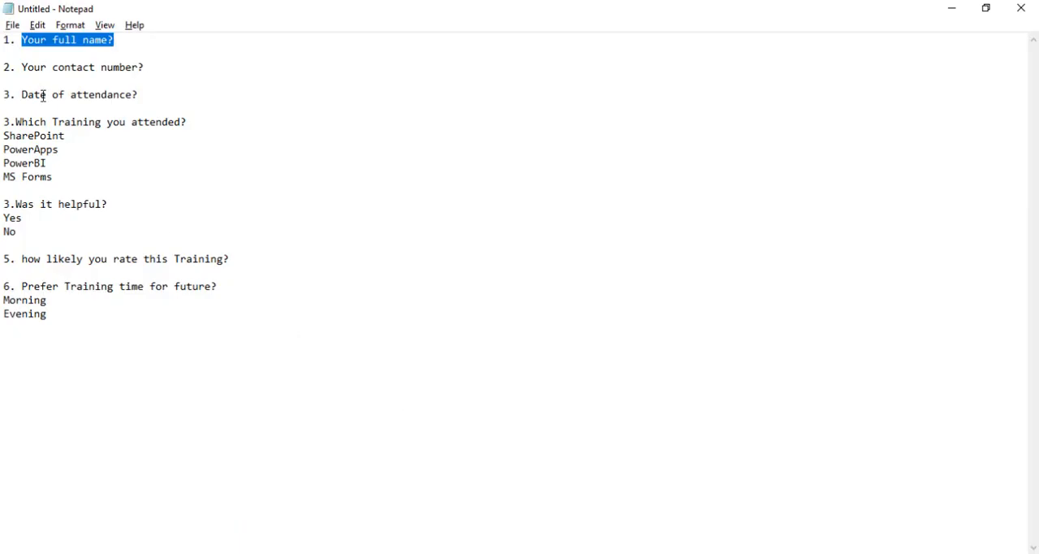
# Step: Add text question 'Your contact number?' restricted to Number answers
pyautogui.doubleClick(81, 66)
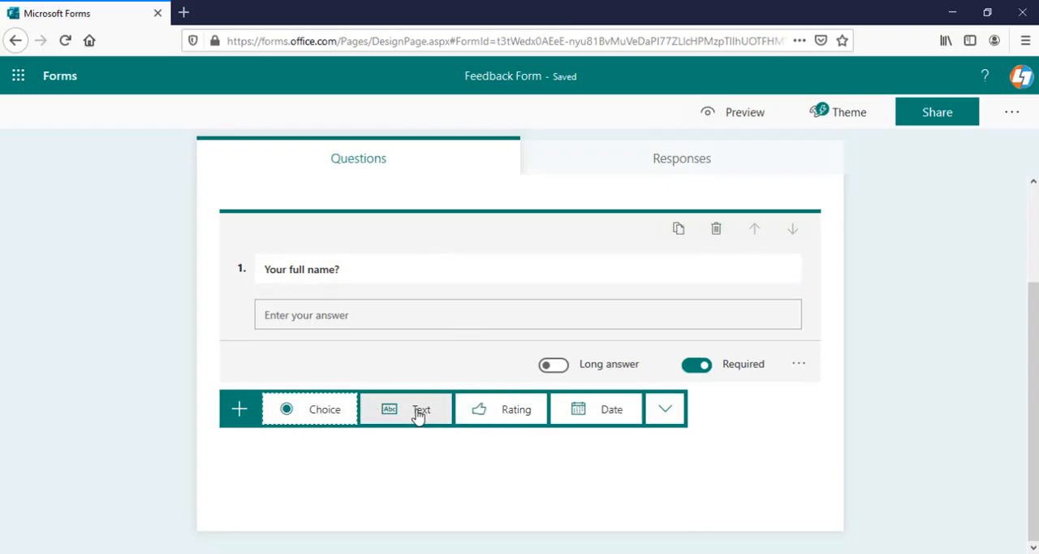
pyautogui.click(421, 408)
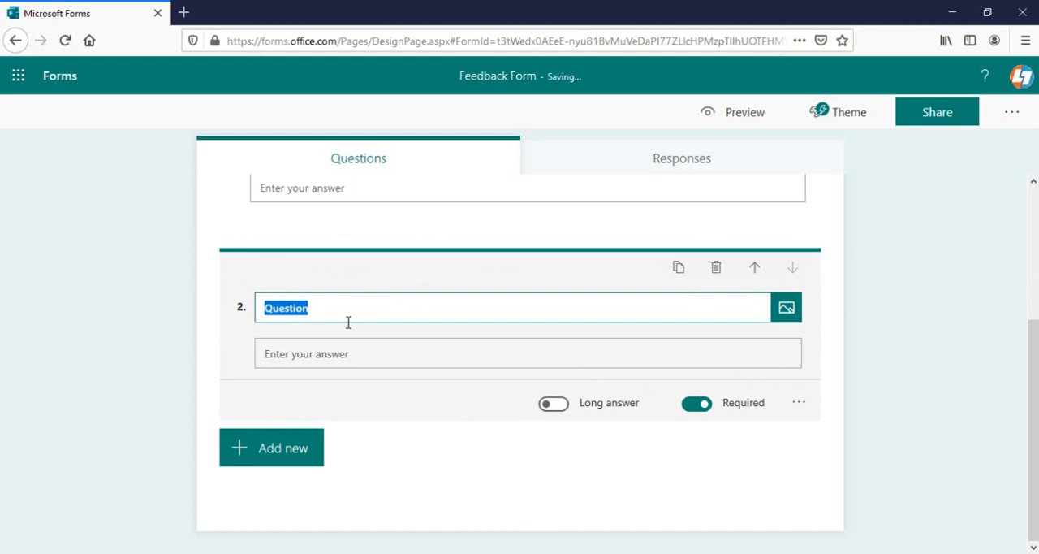
pyautogui.write('Your contact number?')
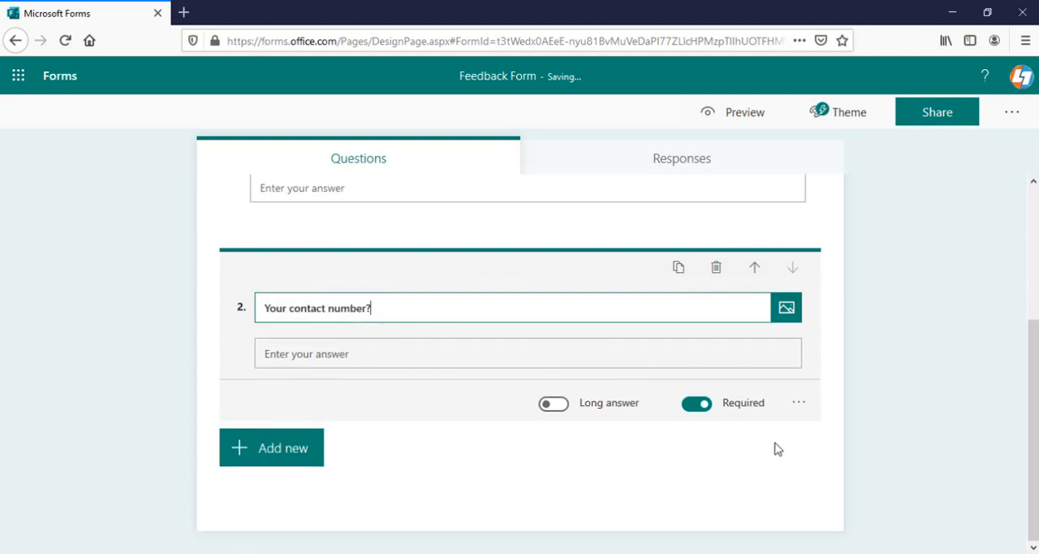
pyautogui.click(799, 401)
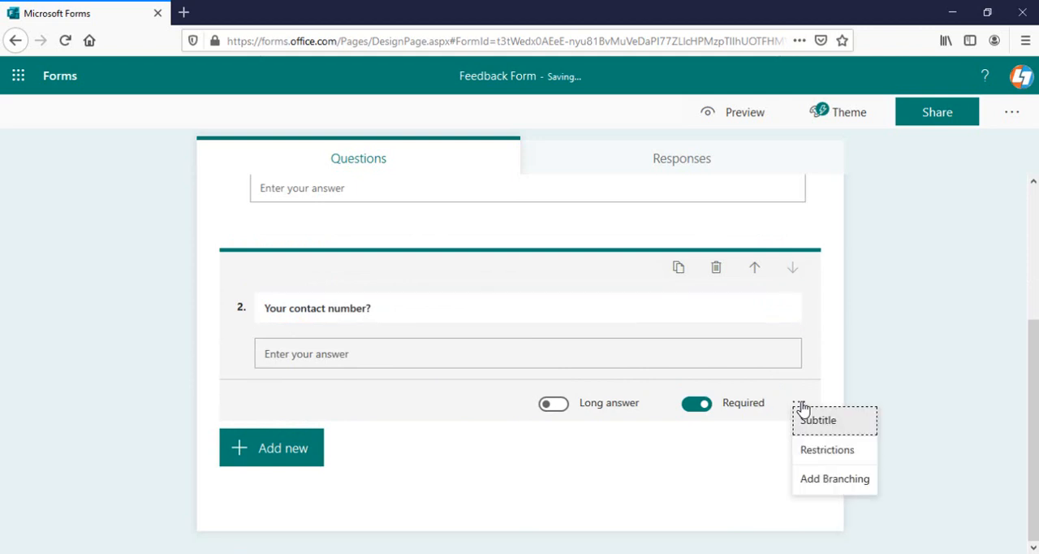
pyautogui.click(826, 449)
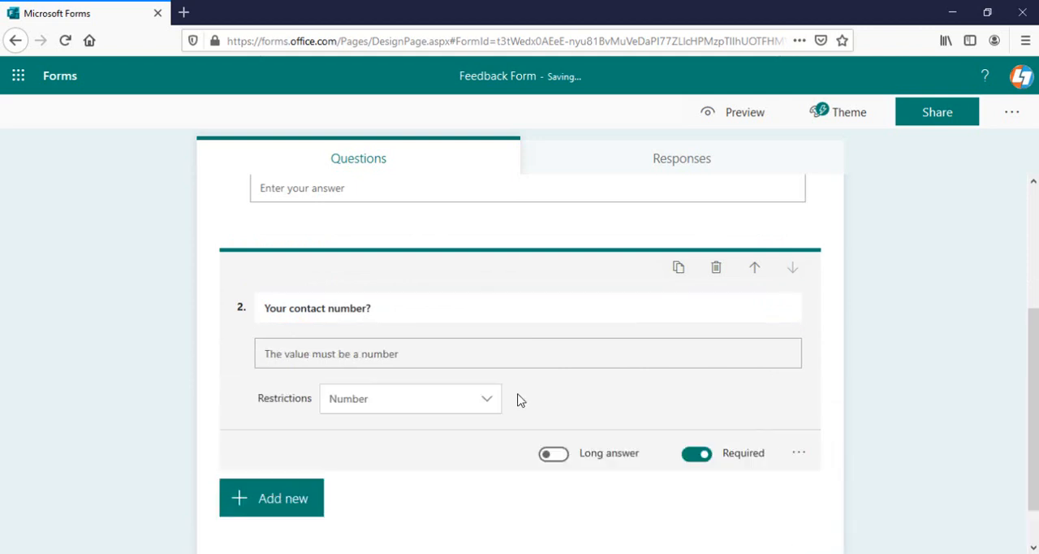
pyautogui.click(410, 398)
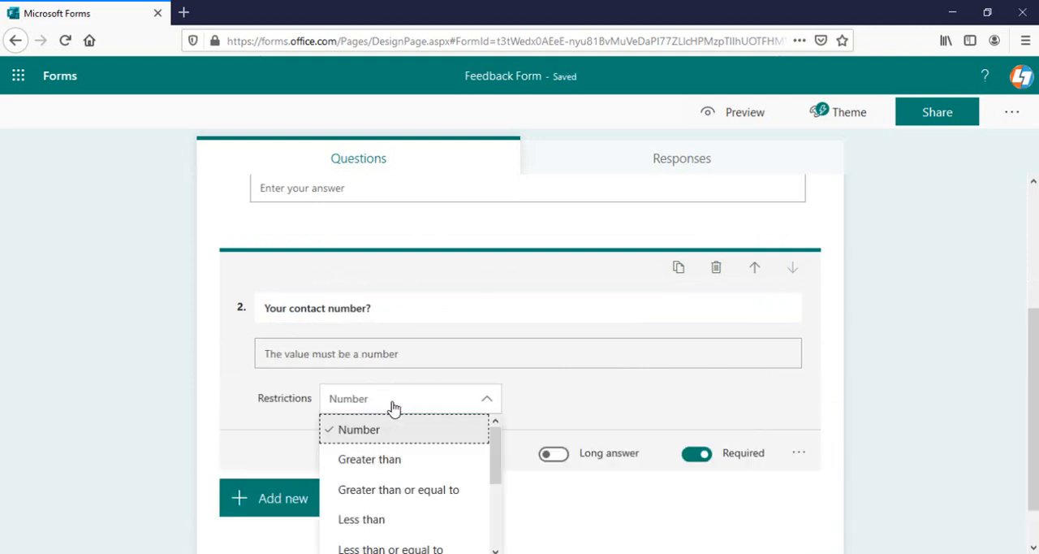
pyautogui.click(410, 398)
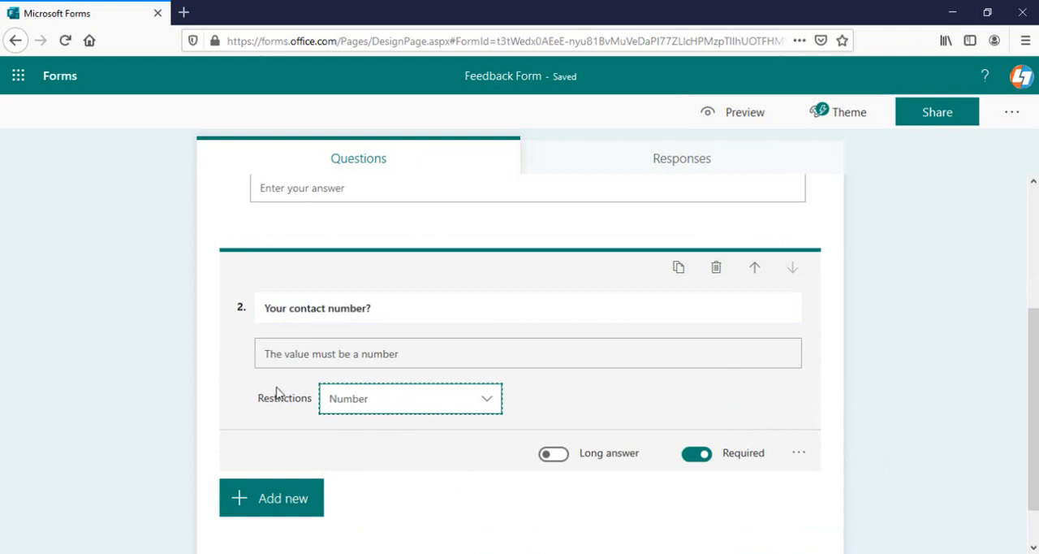
pyautogui.moveTo(307, 341)
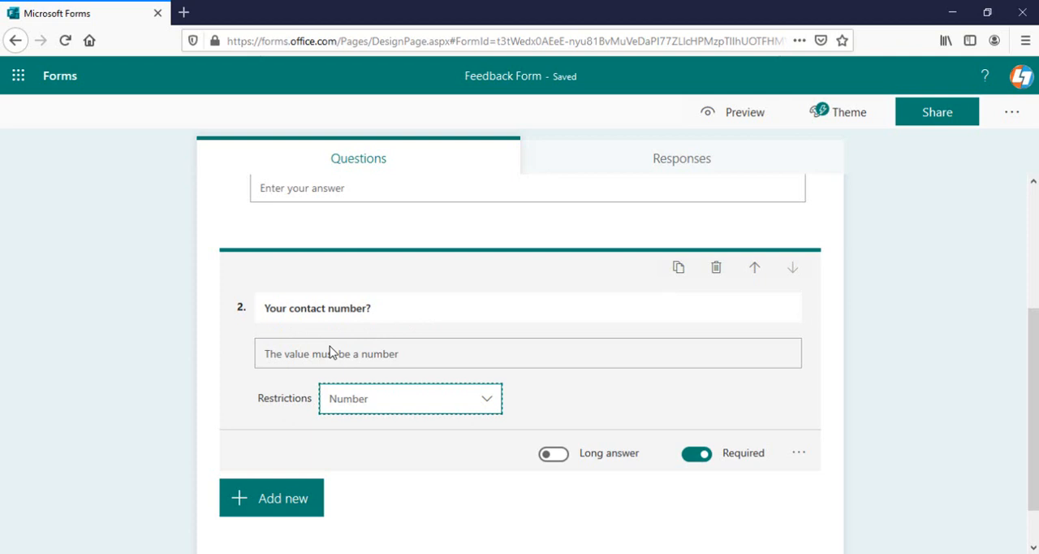
pyautogui.moveTo(598, 434)
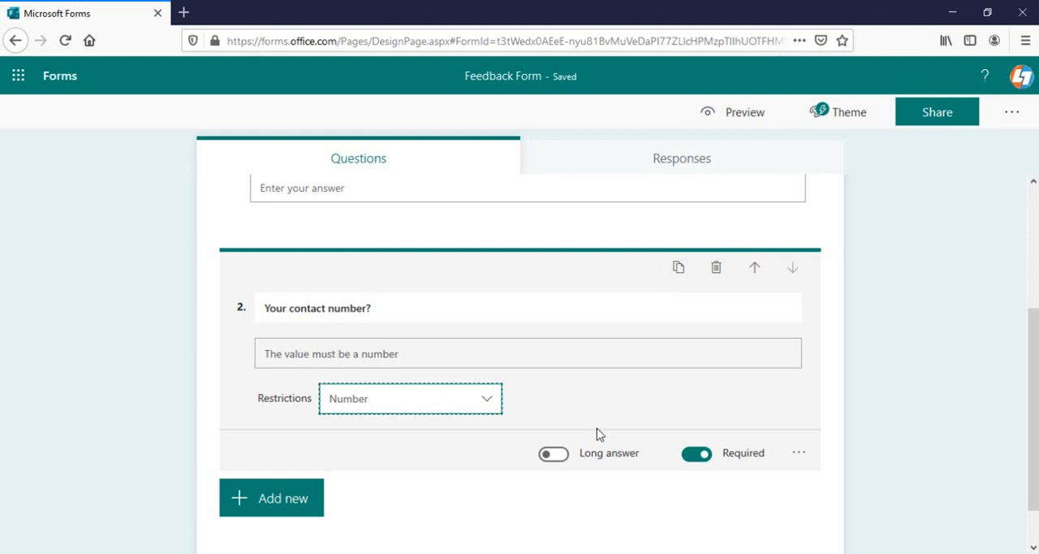
pyautogui.moveTo(294, 339)
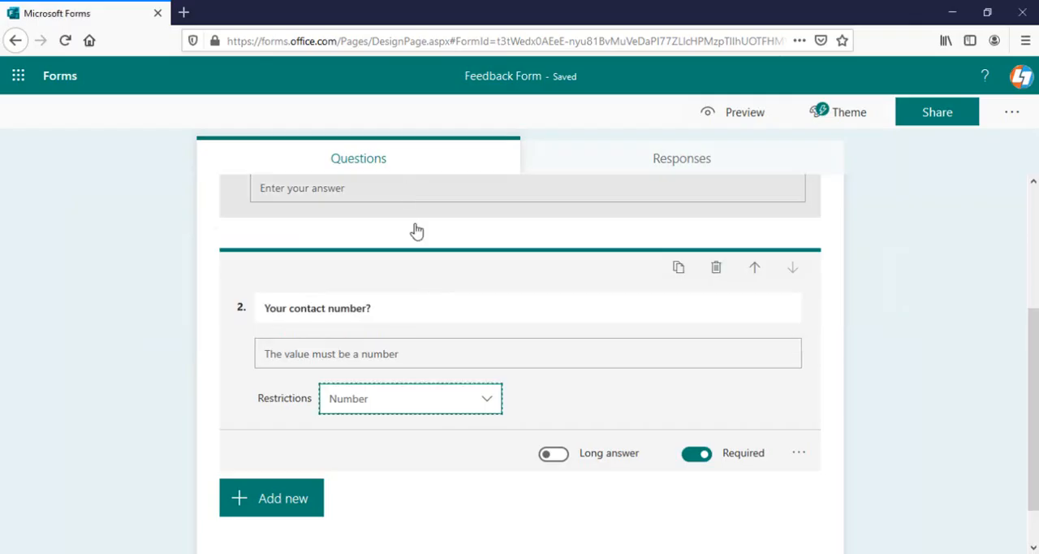
# Step: Add a Date question titled 'Date of attendance?'
pyautogui.click(271, 498)
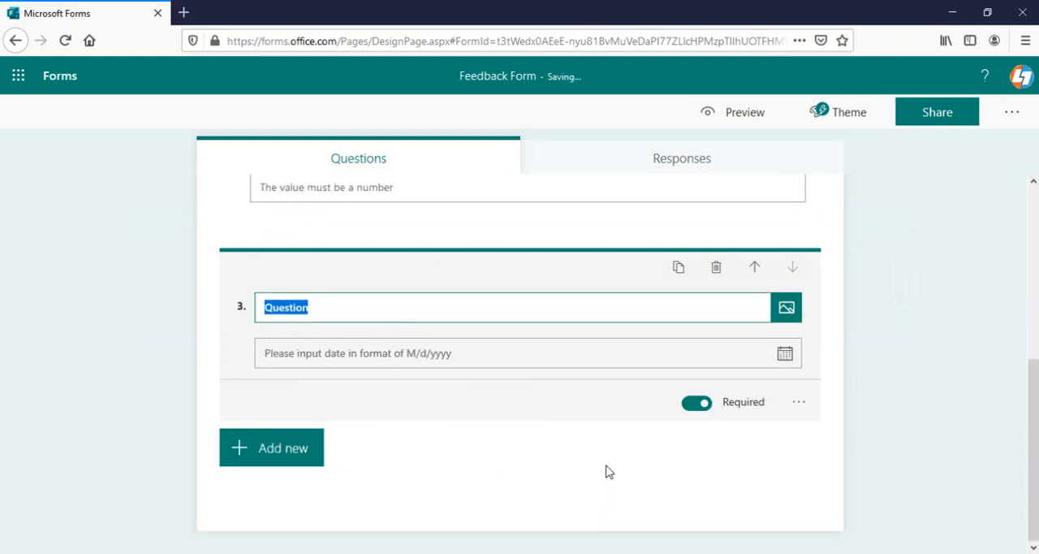
pyautogui.write('Date of attendance?')
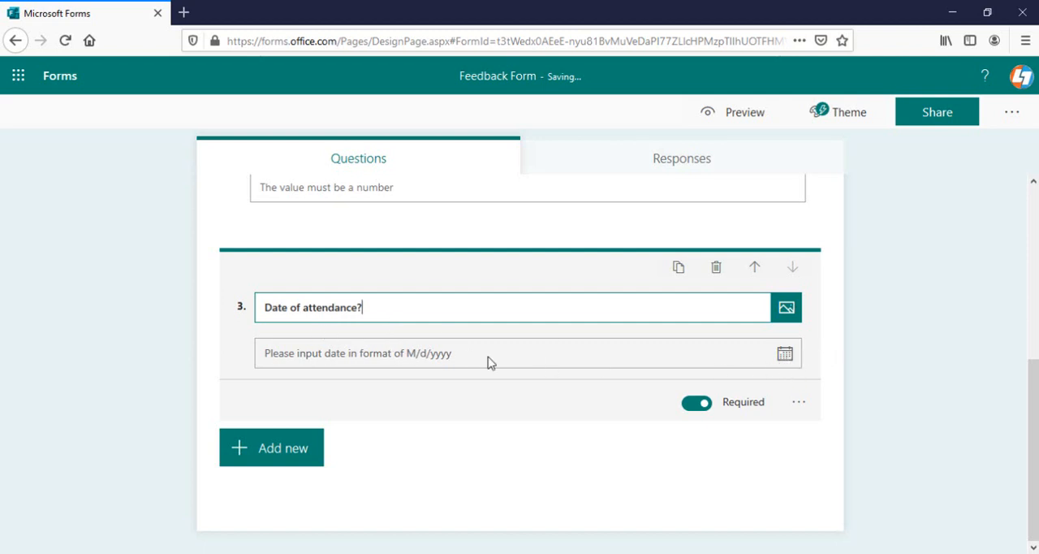
pyautogui.click(798, 401)
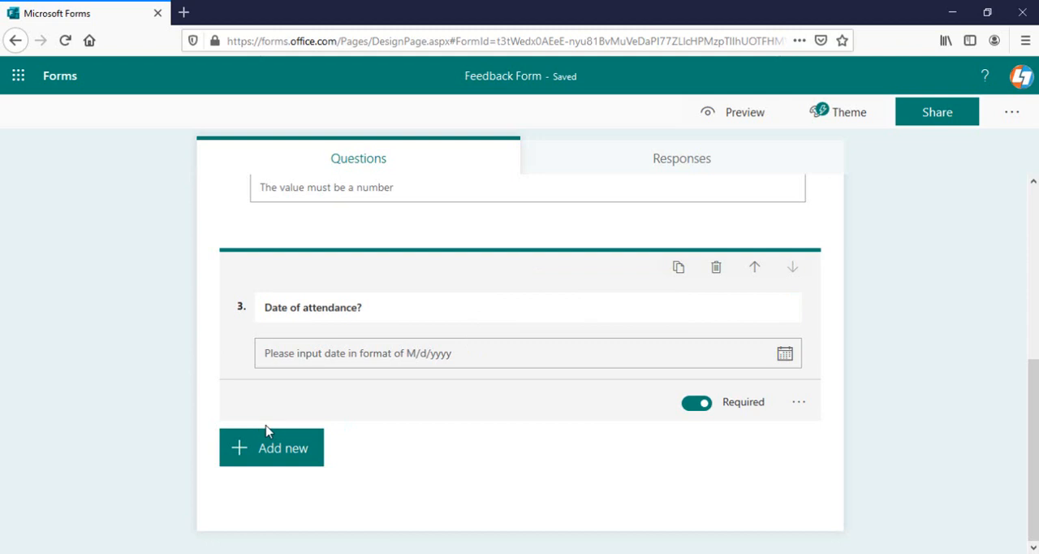
# Step: Add Choice question 'Which Training you attended?' with SharePoint, PowerApps, PowerBI, MS Forms, then preview
pyautogui.click(270, 447)
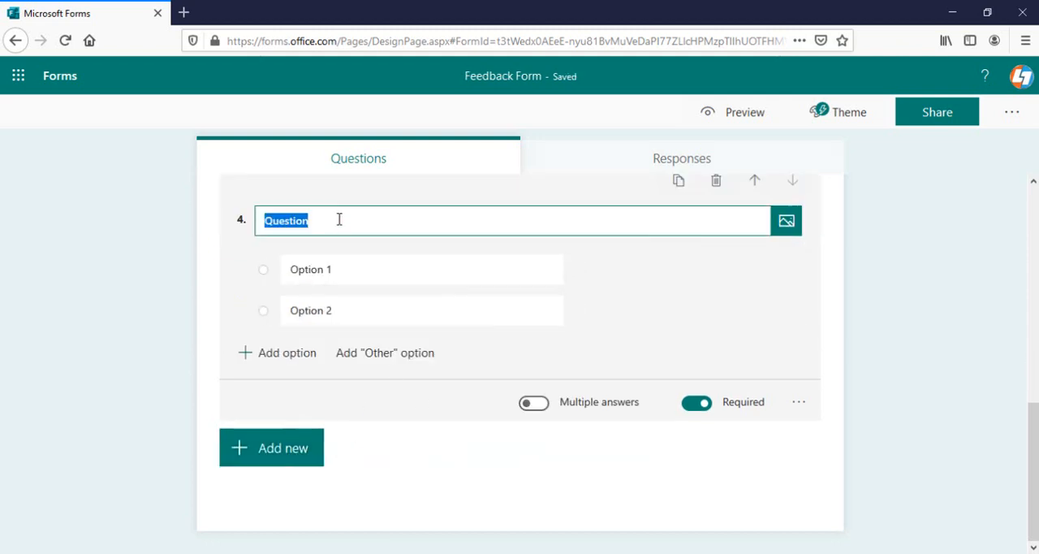
pyautogui.write('Which Training you attended?')
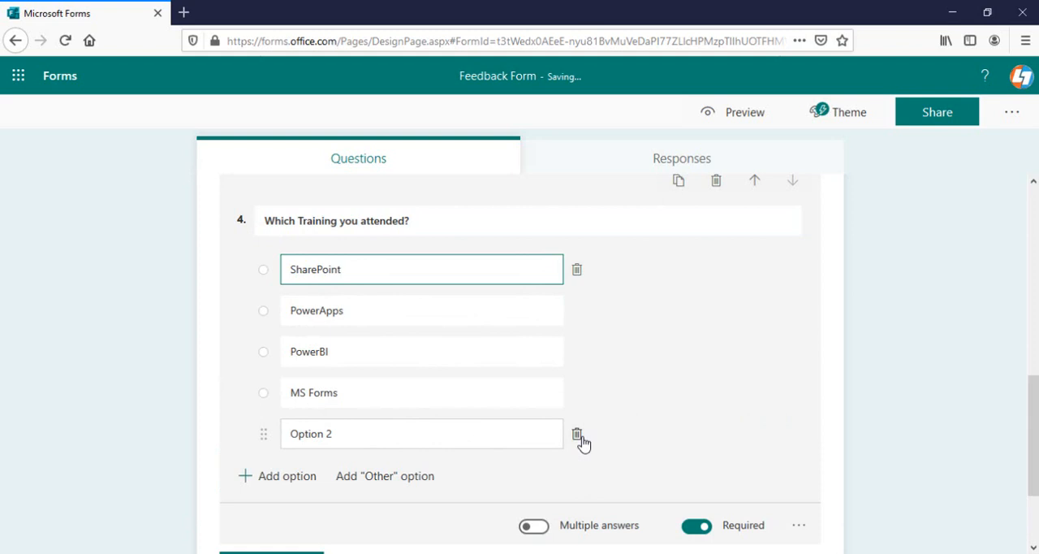
pyautogui.click(577, 432)
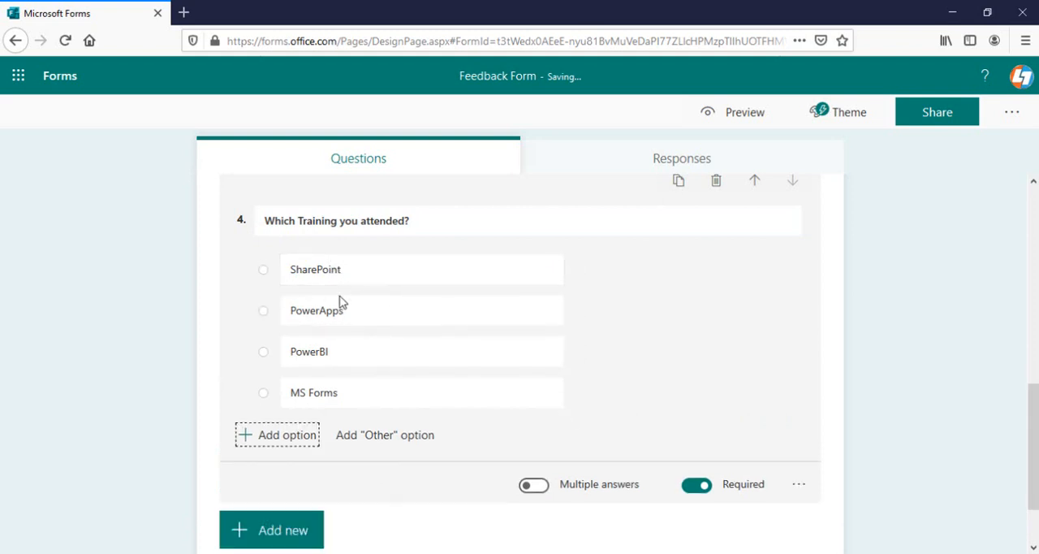
pyautogui.moveTo(260, 280)
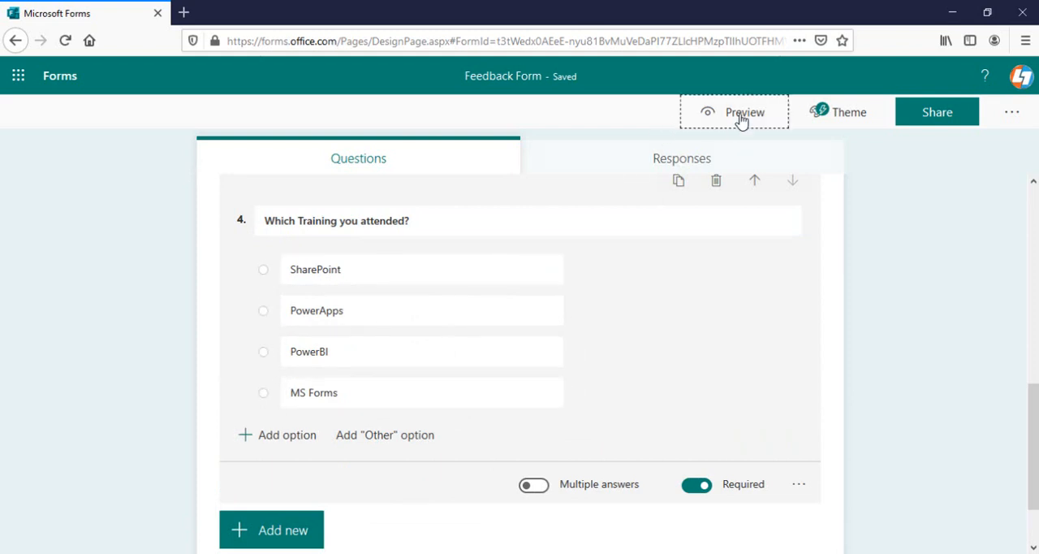
pyautogui.click(734, 111)
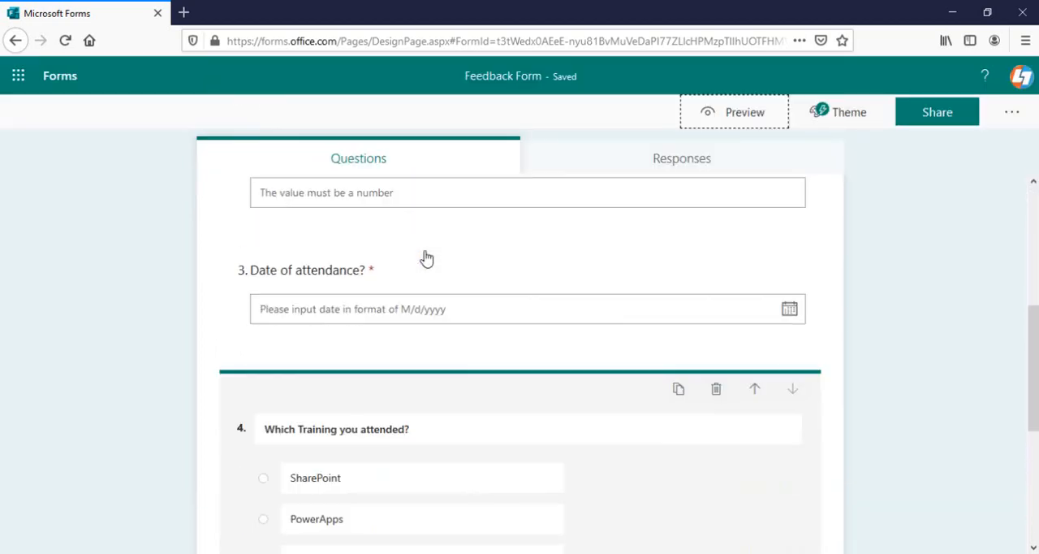
pyautogui.scroll(-3)
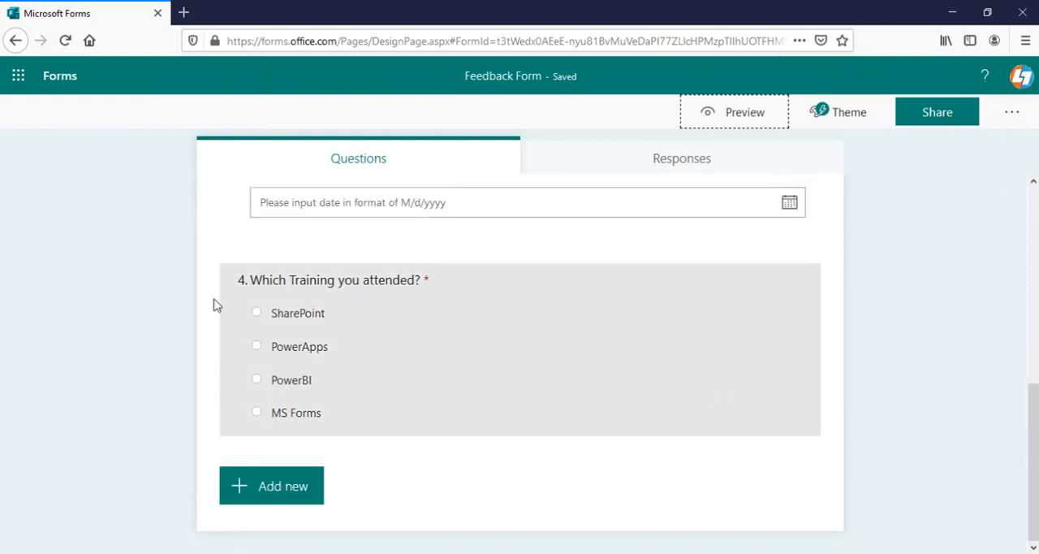
# Step: Switch question 4's choices to a drop-down list, check the preview, and return to editing
pyautogui.click(333, 279)
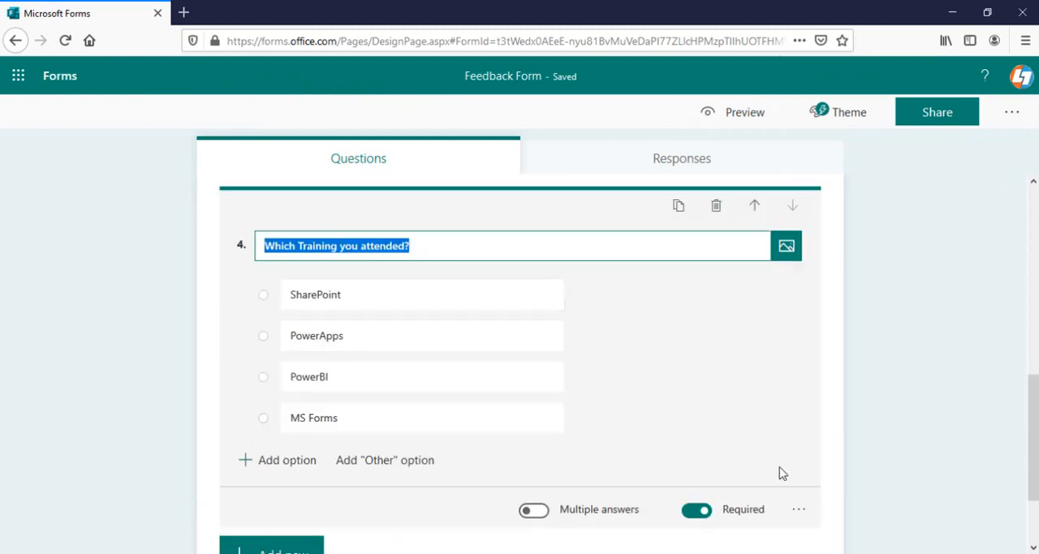
pyautogui.click(798, 509)
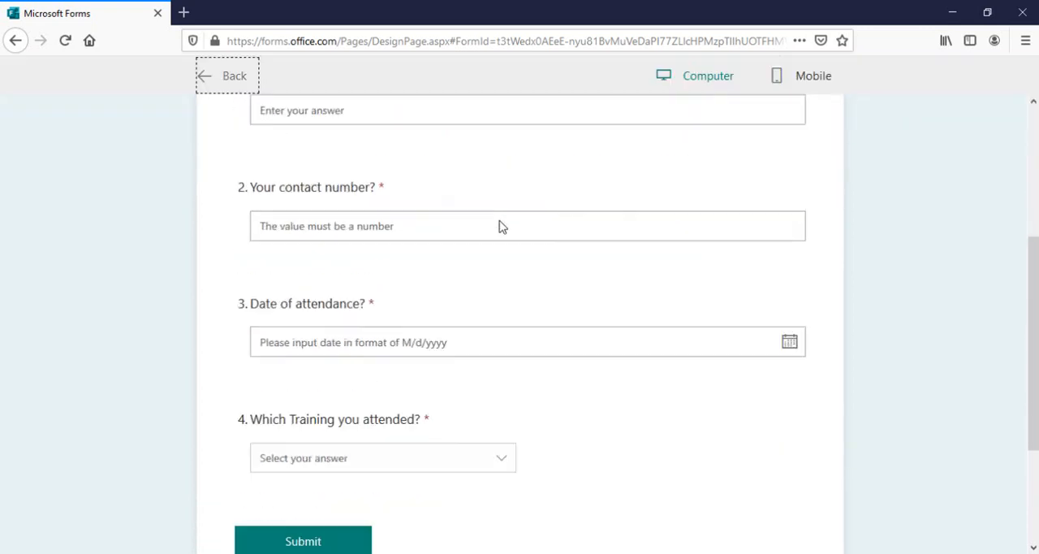
pyautogui.scroll(-3)
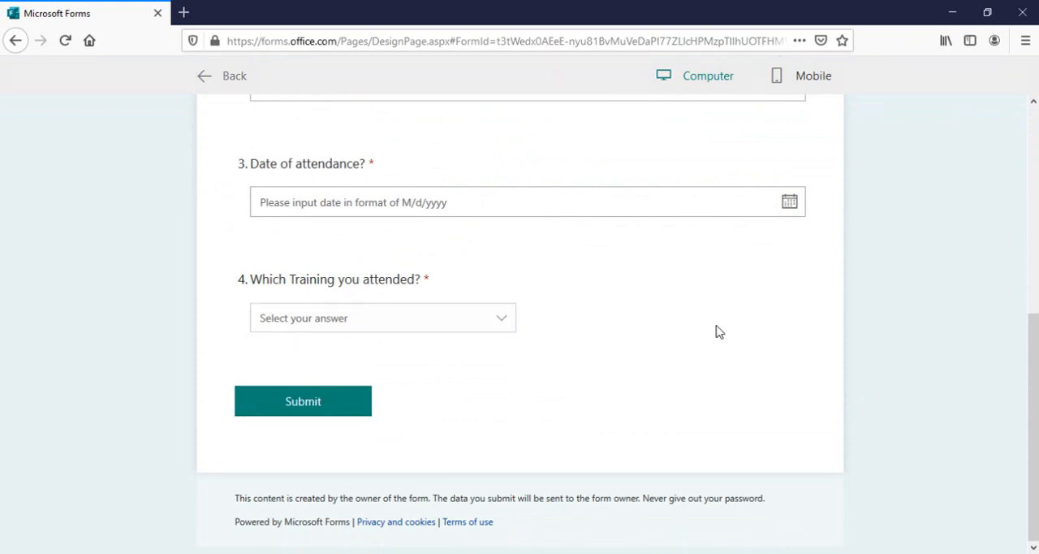
pyautogui.click(222, 76)
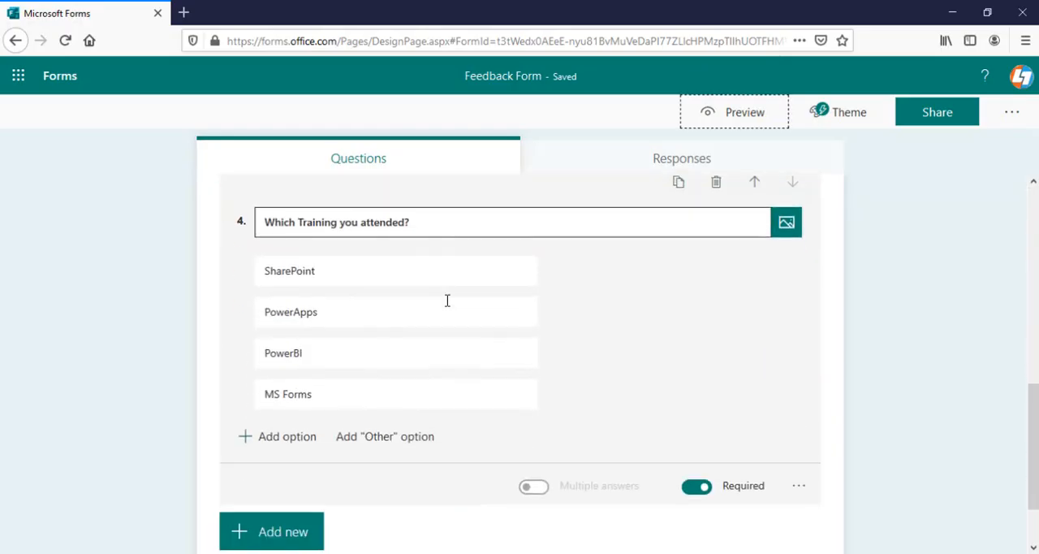
# Step: Add Choice question 'Was it helpful?' using the suggested Yes, No and Maybe answers
pyautogui.click(271, 531)
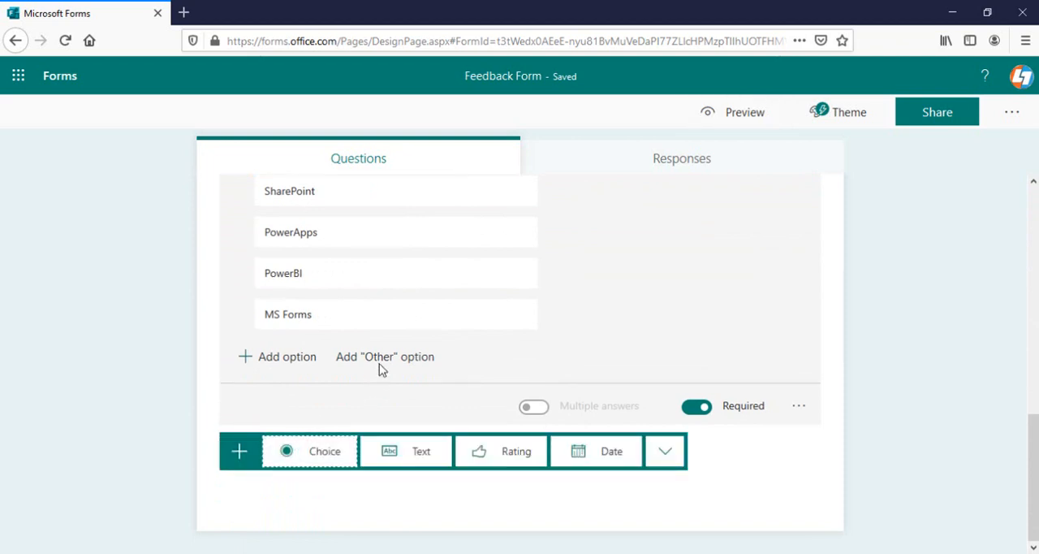
pyautogui.click(239, 450)
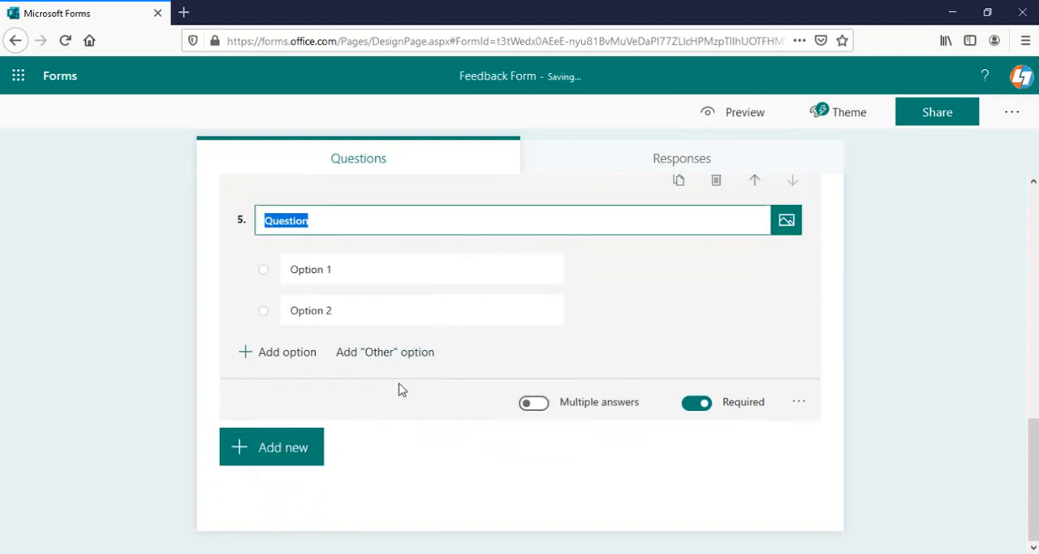
pyautogui.write('Was it helpful?')
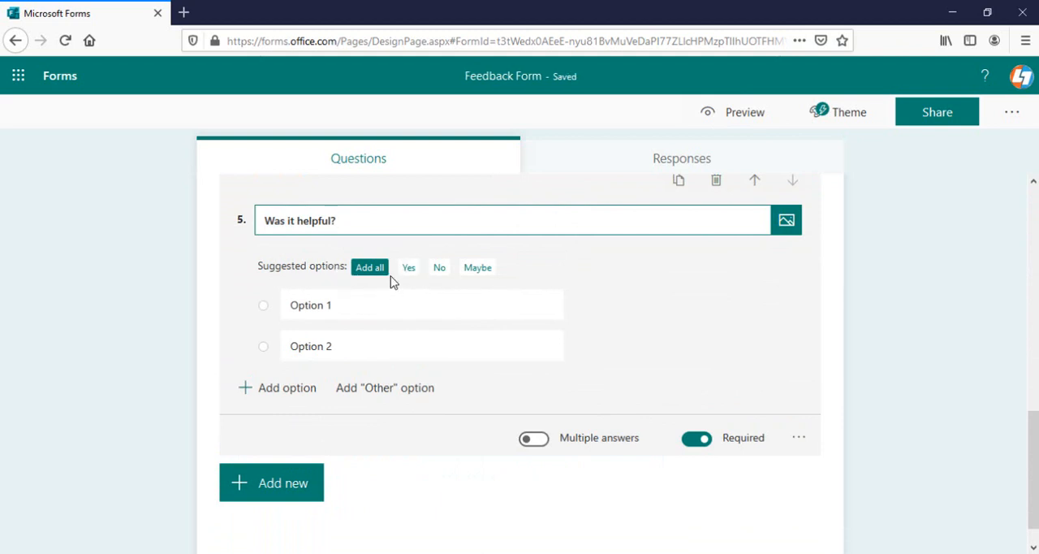
pyautogui.click(408, 267)
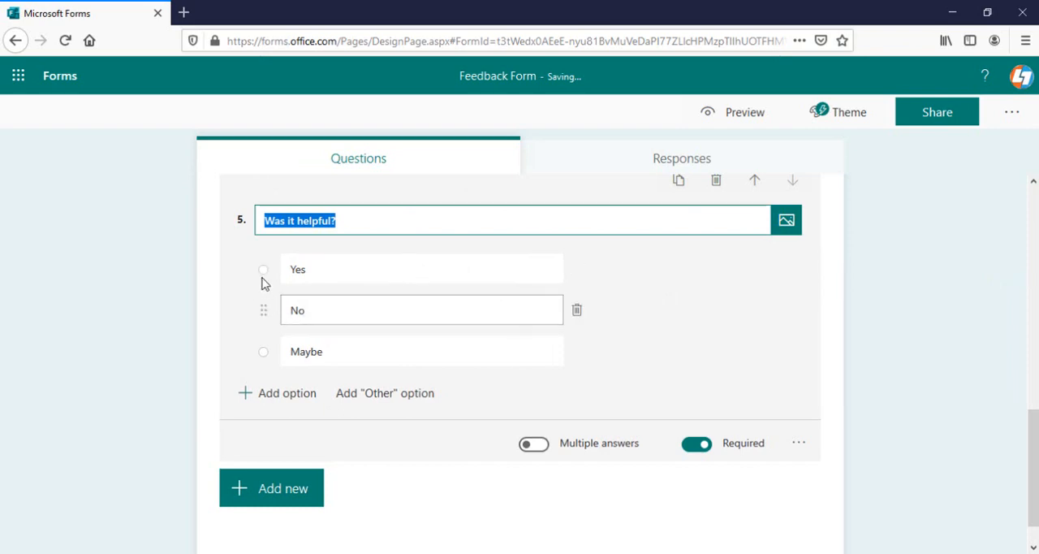
pyautogui.click(420, 351)
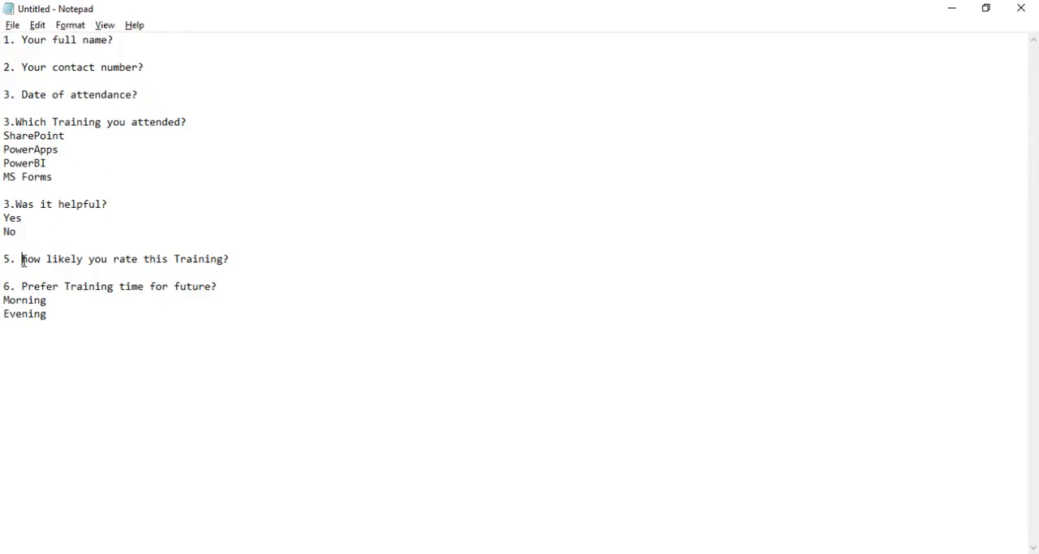
pyautogui.moveTo(21, 259); pyautogui.dragTo(230, 258)
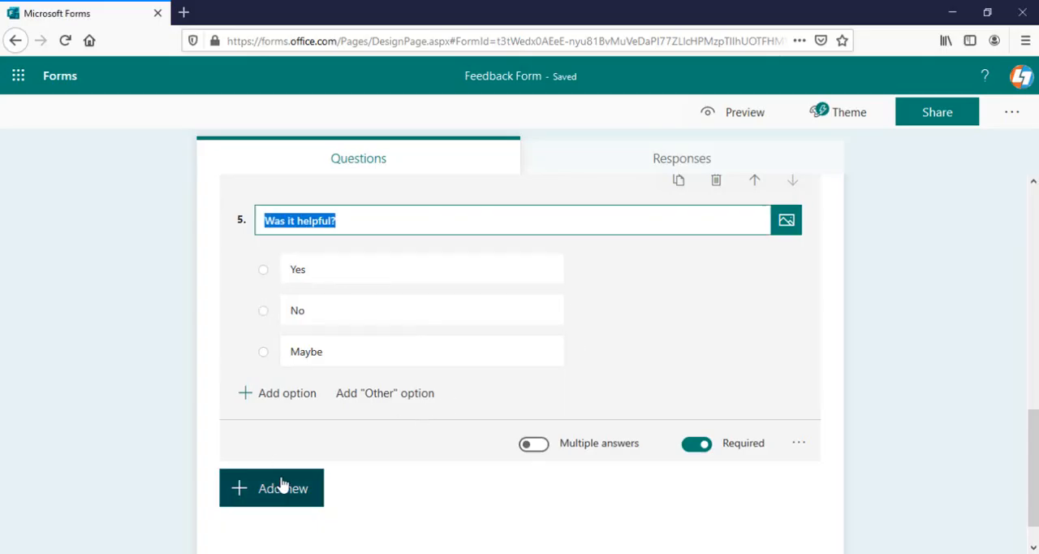
# Step: Add Rating question 'how likely you rate this Training?' with 5 levels and Star symbols
pyautogui.click(271, 487)
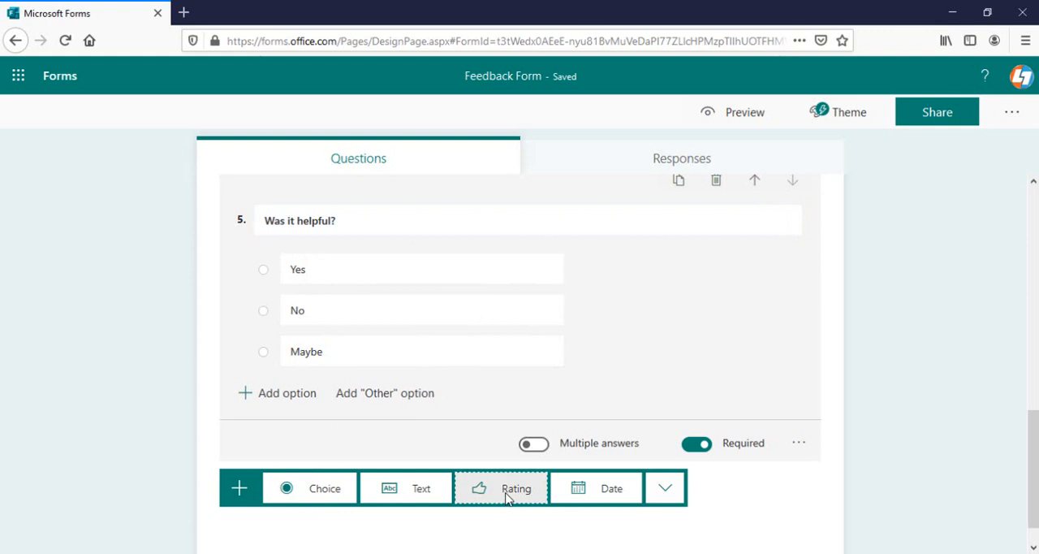
pyautogui.click(501, 488)
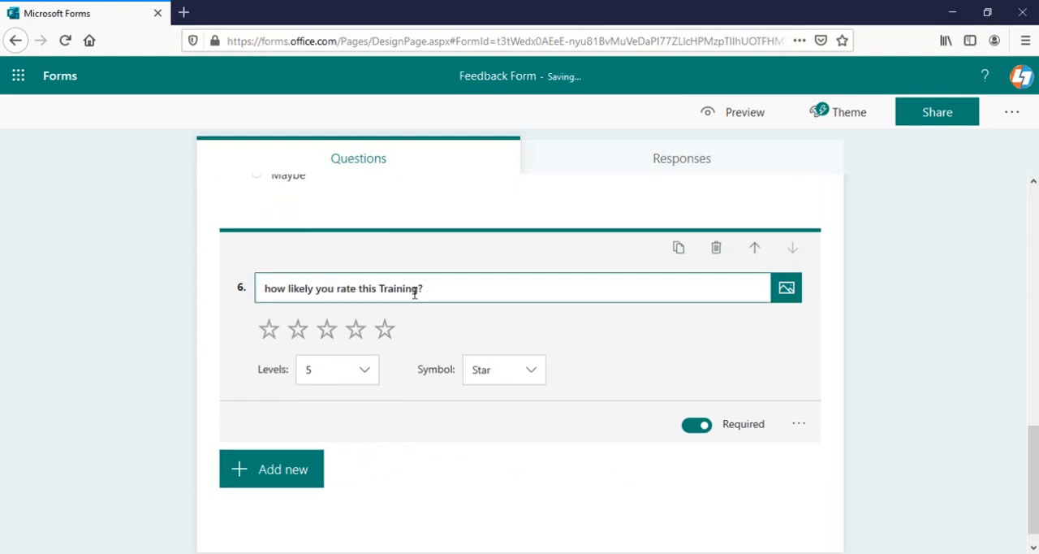
pyautogui.click(336, 369)
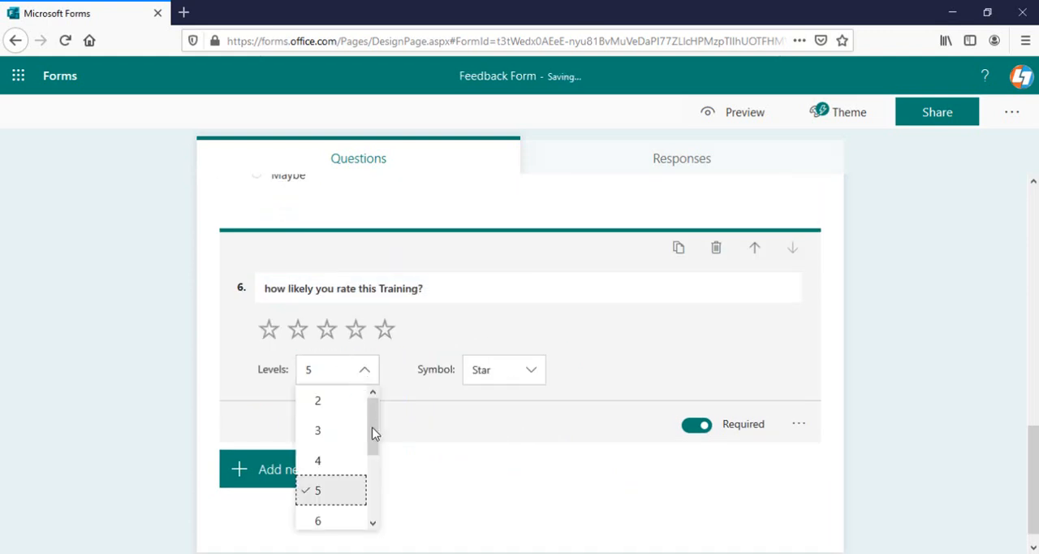
pyautogui.moveTo(239, 349)
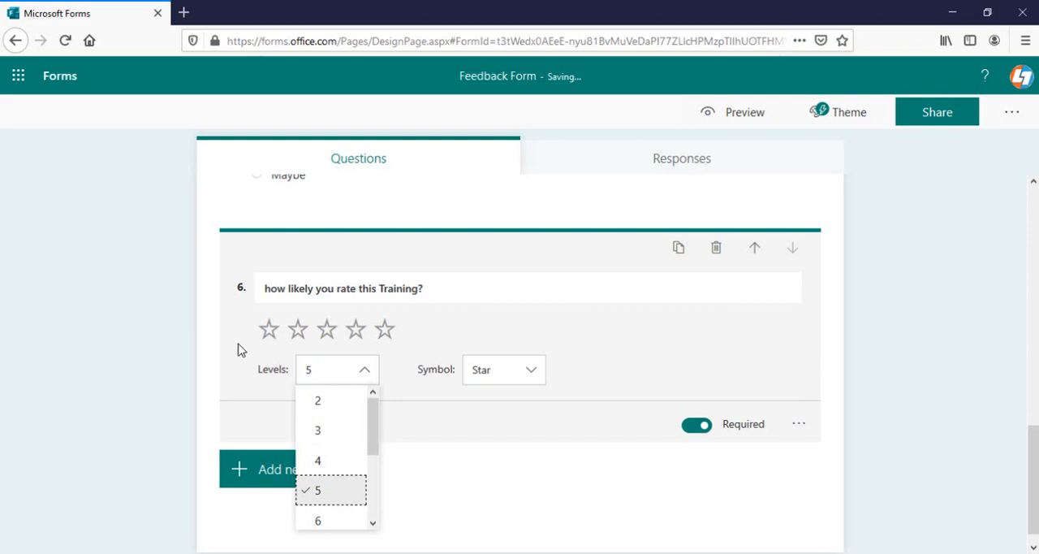
pyautogui.click(503, 369)
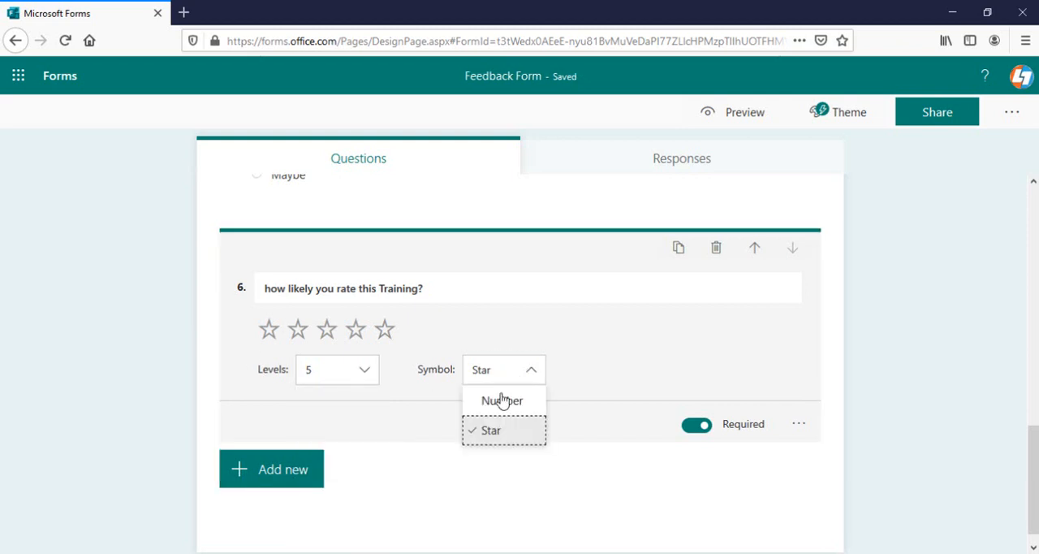
pyautogui.moveTo(599, 349)
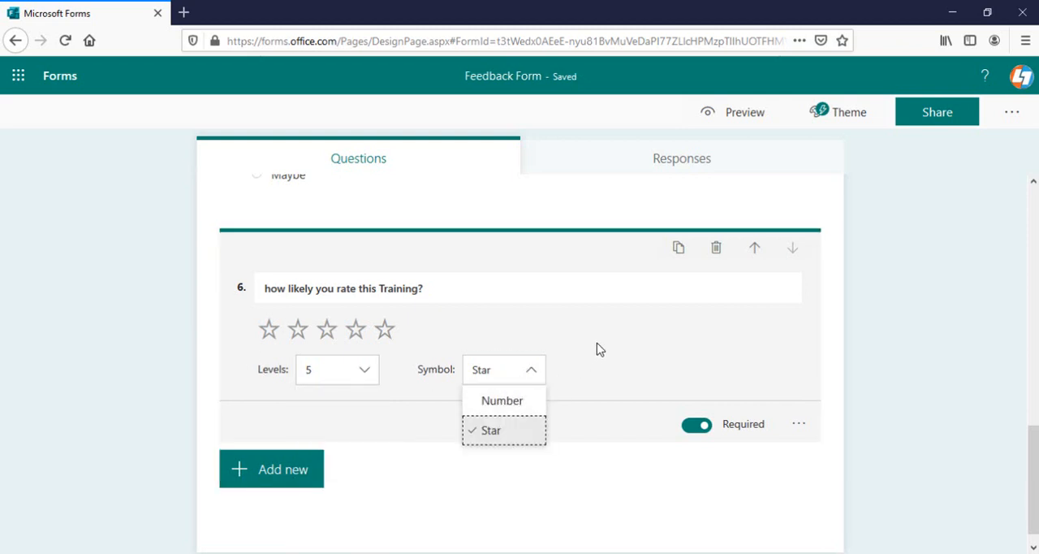
pyautogui.click(799, 422)
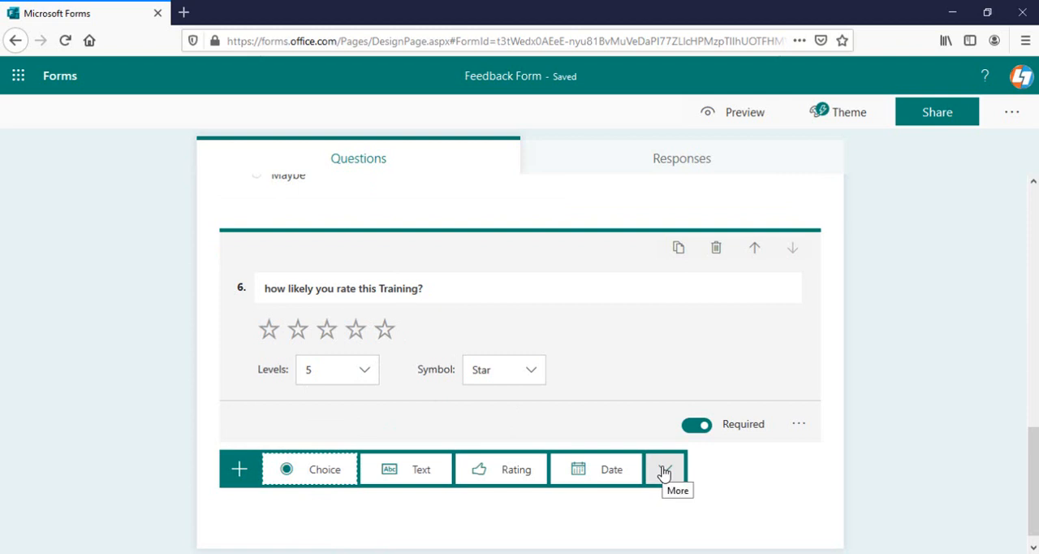
# Step: Add question 7 'Prefer Training time for future?' with Morning and Evening, deleting Option 3
pyautogui.click(665, 469)
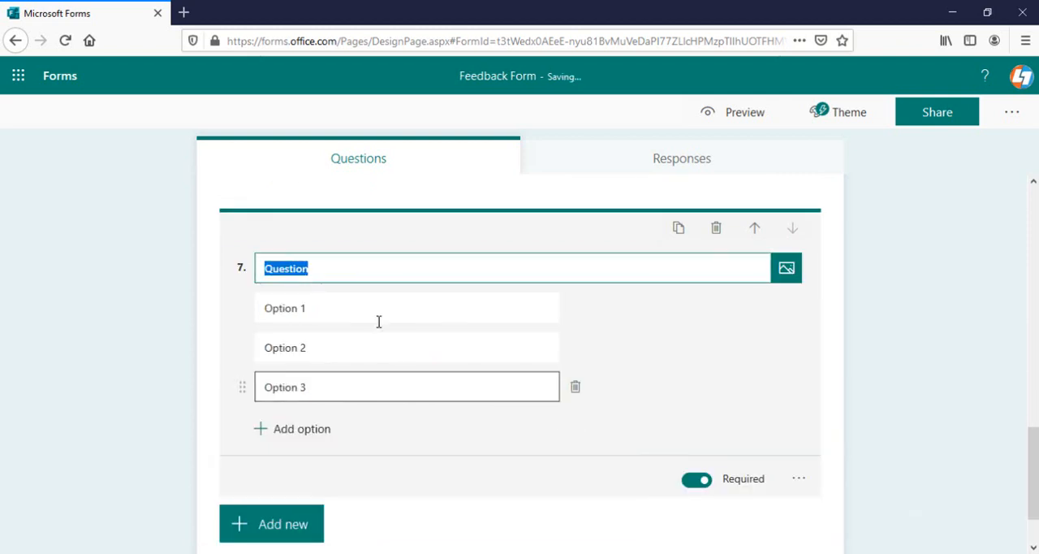
pyautogui.write('Prefer Training time for future?')
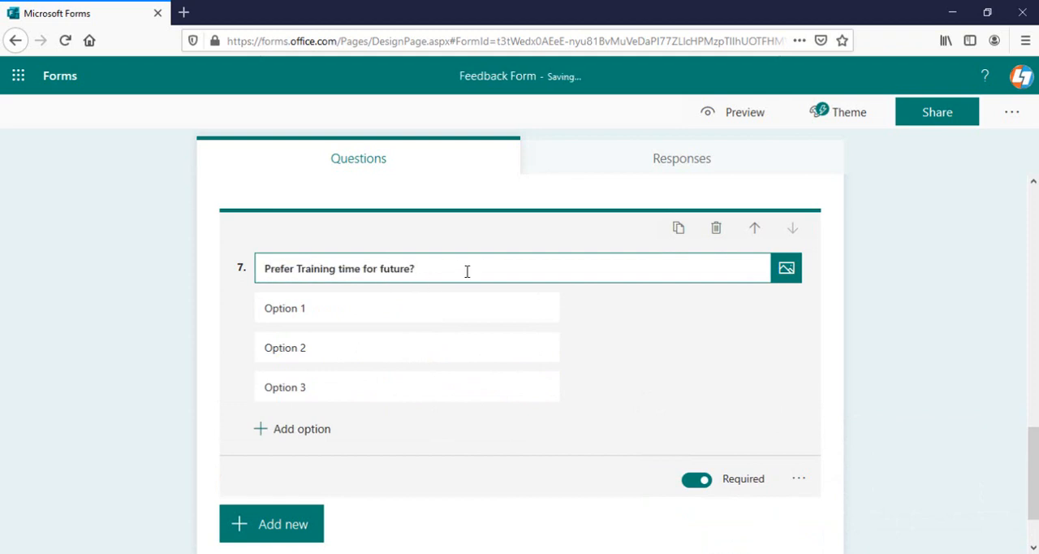
pyautogui.click(406, 347)
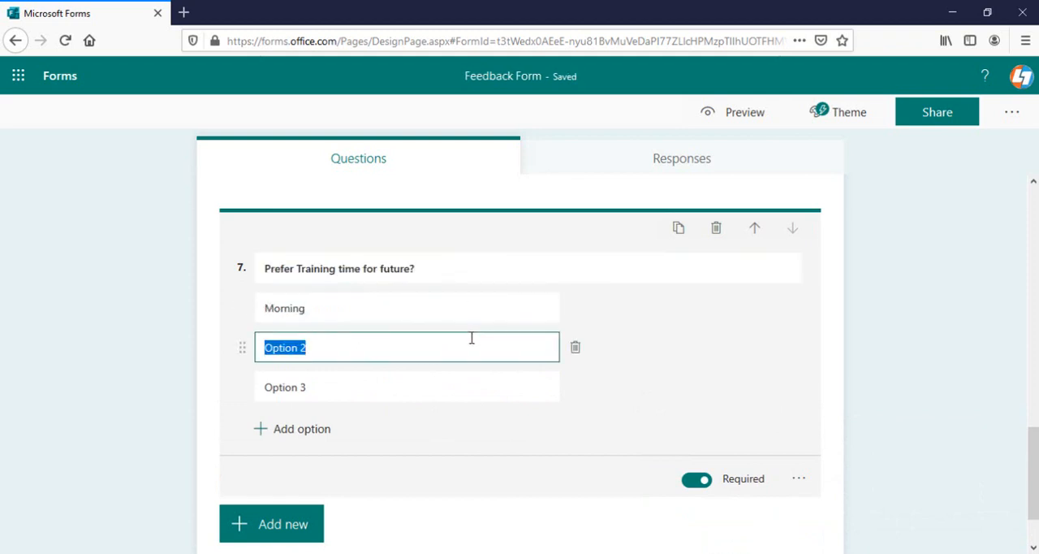
pyautogui.write('Evening')
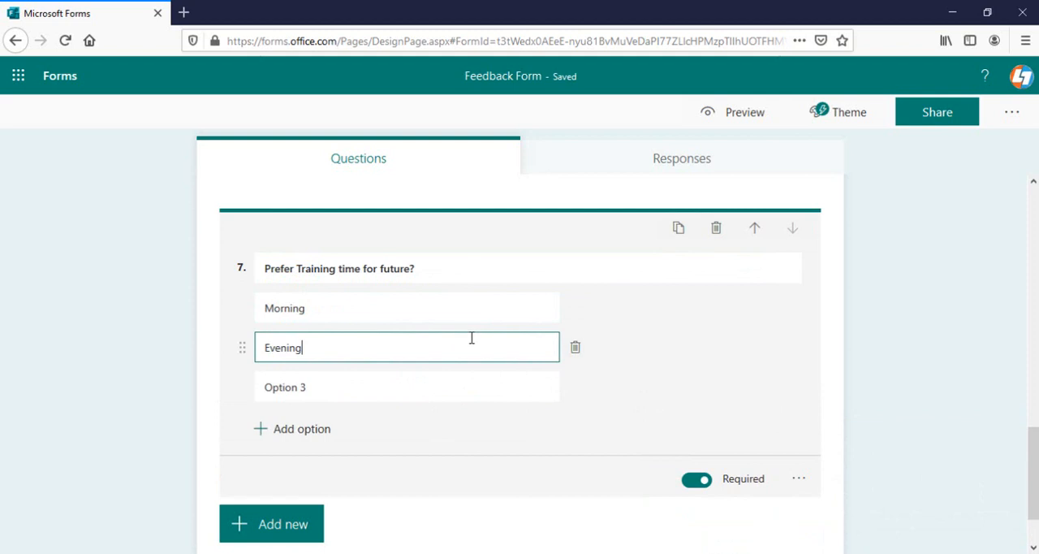
pyautogui.moveTo(577, 391)
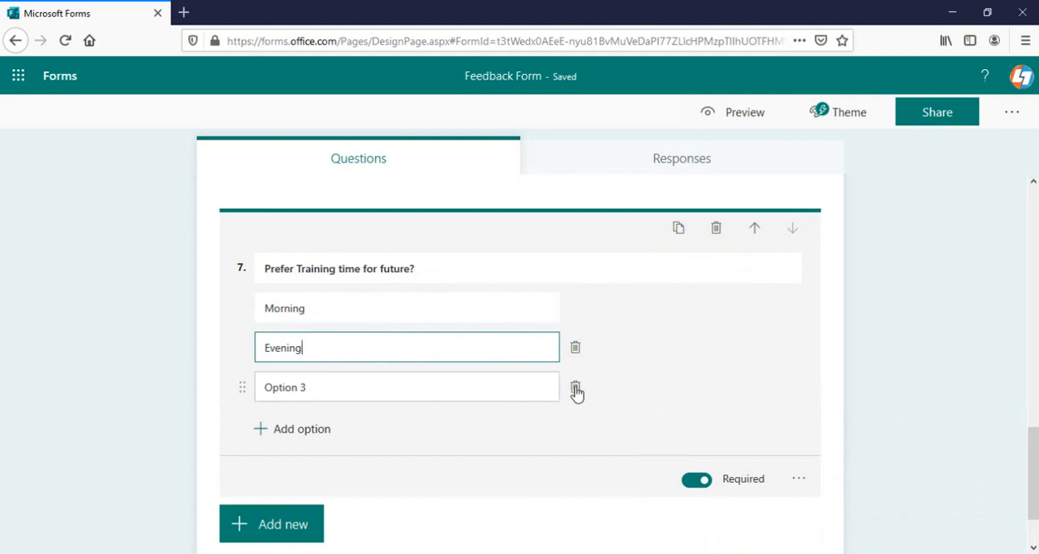
pyautogui.click(576, 386)
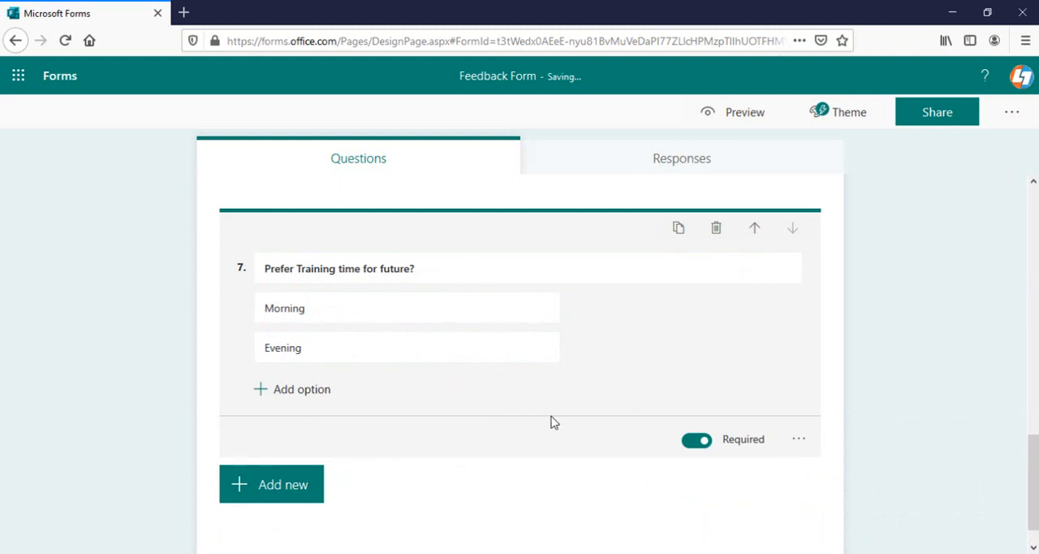
pyautogui.click(271, 484)
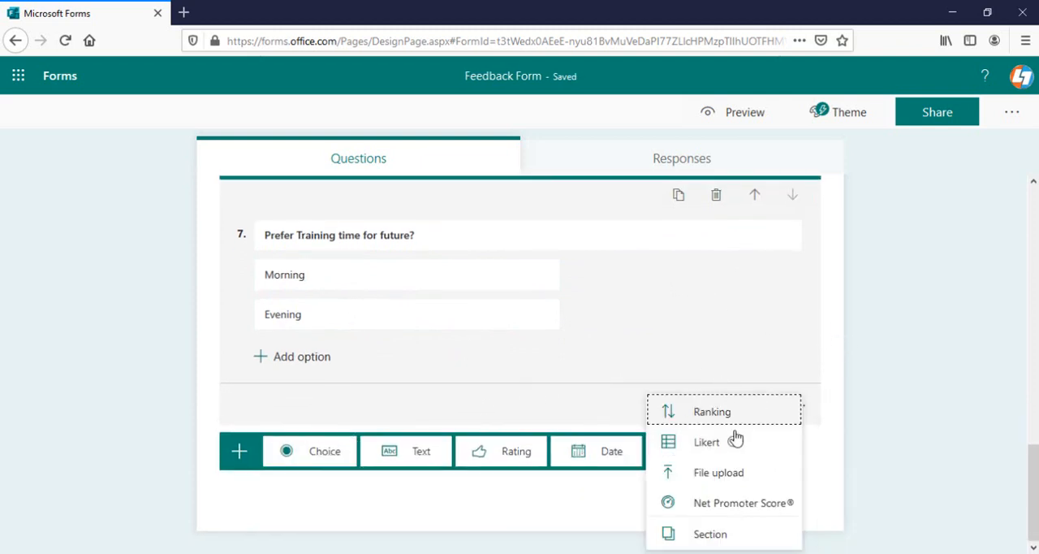
pyautogui.moveTo(705, 441)
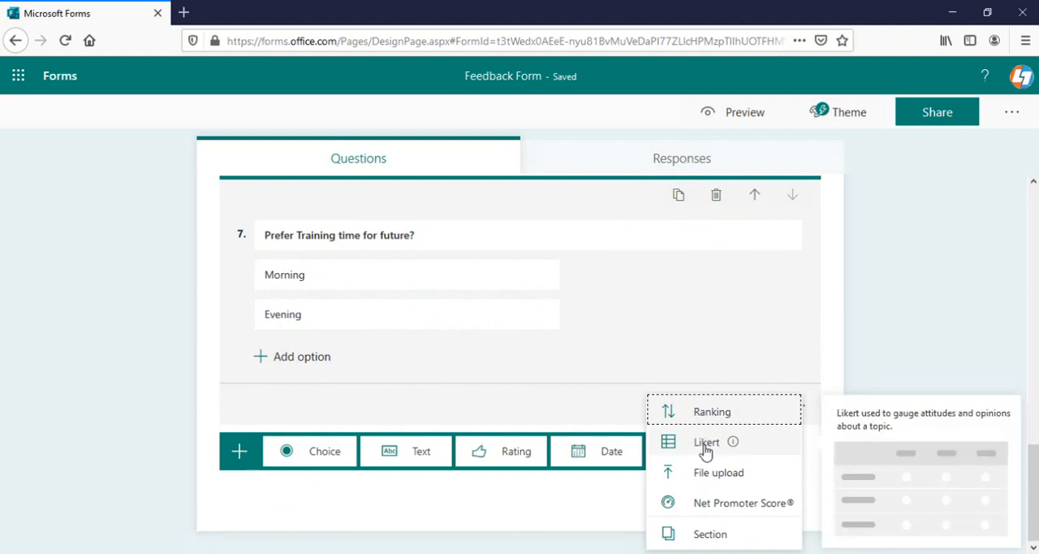
pyautogui.click(706, 441)
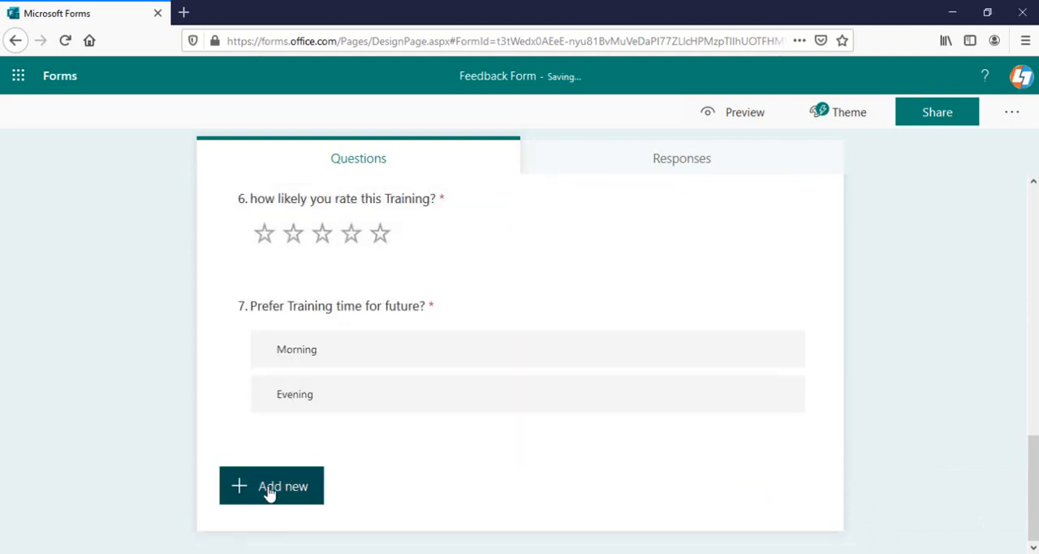
pyautogui.click(271, 486)
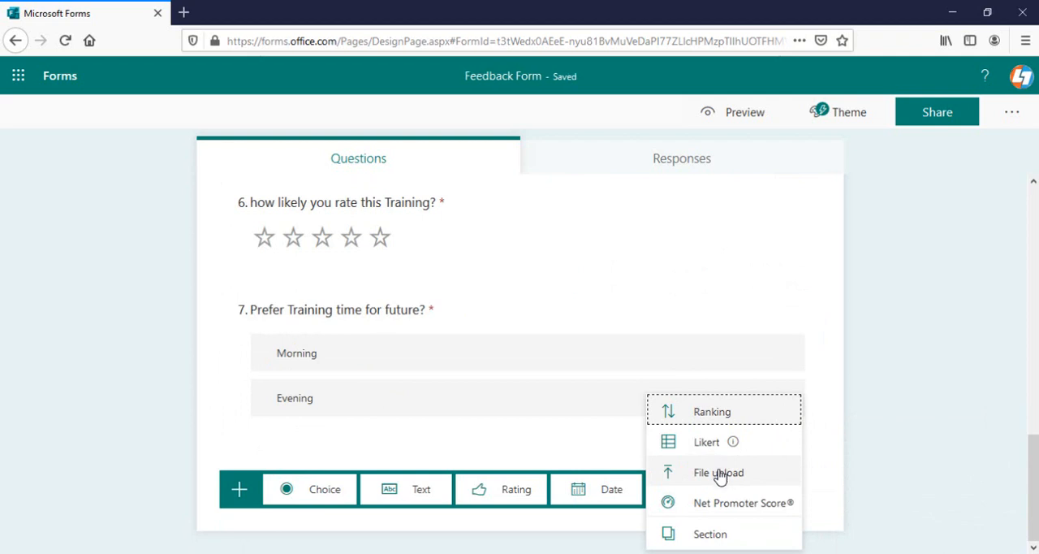
pyautogui.moveTo(728, 472)
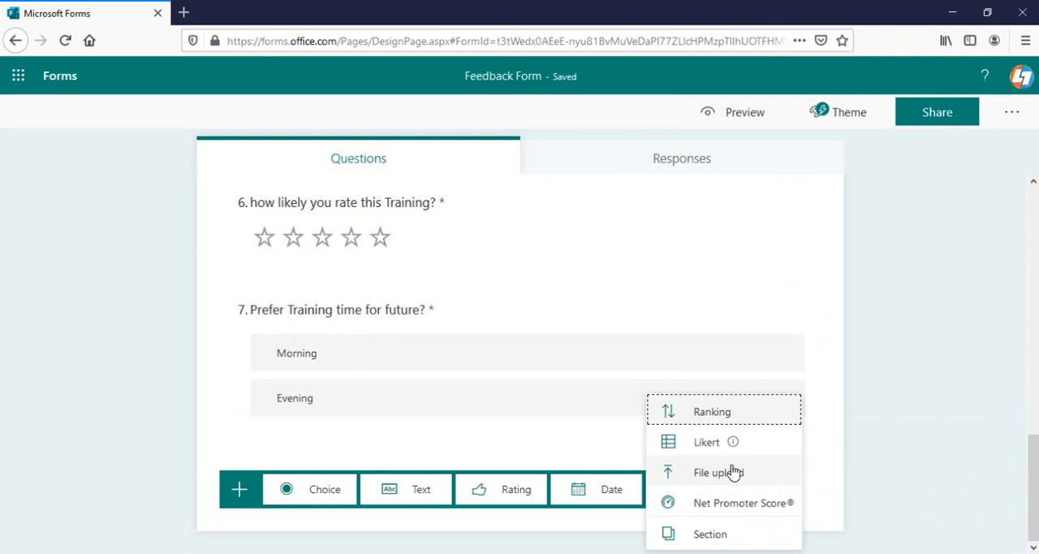
pyautogui.moveTo(721, 502)
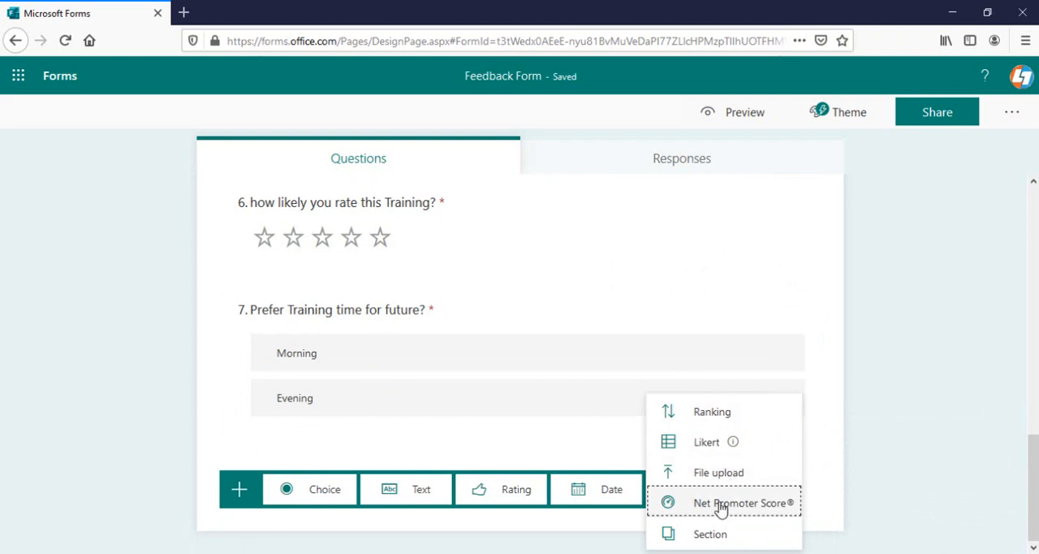
pyautogui.click(722, 503)
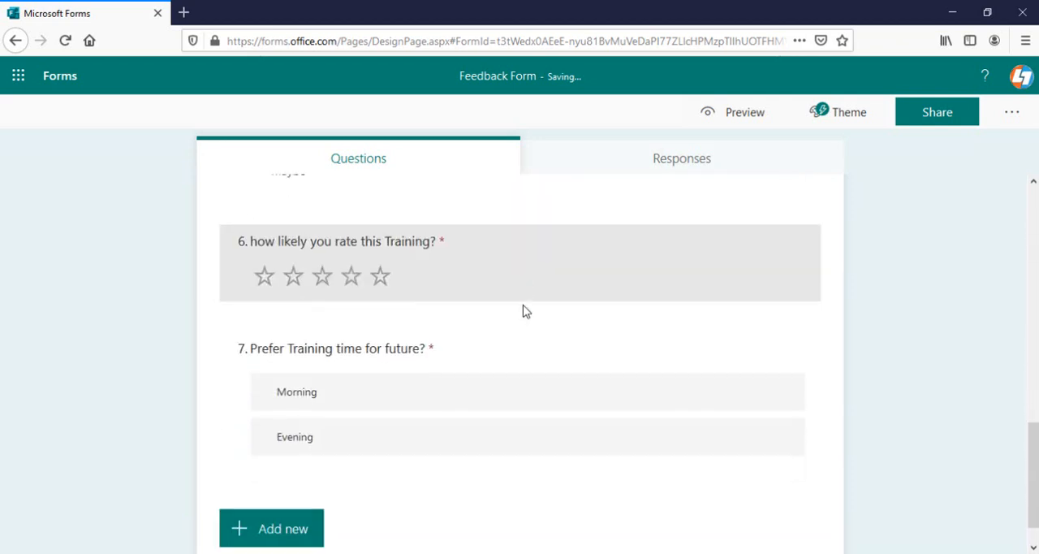
pyautogui.click(744, 111)
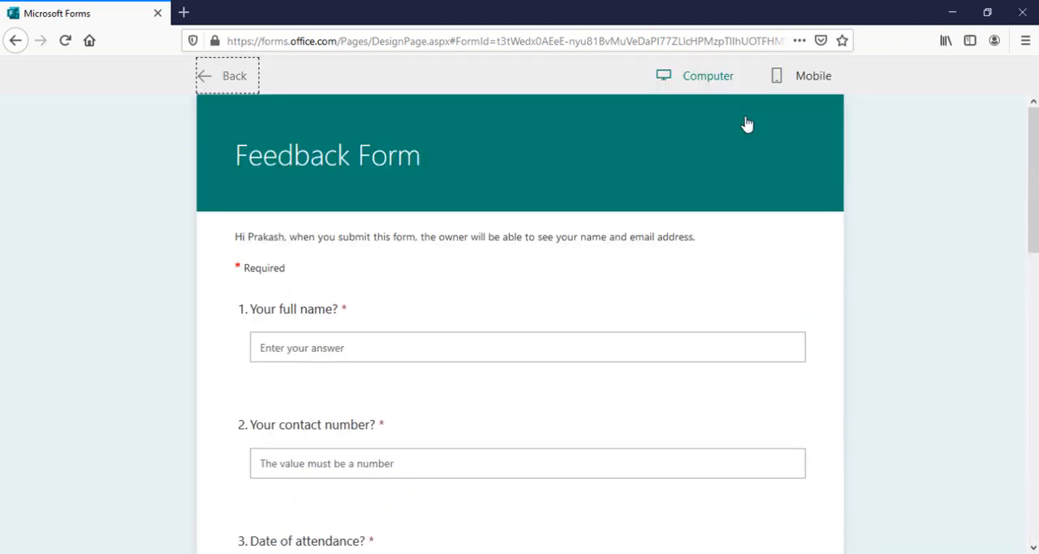
pyautogui.scroll(-3)
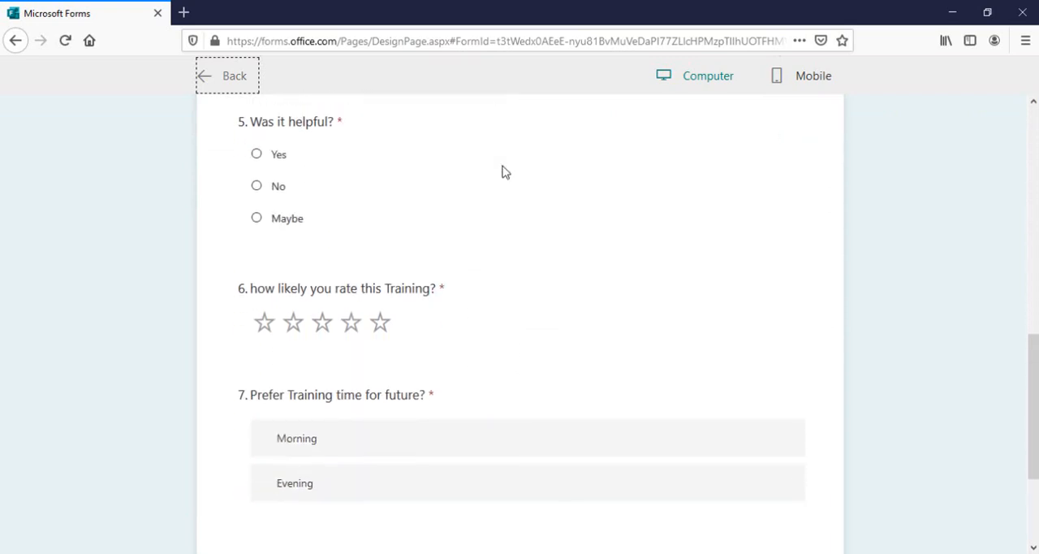
pyautogui.moveTo(386, 349)
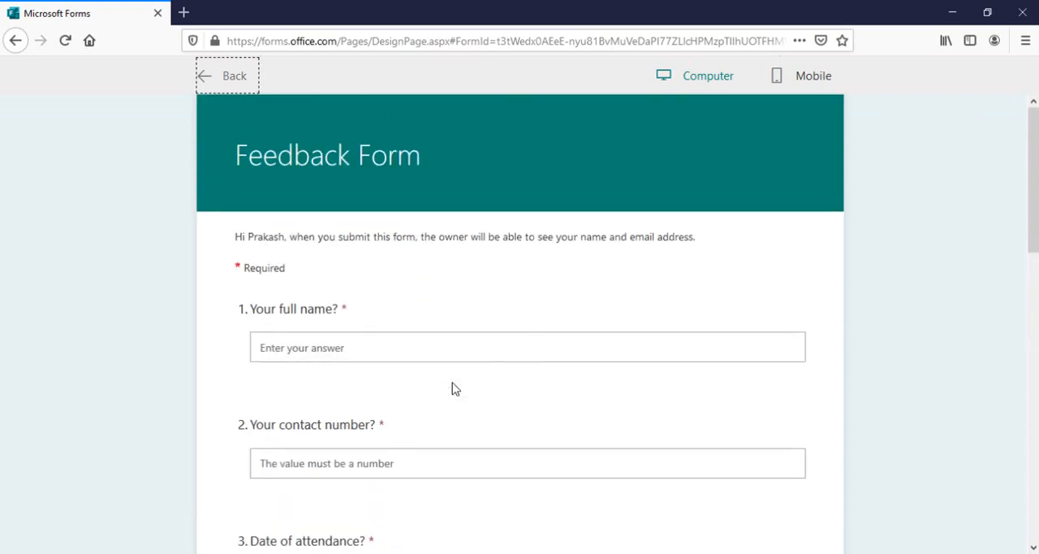
pyautogui.click(234, 76)
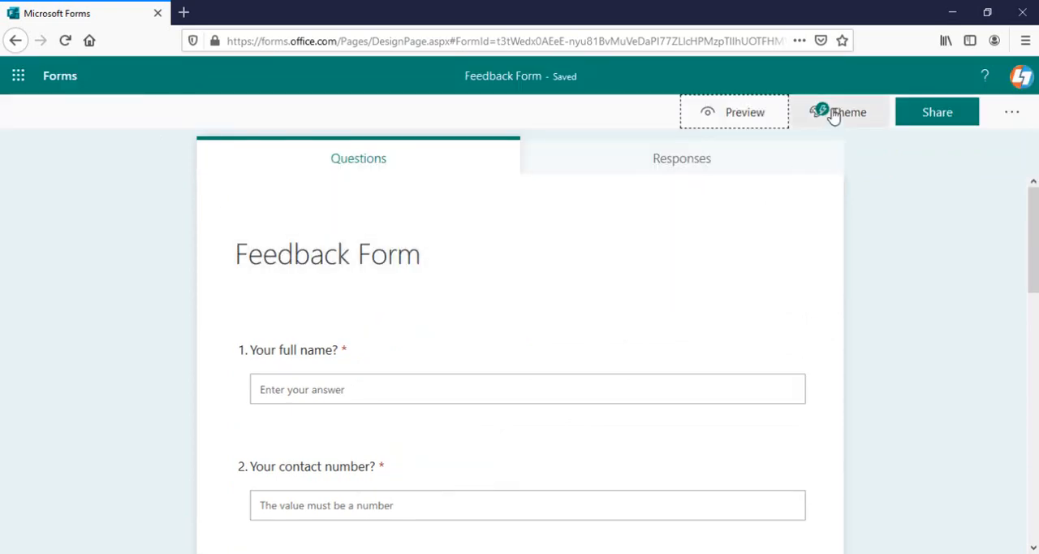
# Step: Preview the mountain theme, then apply the desk photo theme with fabric and colour samples
pyautogui.click(844, 112)
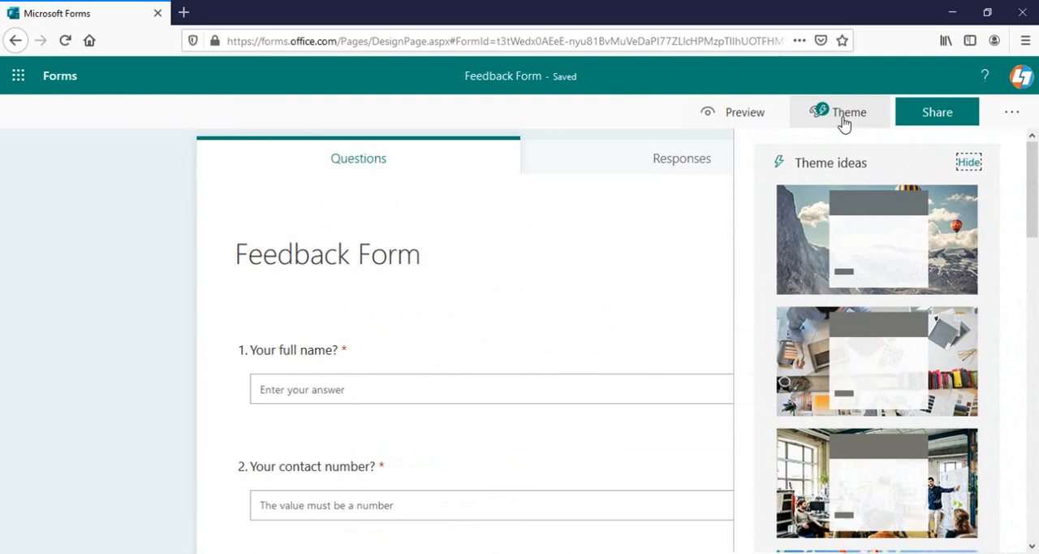
pyautogui.click(877, 239)
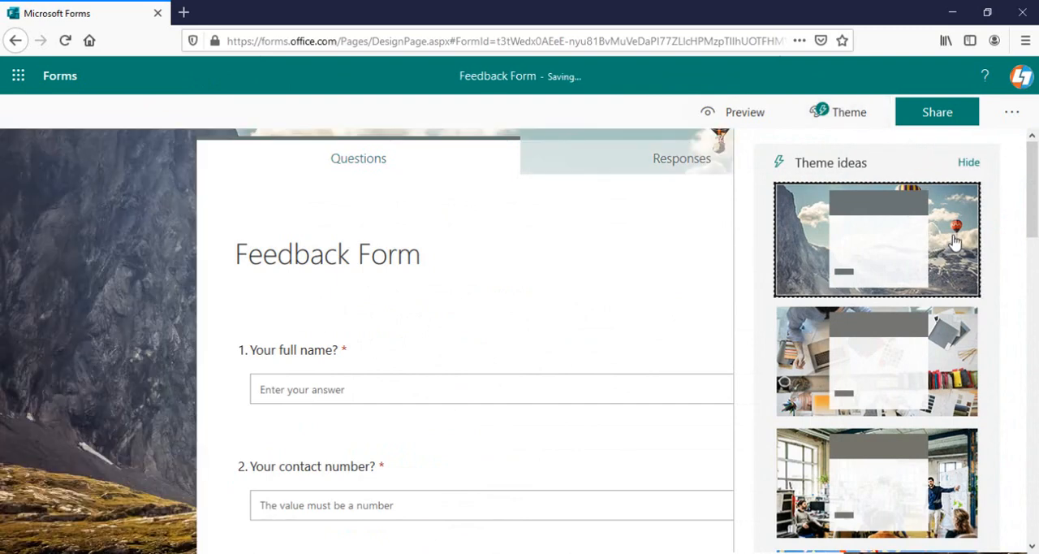
pyautogui.moveTo(943, 362)
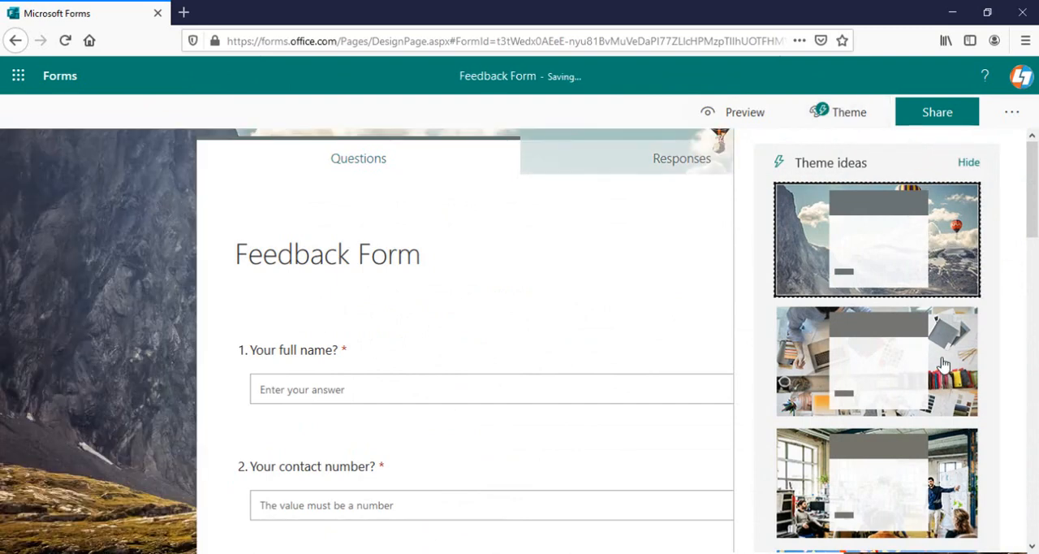
pyautogui.scroll(-3)
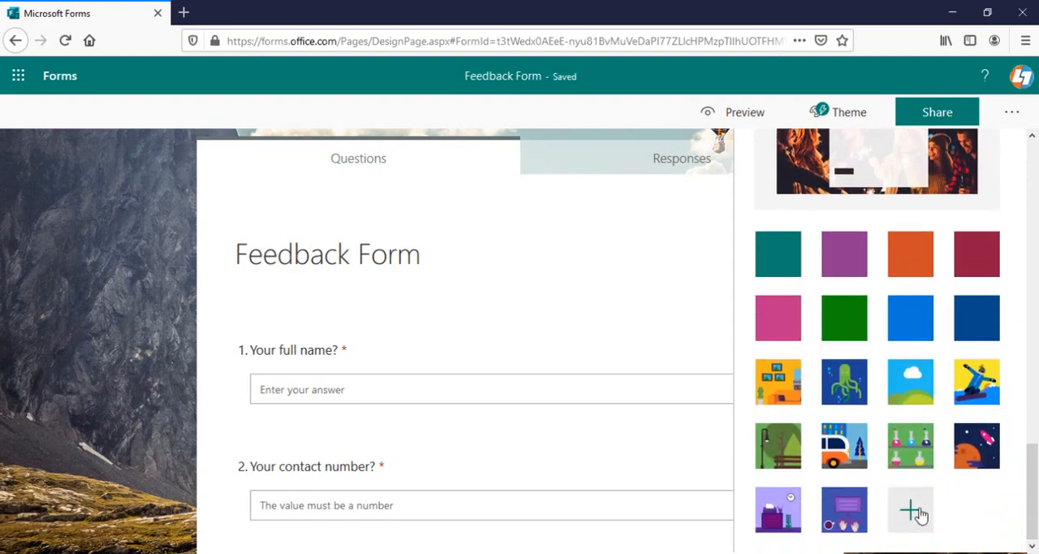
pyautogui.click(910, 510)
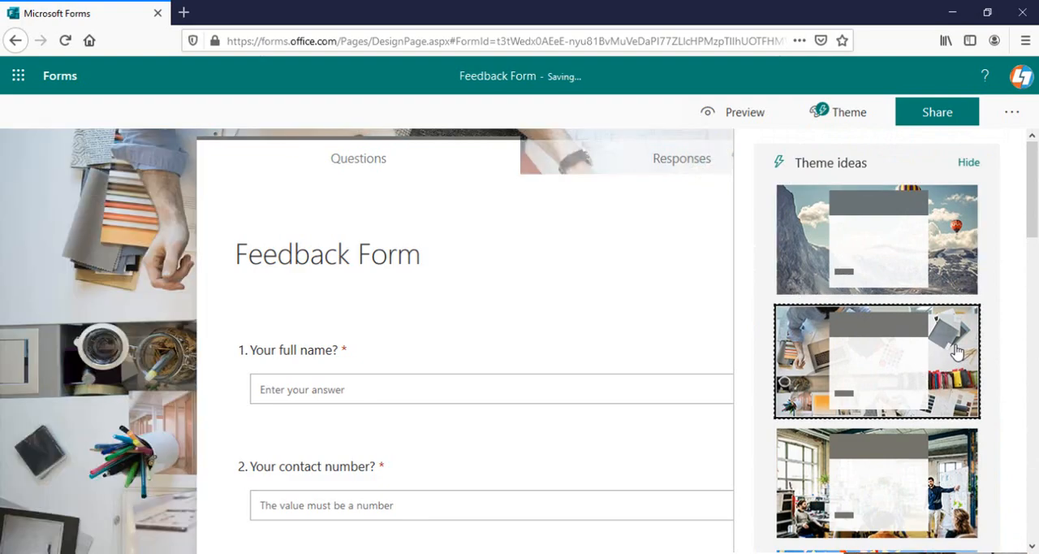
pyautogui.click(937, 112)
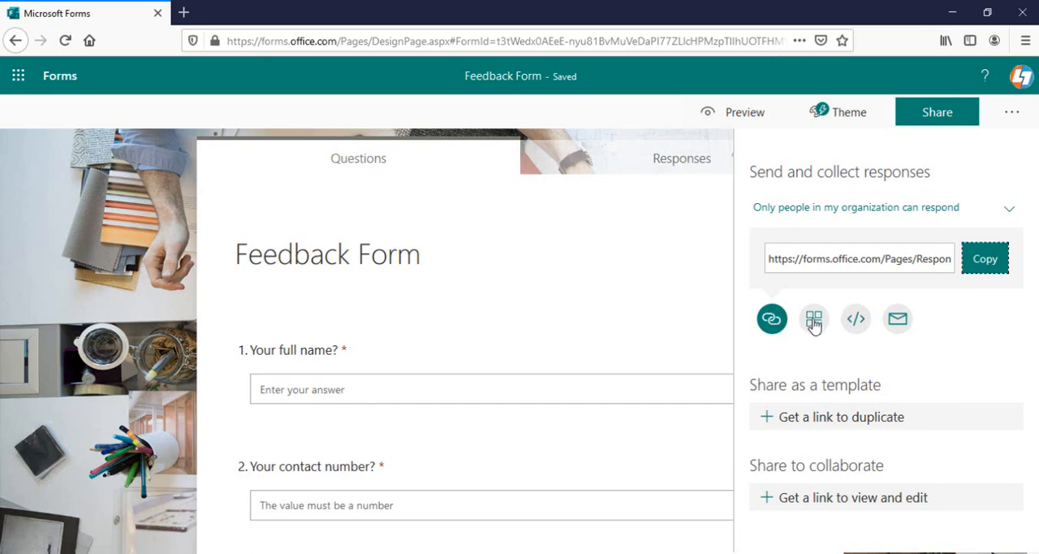
pyautogui.moveTo(818, 324)
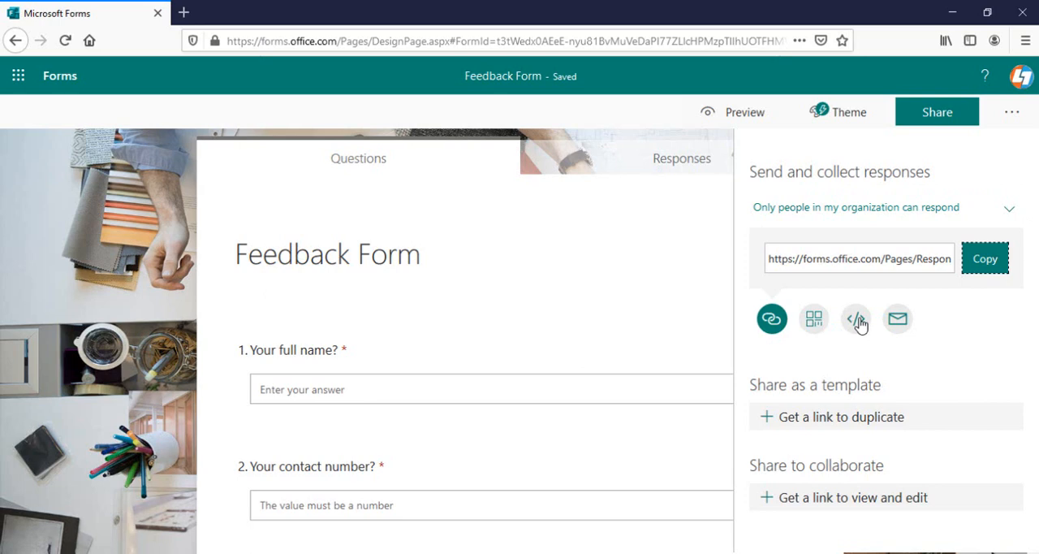
# Step: View the form's embed code for webpages, then list the further form options
pyautogui.click(856, 319)
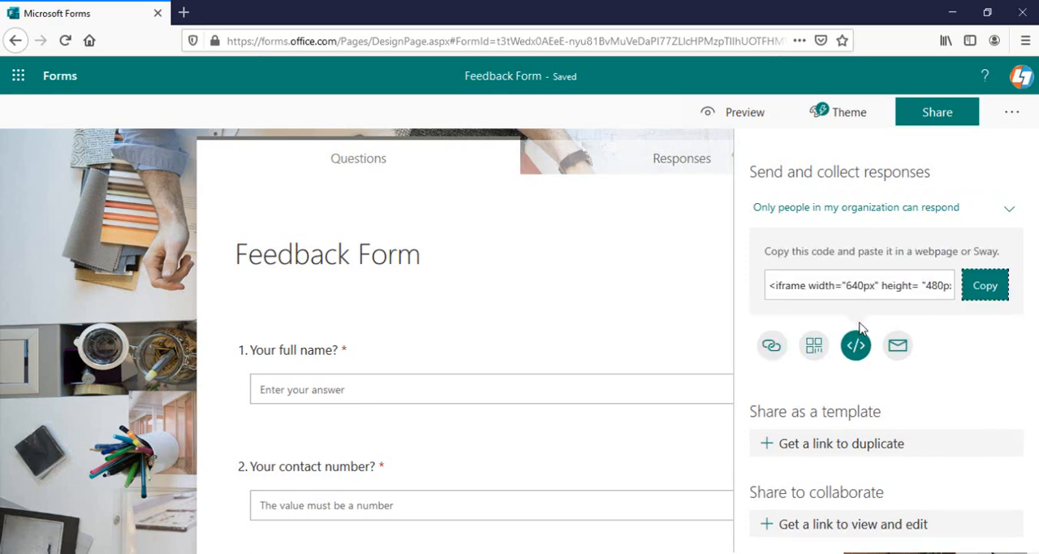
pyautogui.moveTo(897, 345)
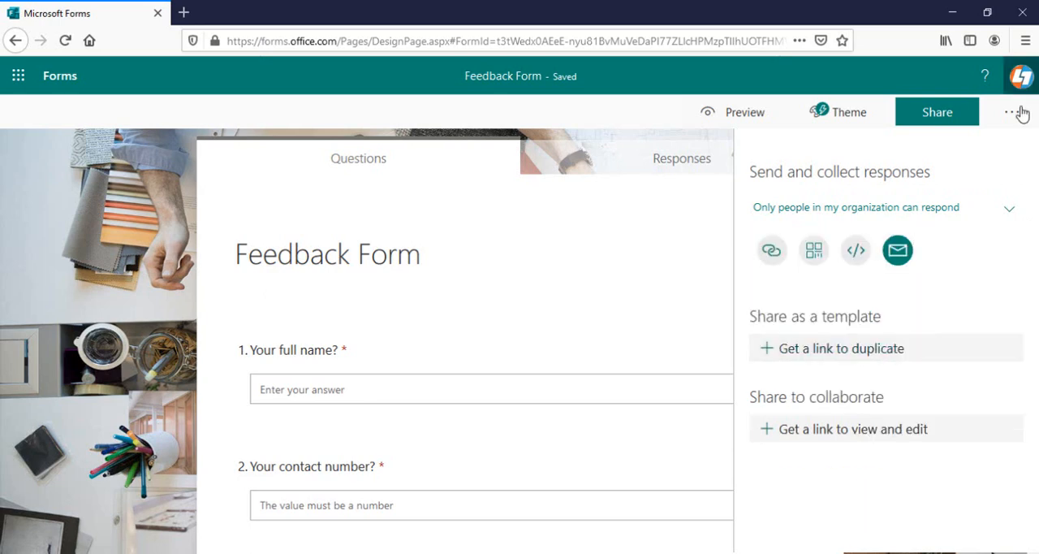
pyautogui.click(1012, 111)
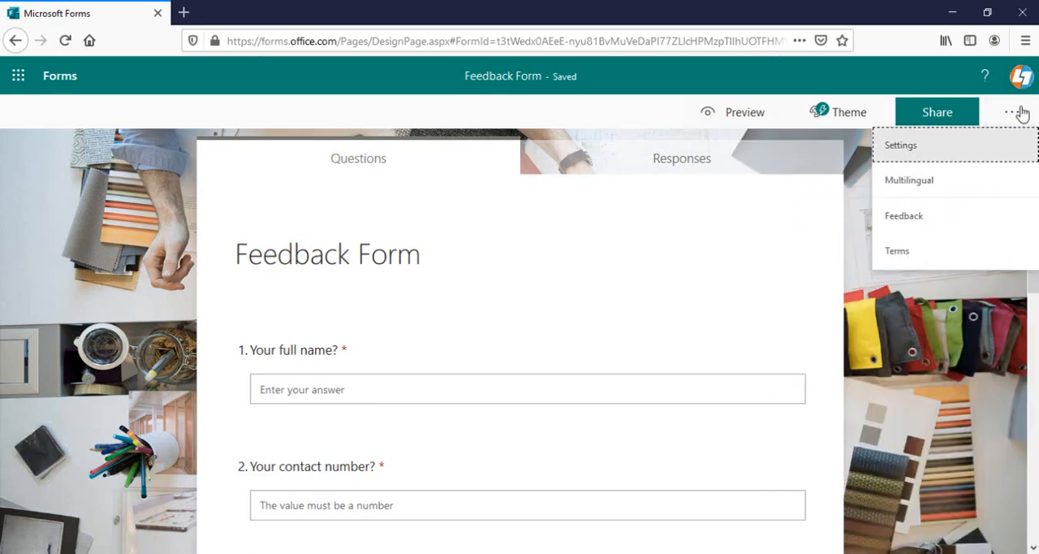
# Step: In Settings, allow one response per person and leave the start date turned off
pyautogui.click(901, 145)
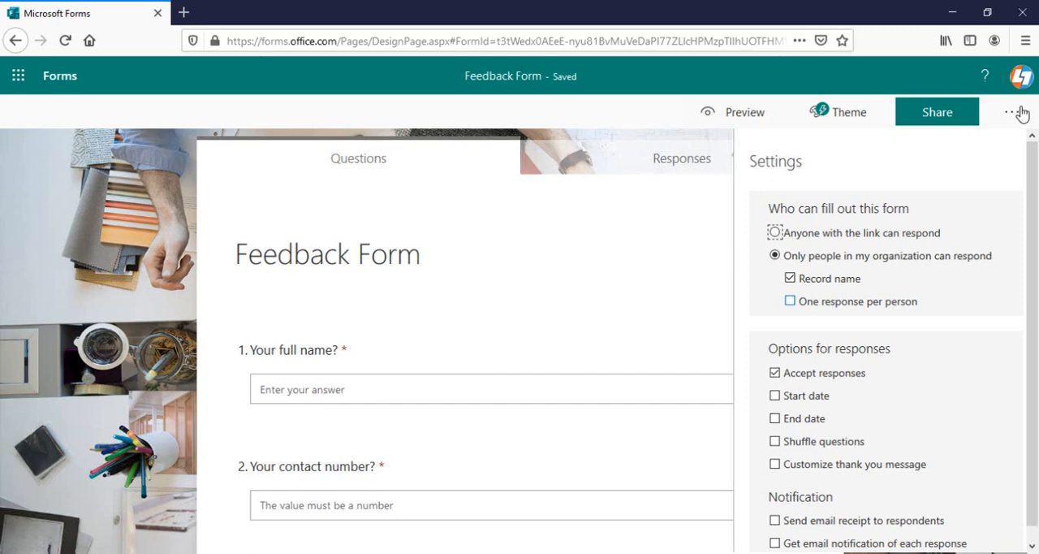
pyautogui.click(789, 301)
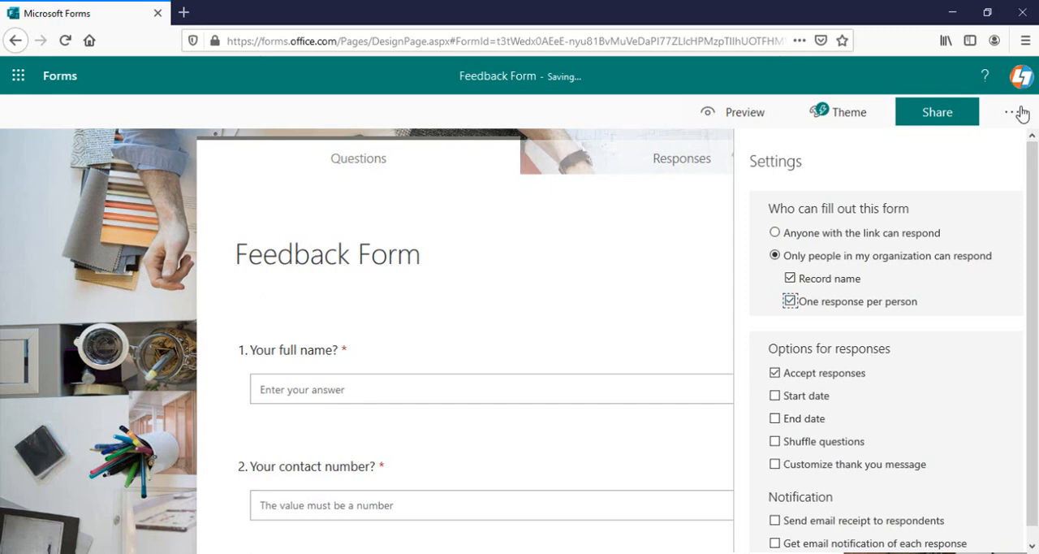
pyautogui.scroll(-3)
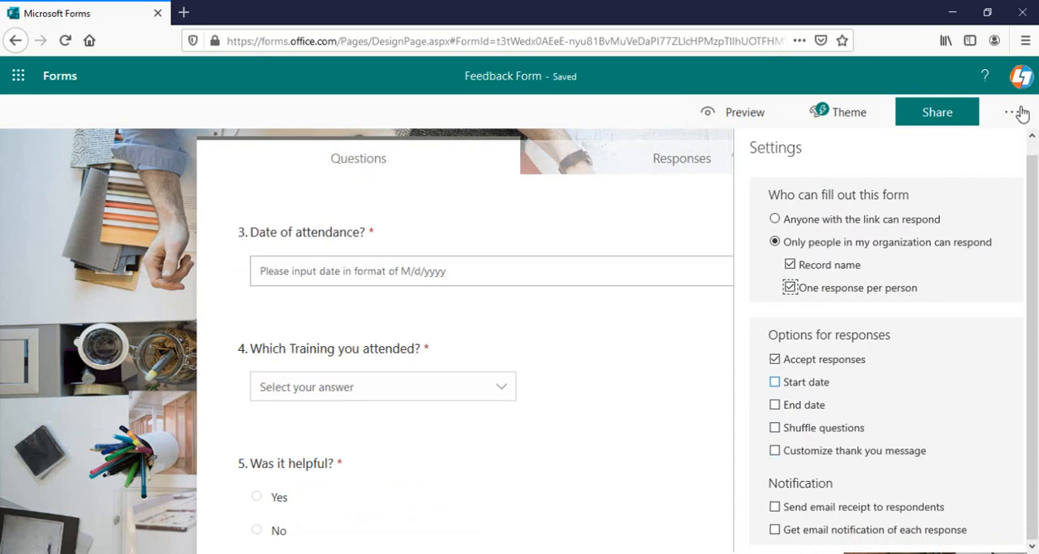
pyautogui.click(774, 382)
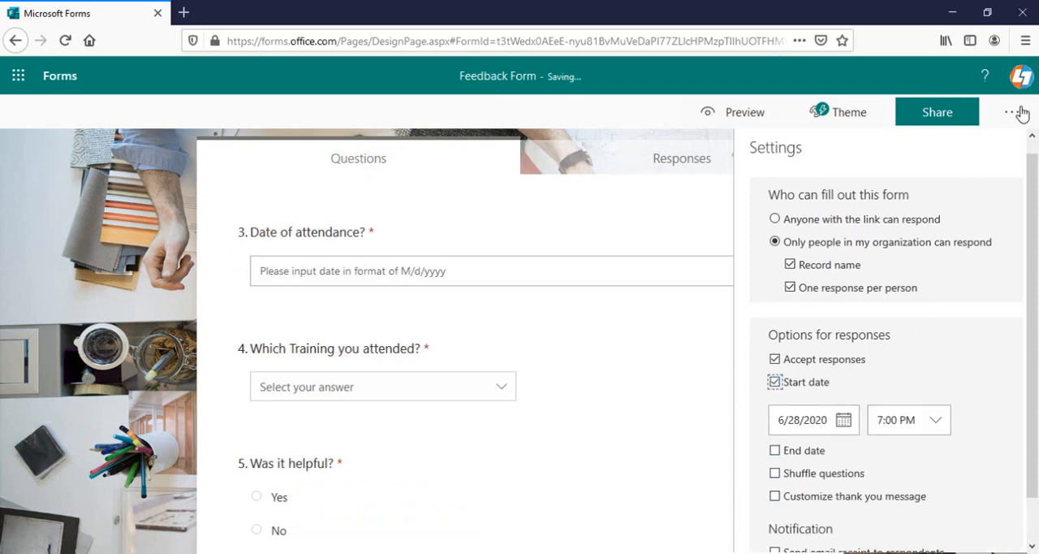
pyautogui.click(774, 381)
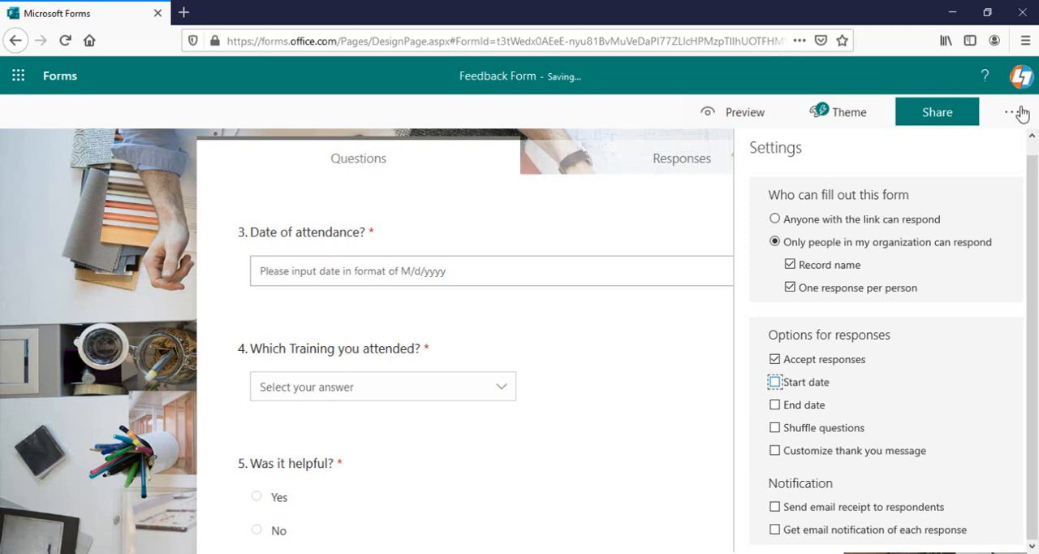
pyautogui.click(774, 382)
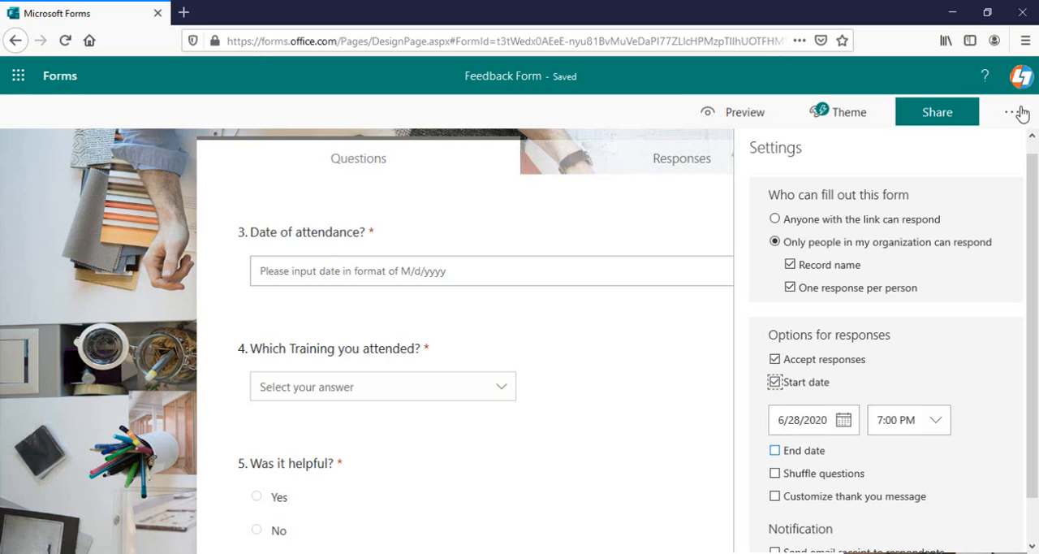
pyautogui.click(774, 381)
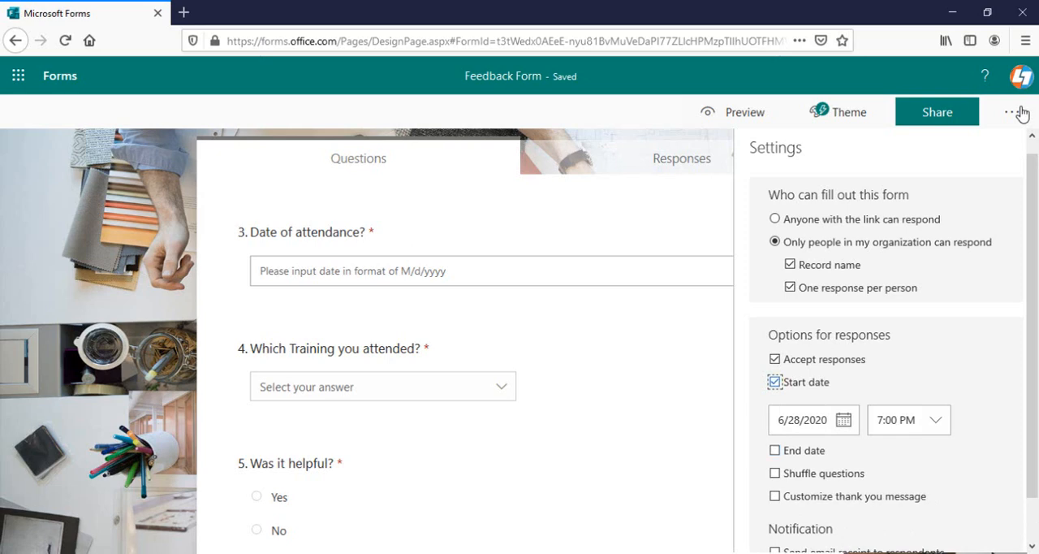
pyautogui.click(774, 382)
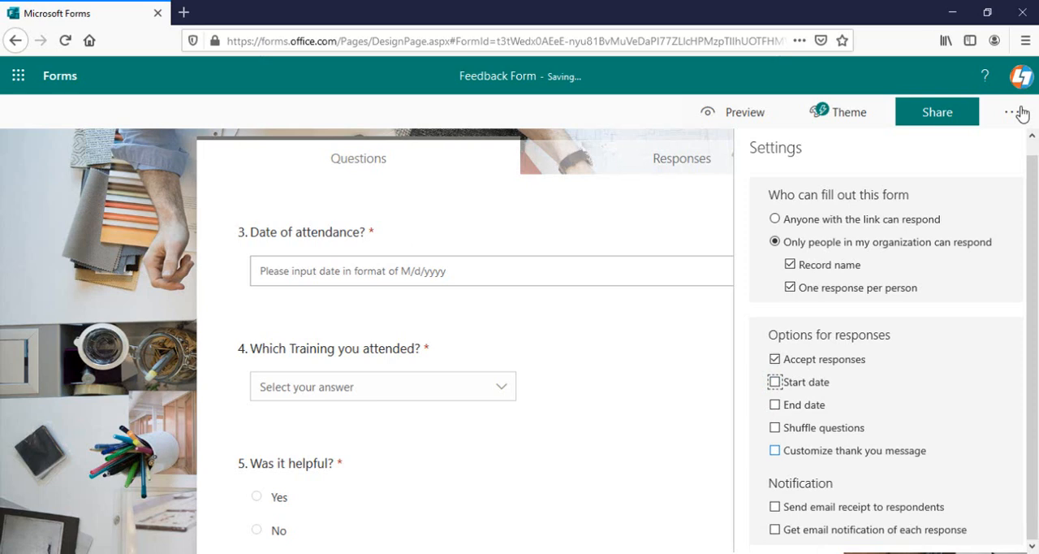
# Step: Enable the thank-you message 'Your response was submitted.' and let anyone with the link respond
pyautogui.click(774, 449)
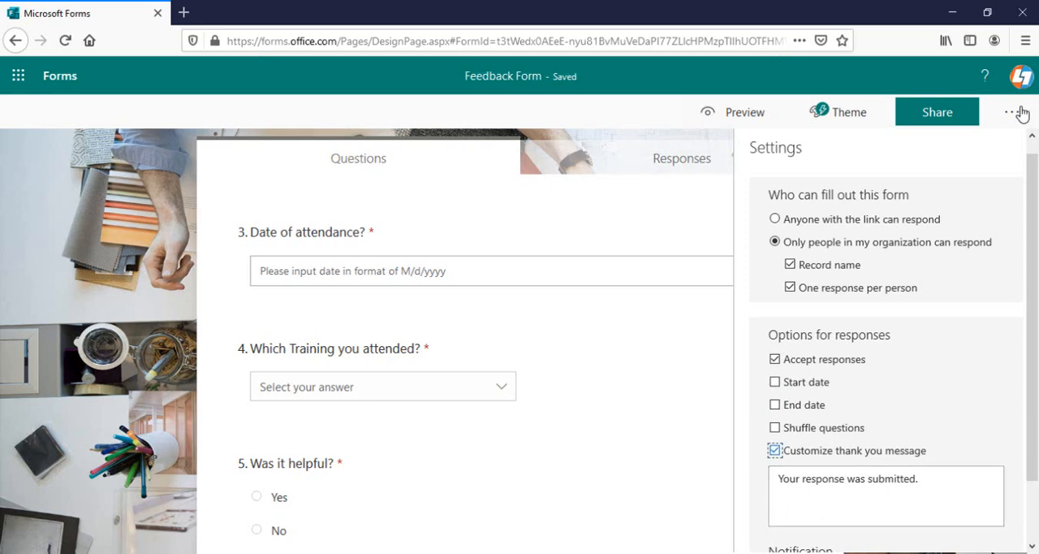
pyautogui.scroll(-3)
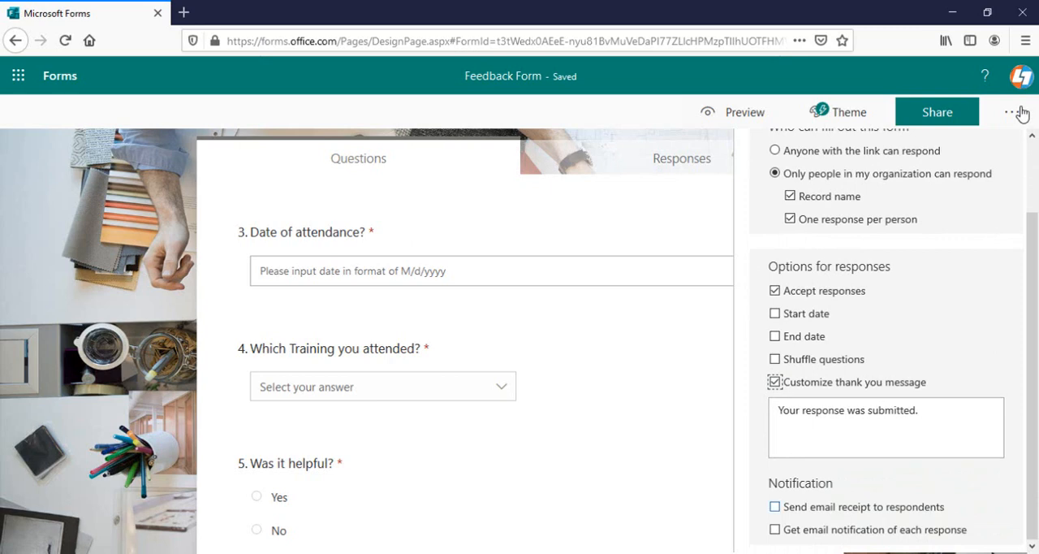
pyautogui.click(774, 506)
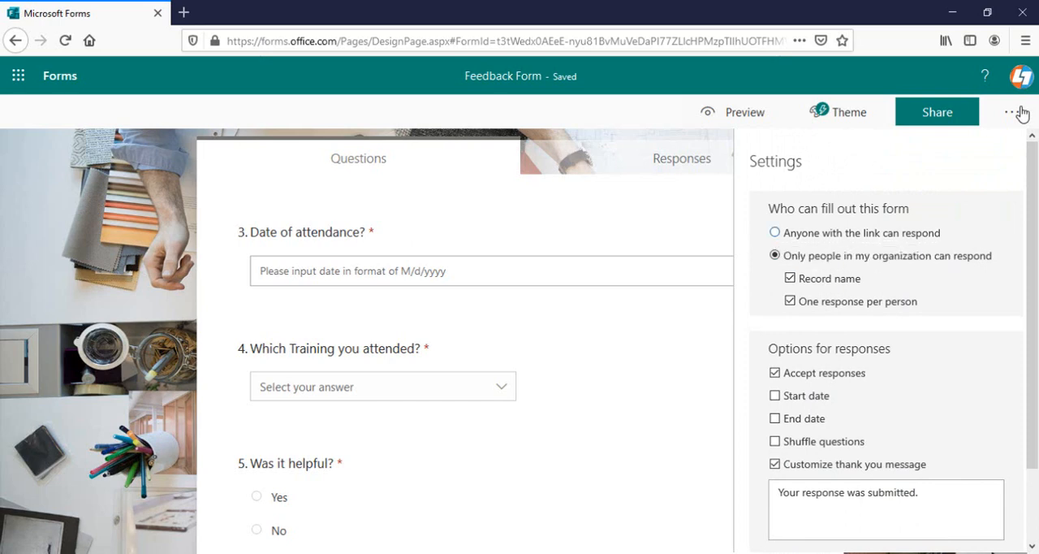
pyautogui.click(774, 233)
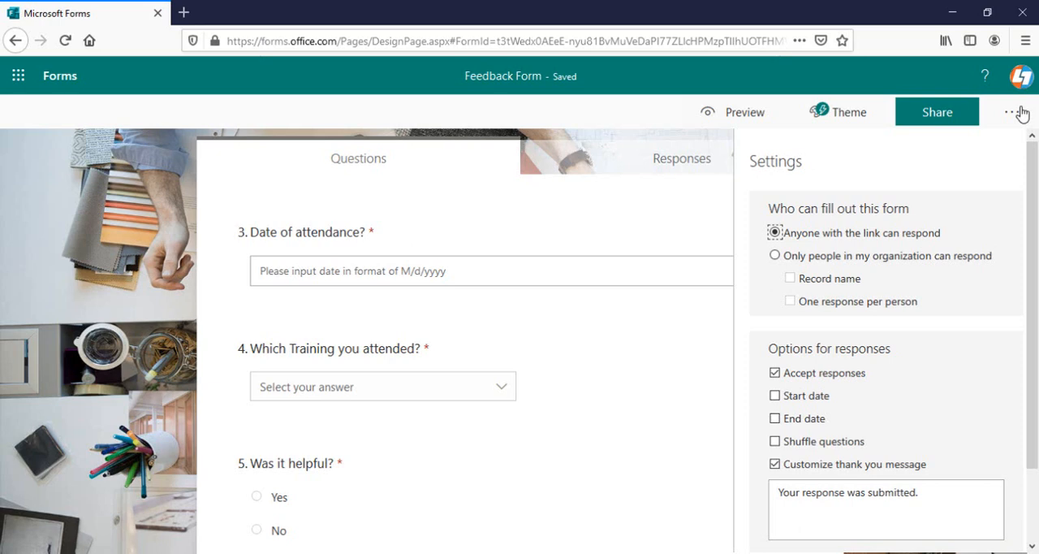
# Step: Turn on 'Get email notification of each response' in the form settings
pyautogui.scroll(-3)
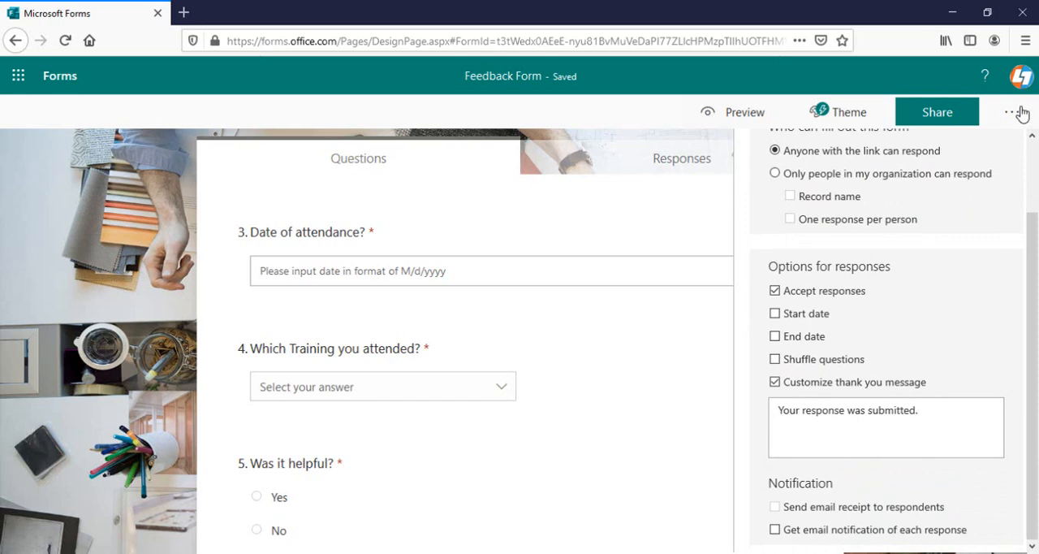
pyautogui.doubleClick(863, 506)
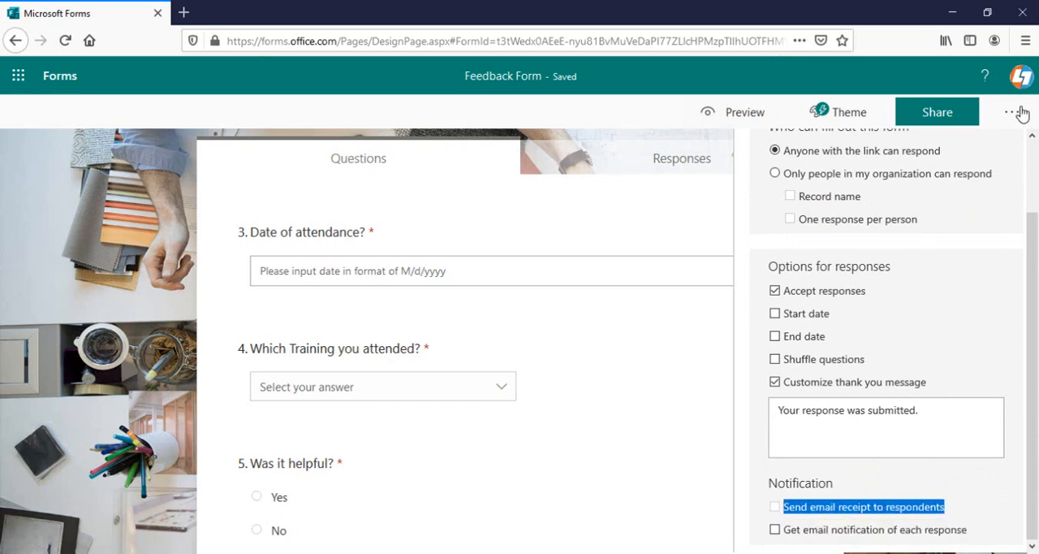
pyautogui.click(774, 528)
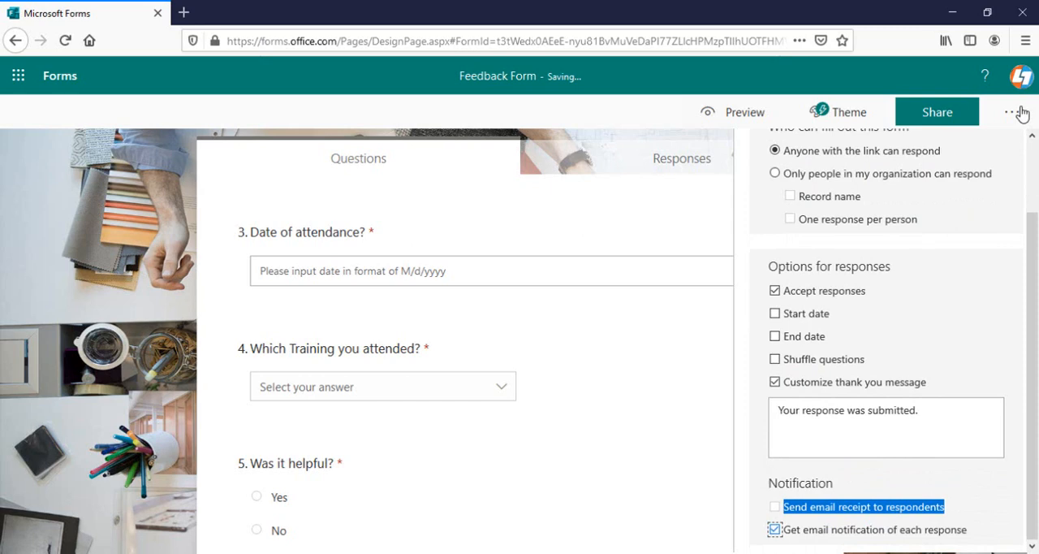
pyautogui.click(773, 528)
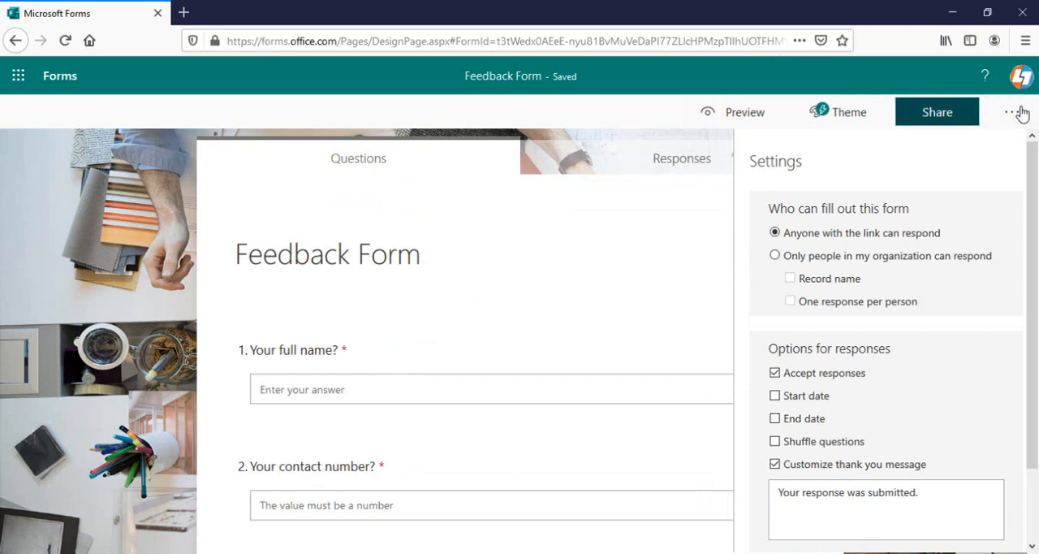
# Step: Copy the 'Anyone with the link can respond' link from the Share options
pyautogui.click(936, 111)
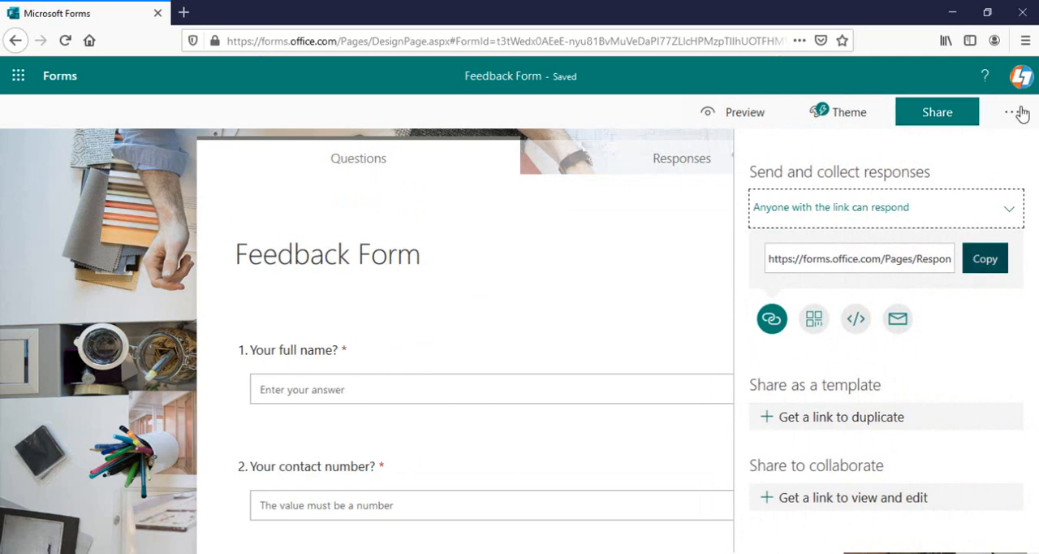
pyautogui.click(985, 257)
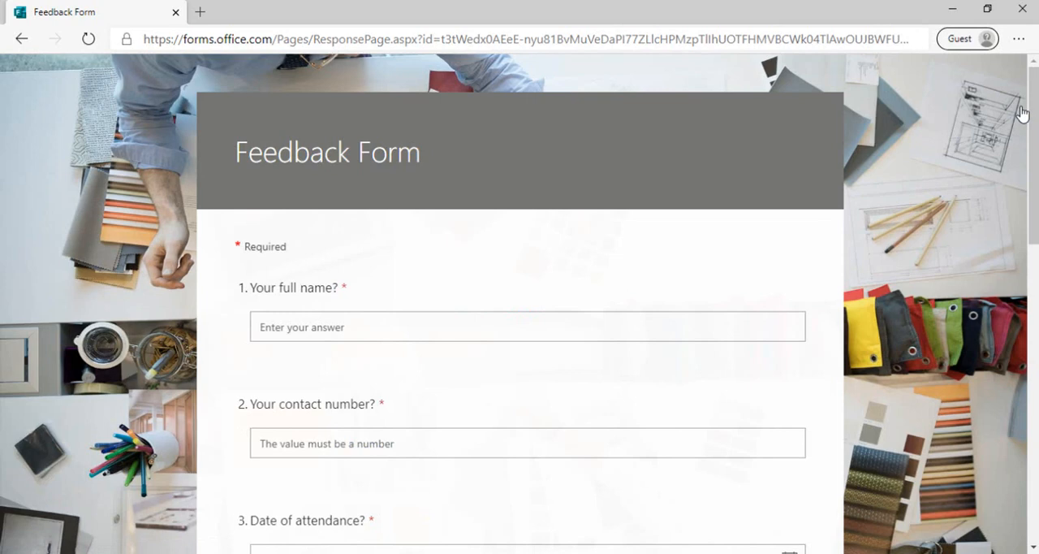
# Step: Enter name 'LT', number 645464, and attendance date 6/28/2020
pyautogui.click(528, 326)
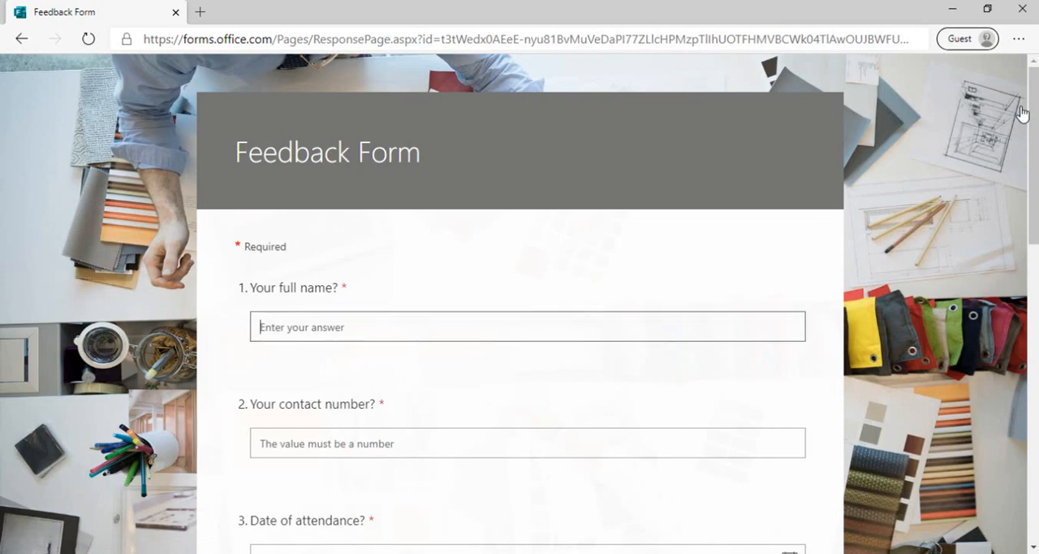
pyautogui.write('LT')
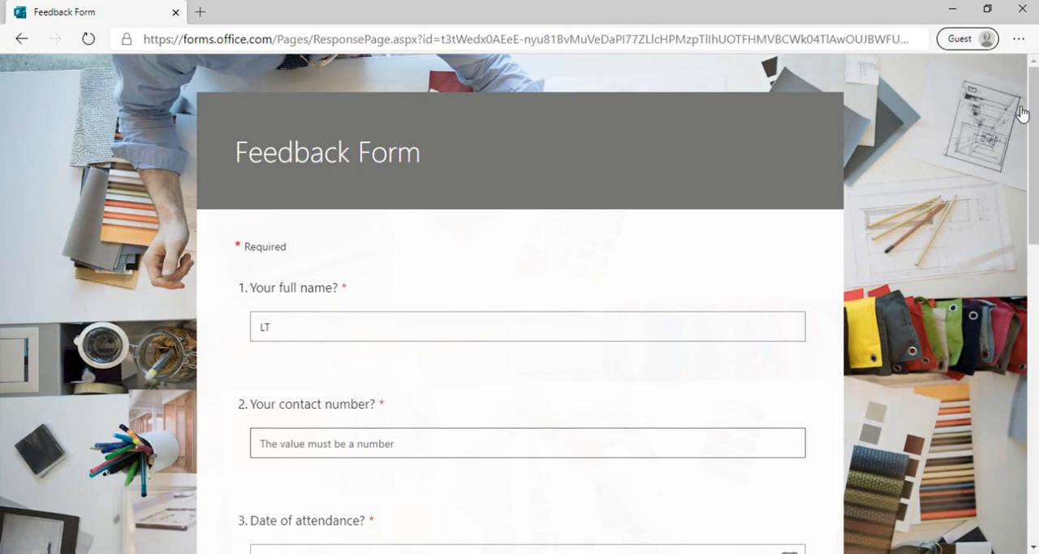
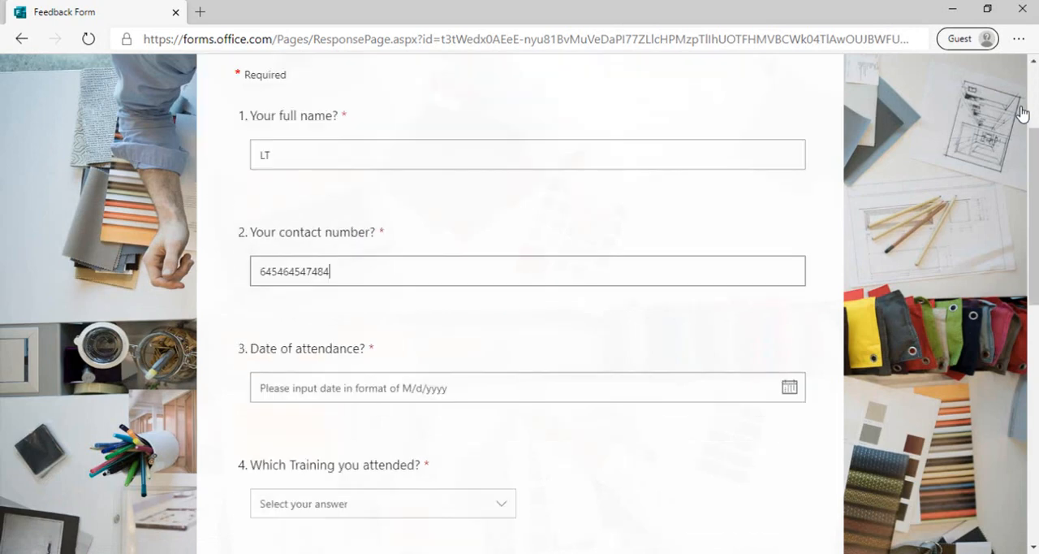
pyautogui.scroll(-3)
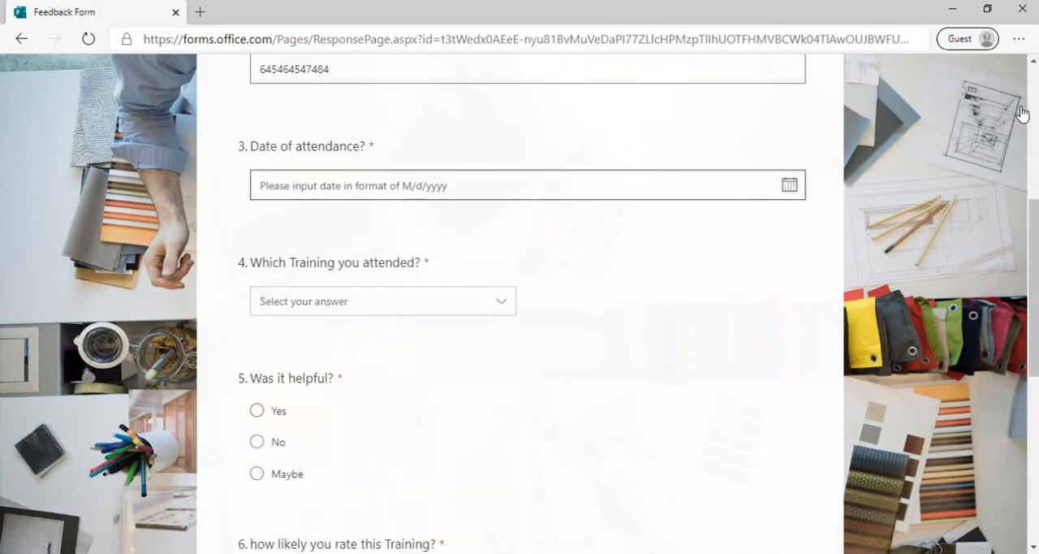
pyautogui.click(527, 185)
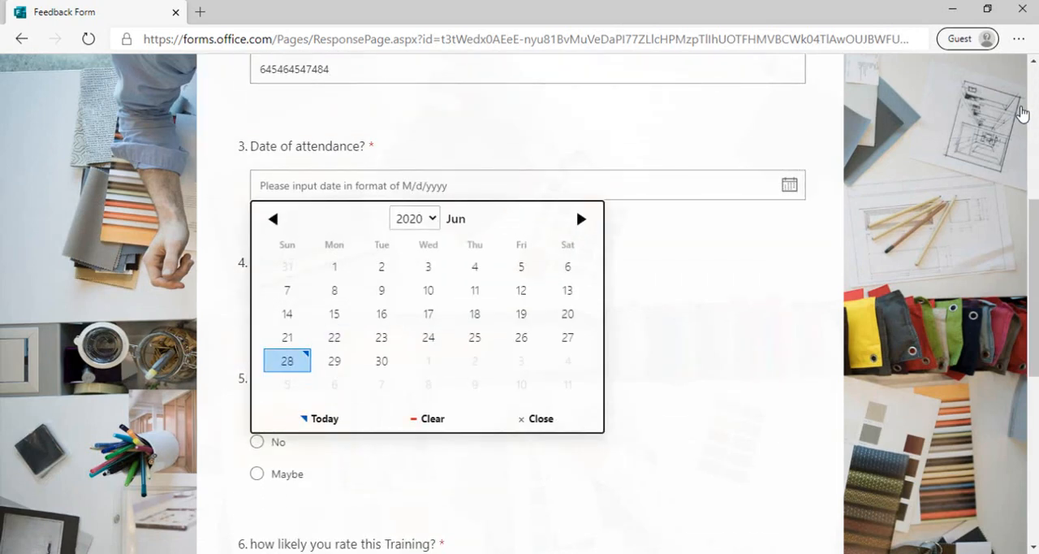
pyautogui.click(286, 361)
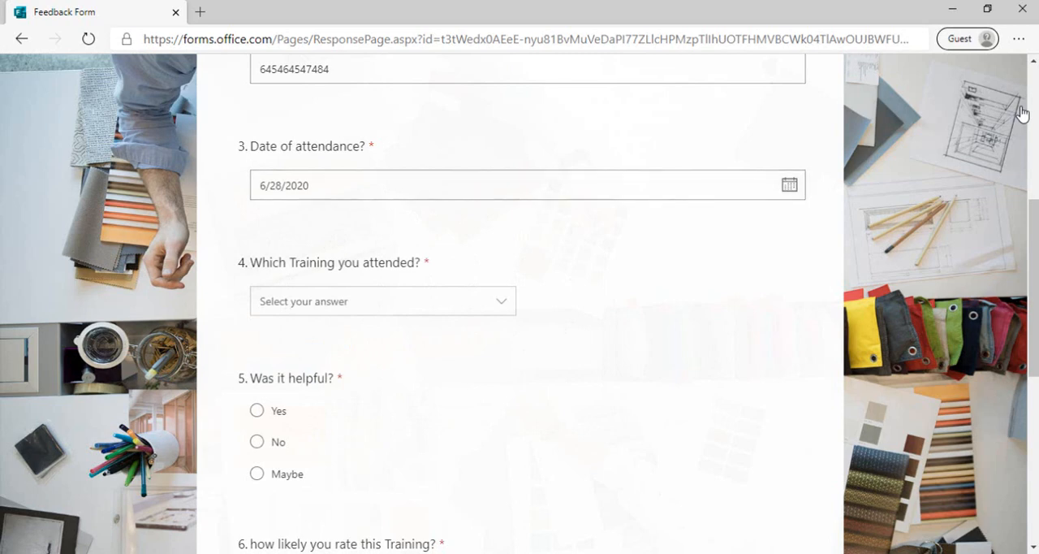
# Step: Choose SharePoint and Yes, rank Evening above Morning, and submit
pyautogui.click(381, 300)
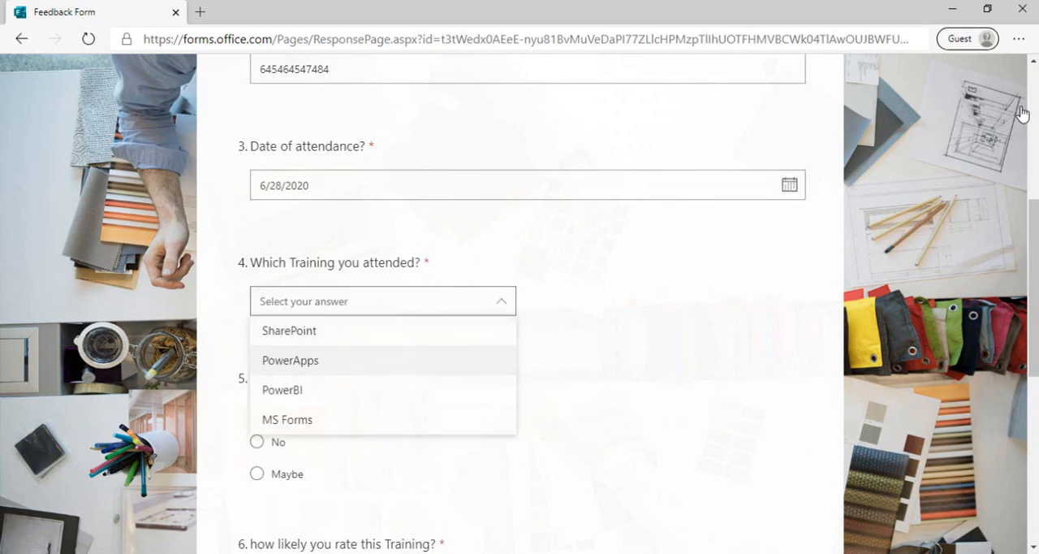
pyautogui.click(288, 330)
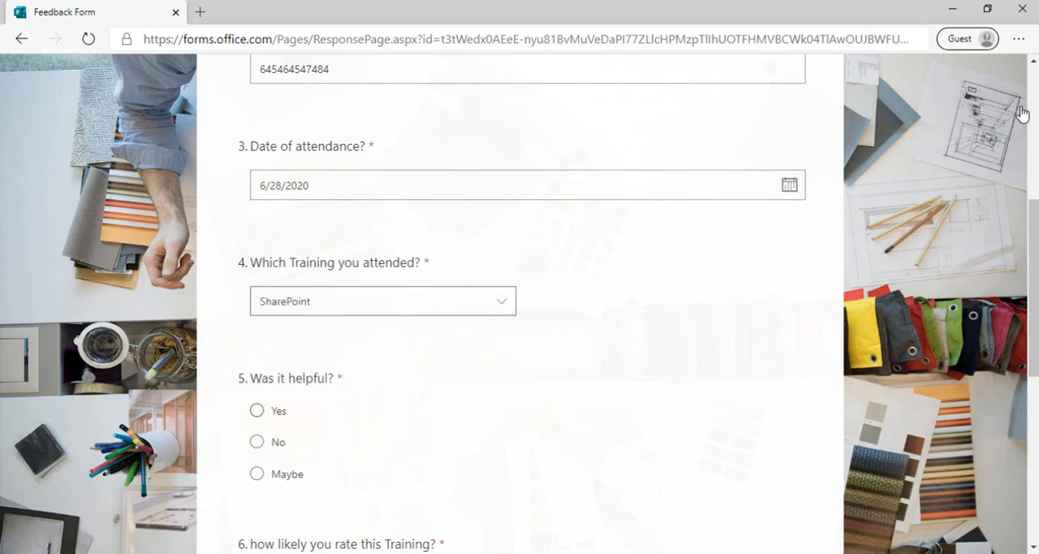
pyautogui.click(257, 410)
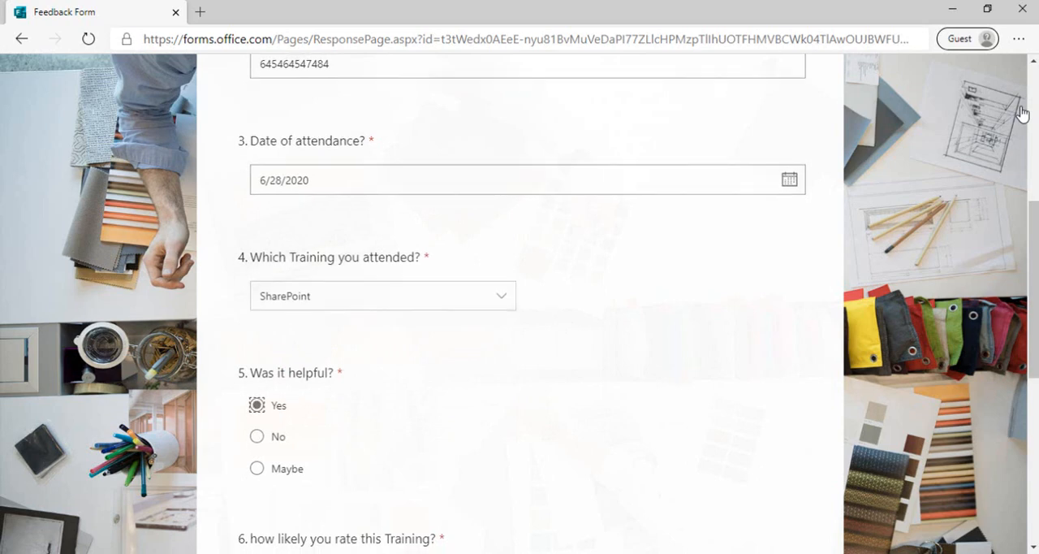
pyautogui.scroll(-3)
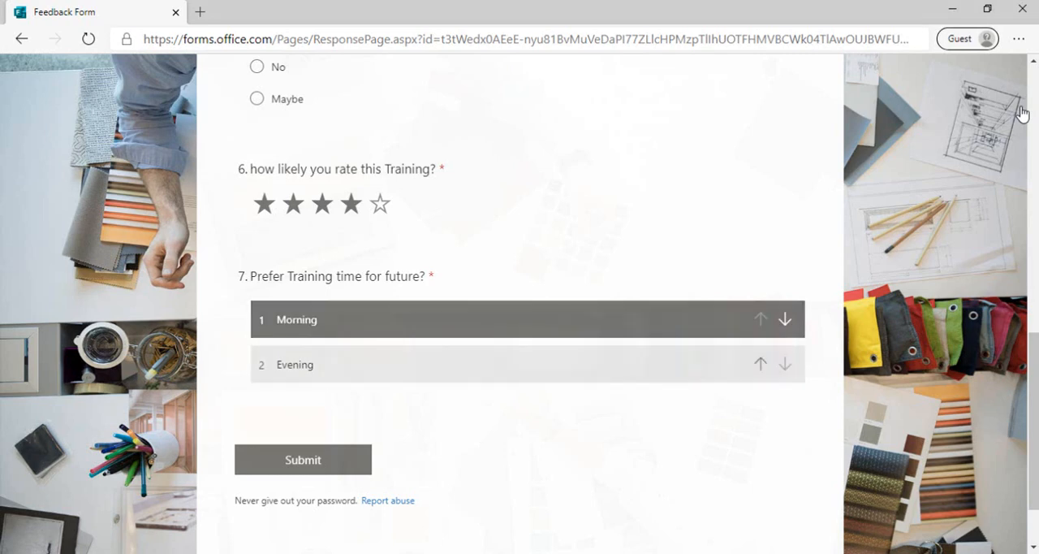
pyautogui.moveTo(784, 319)
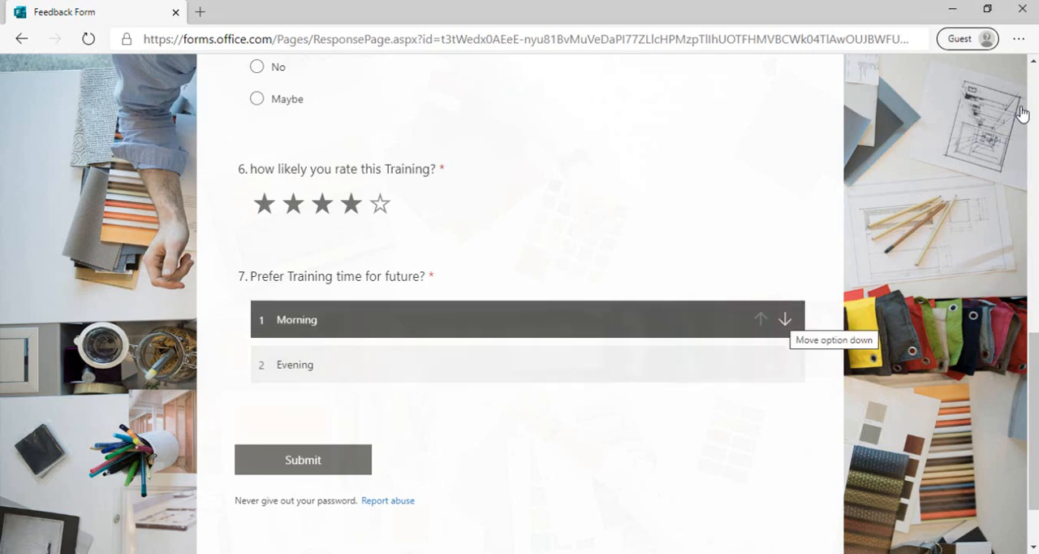
pyautogui.click(784, 319)
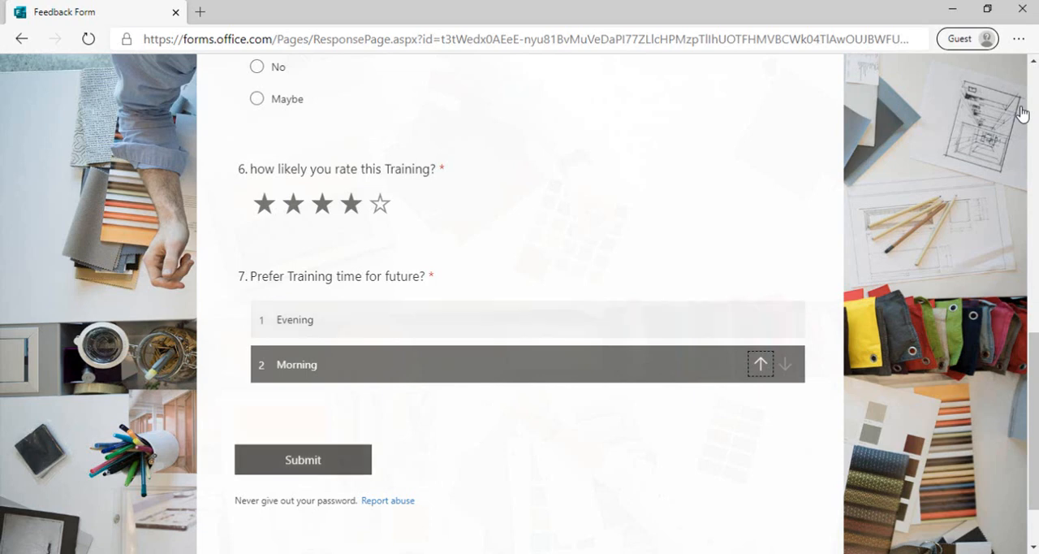
pyautogui.click(302, 458)
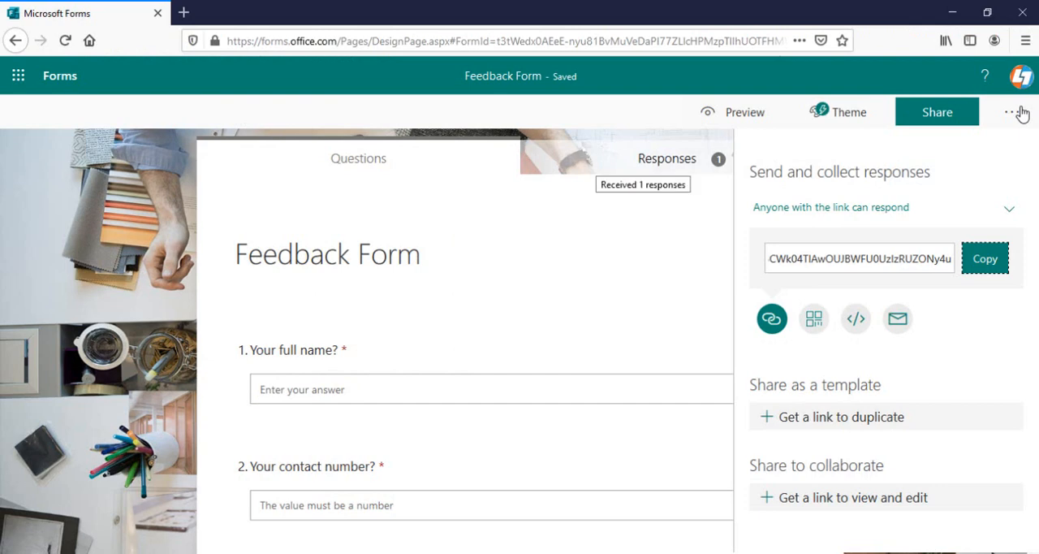
# Step: Open Responses and scroll through the 1-response summary and per-question charts
pyautogui.click(666, 159)
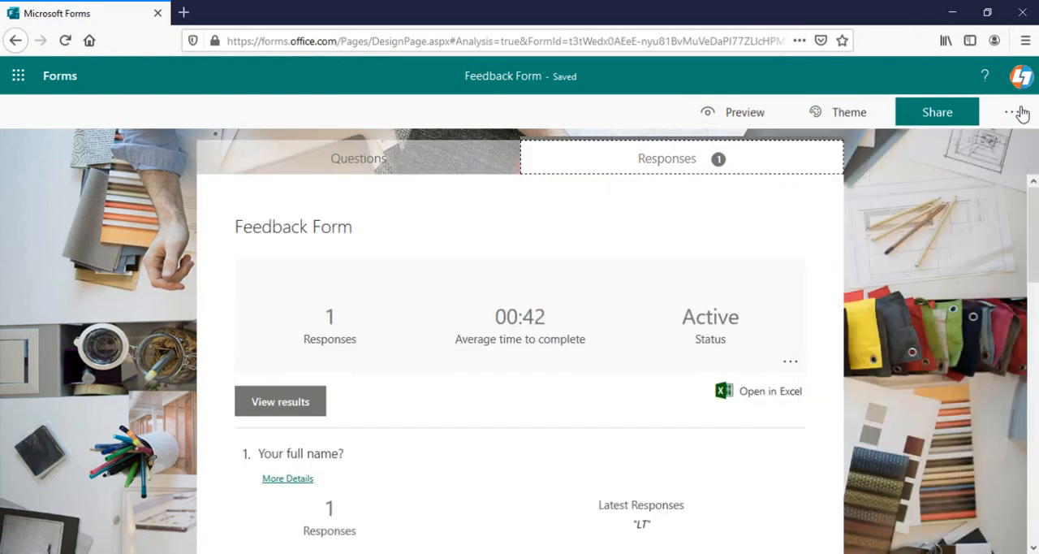
pyautogui.scroll(-3)
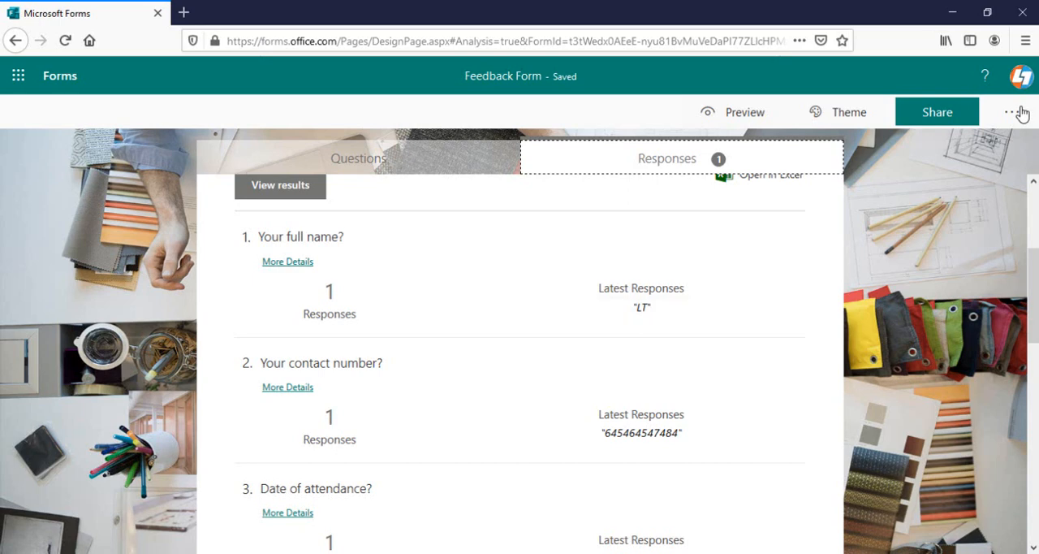
pyautogui.scroll(-3)
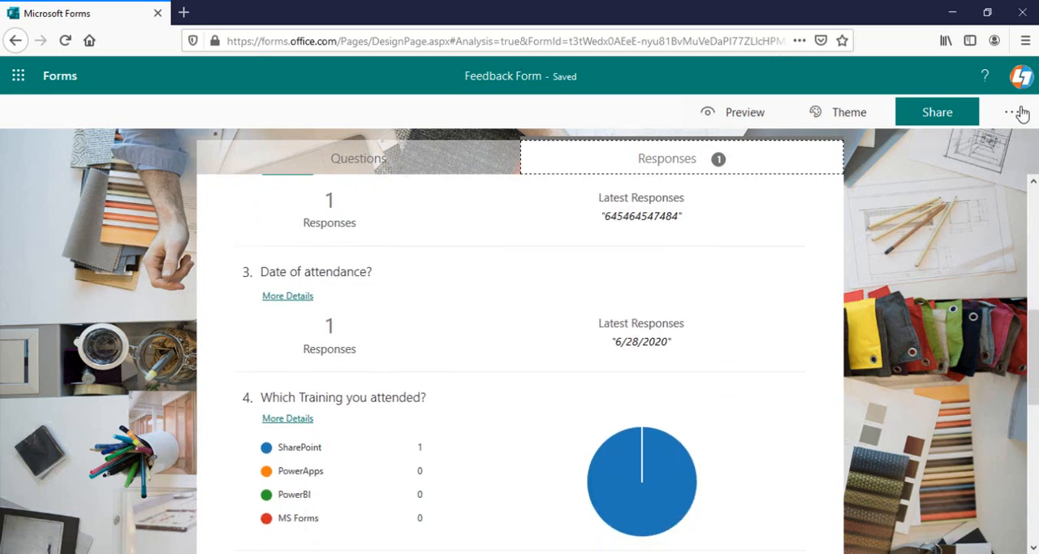
pyautogui.scroll(-3)
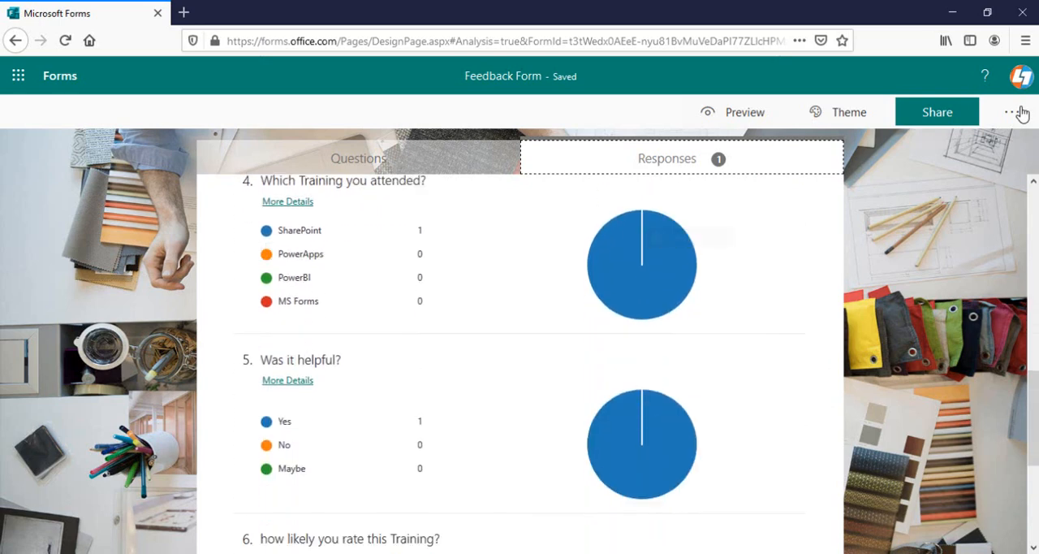
pyautogui.scroll(-3)
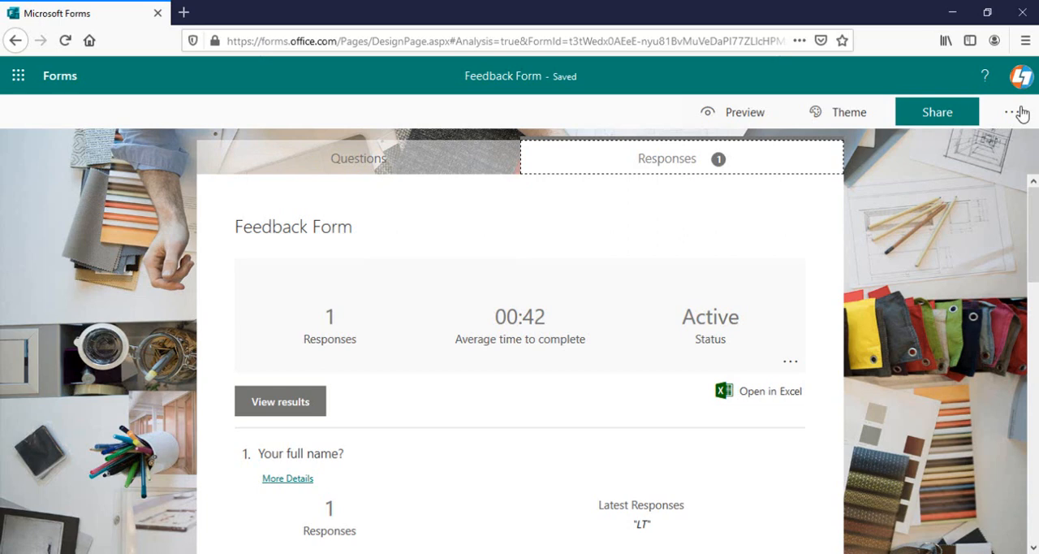
pyautogui.moveTo(758, 390)
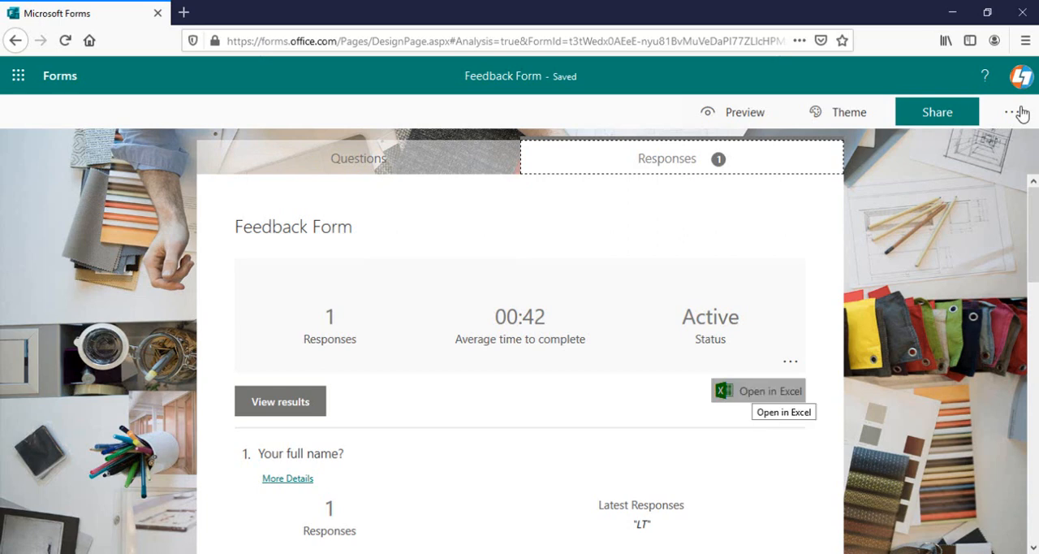